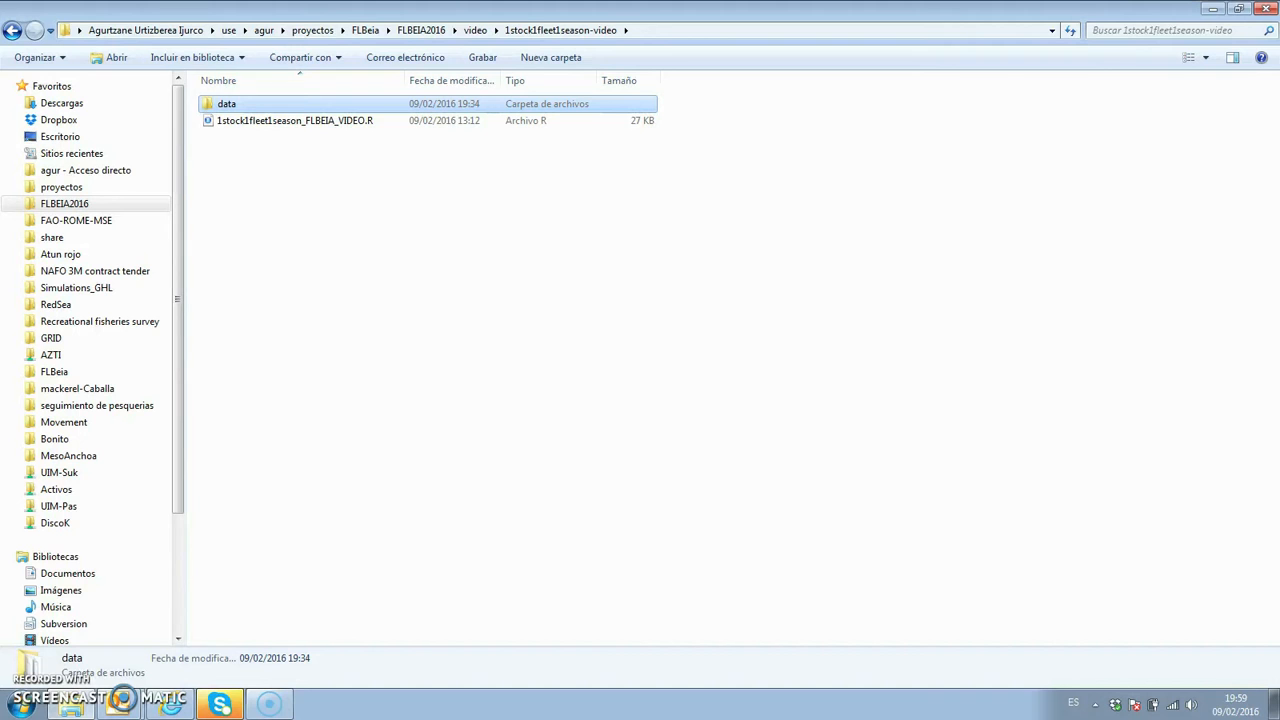
Step: Open the data folder and pick the stk1_wt.csv weight file from its CSV list
{"action": "double_click", "coordinate": [228, 104]}
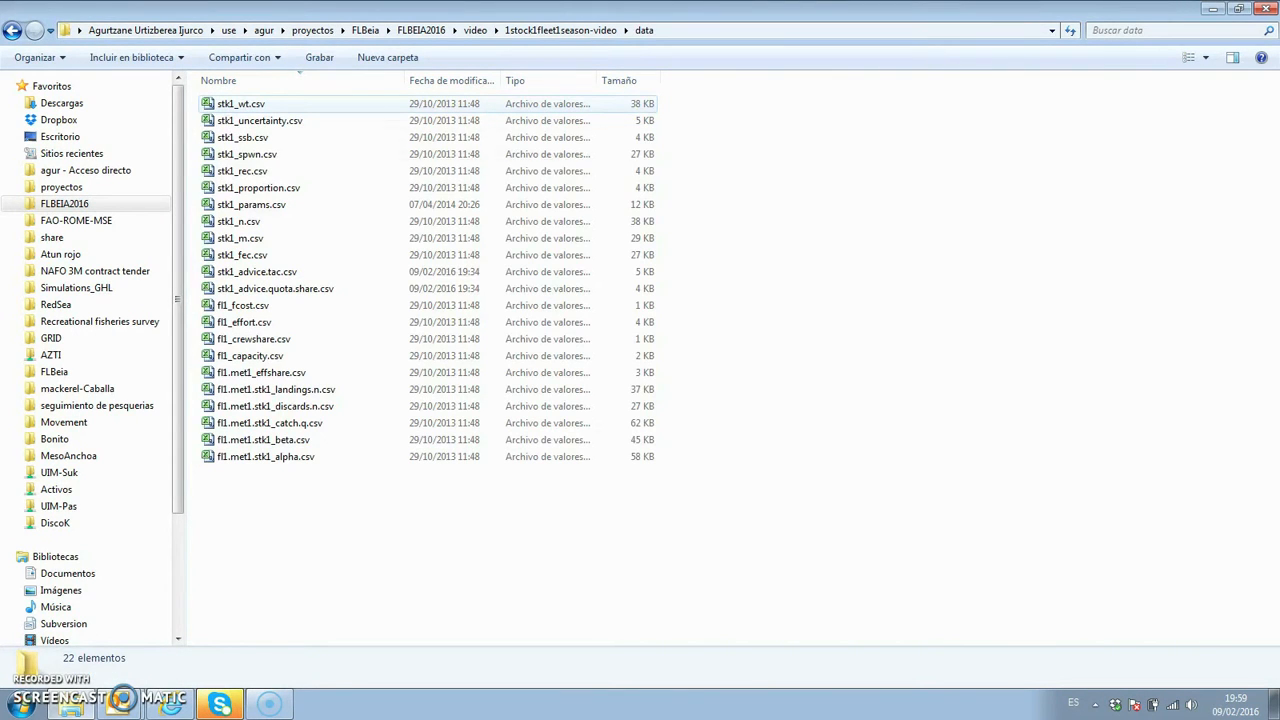
{"action": "mouse_move", "coordinate": [240, 104]}
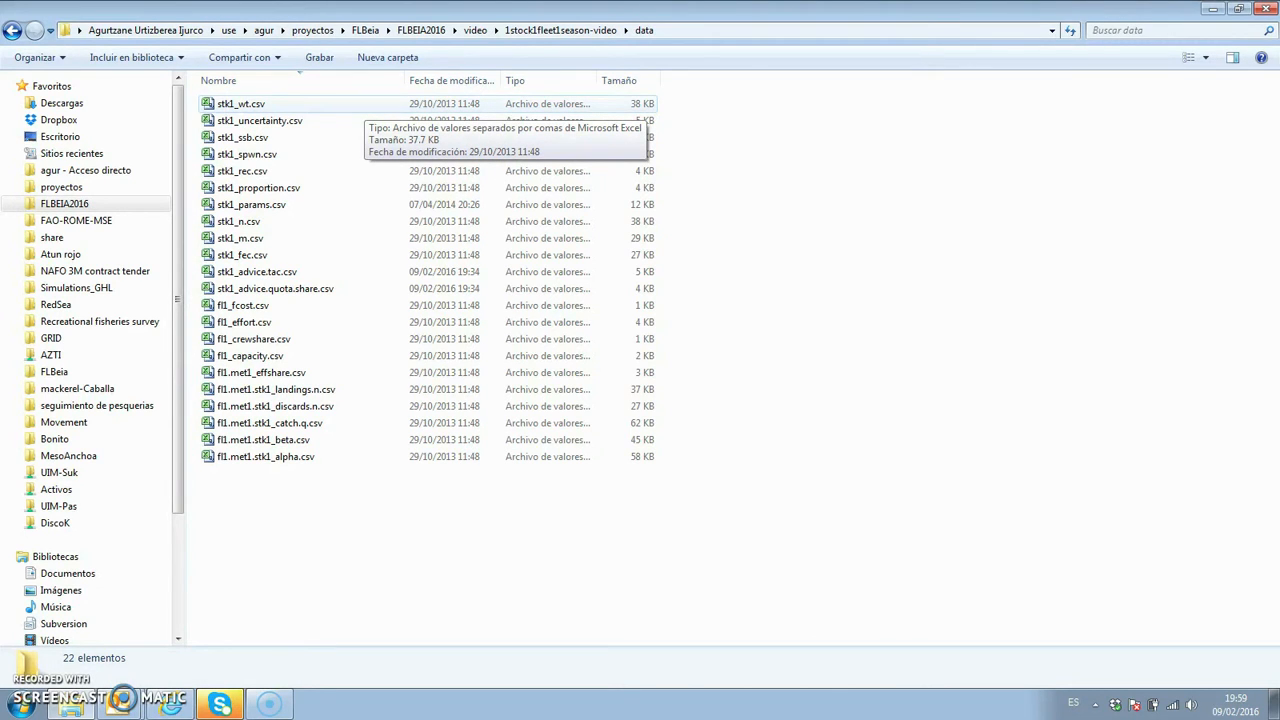
{"action": "left_click", "coordinate": [240, 104]}
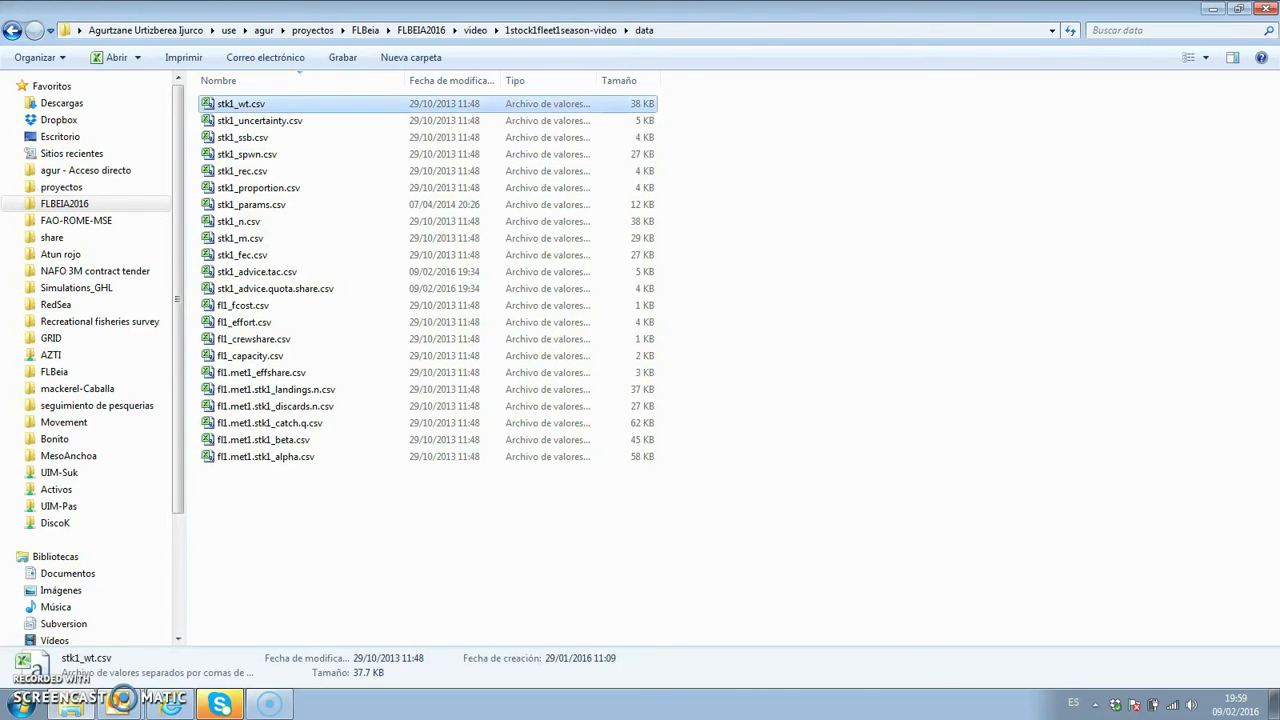
{"action": "double_click", "coordinate": [228, 100]}
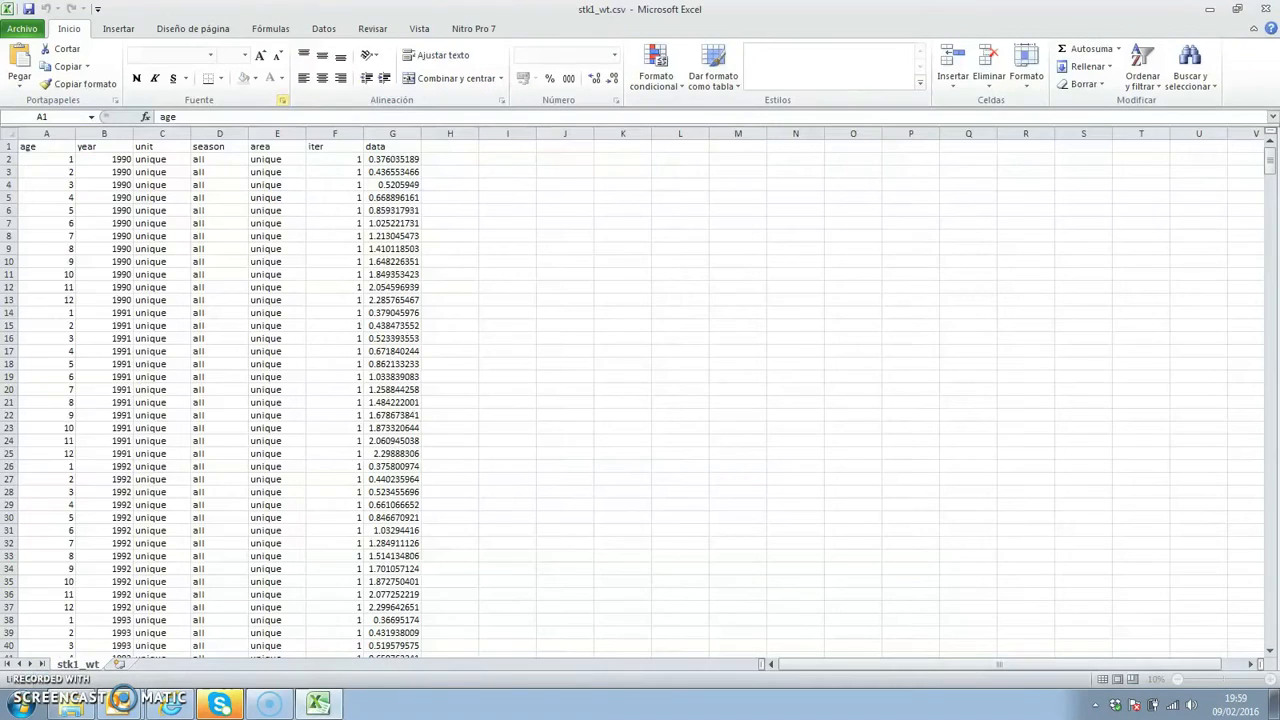
{"action": "left_click", "coordinate": [44, 132]}
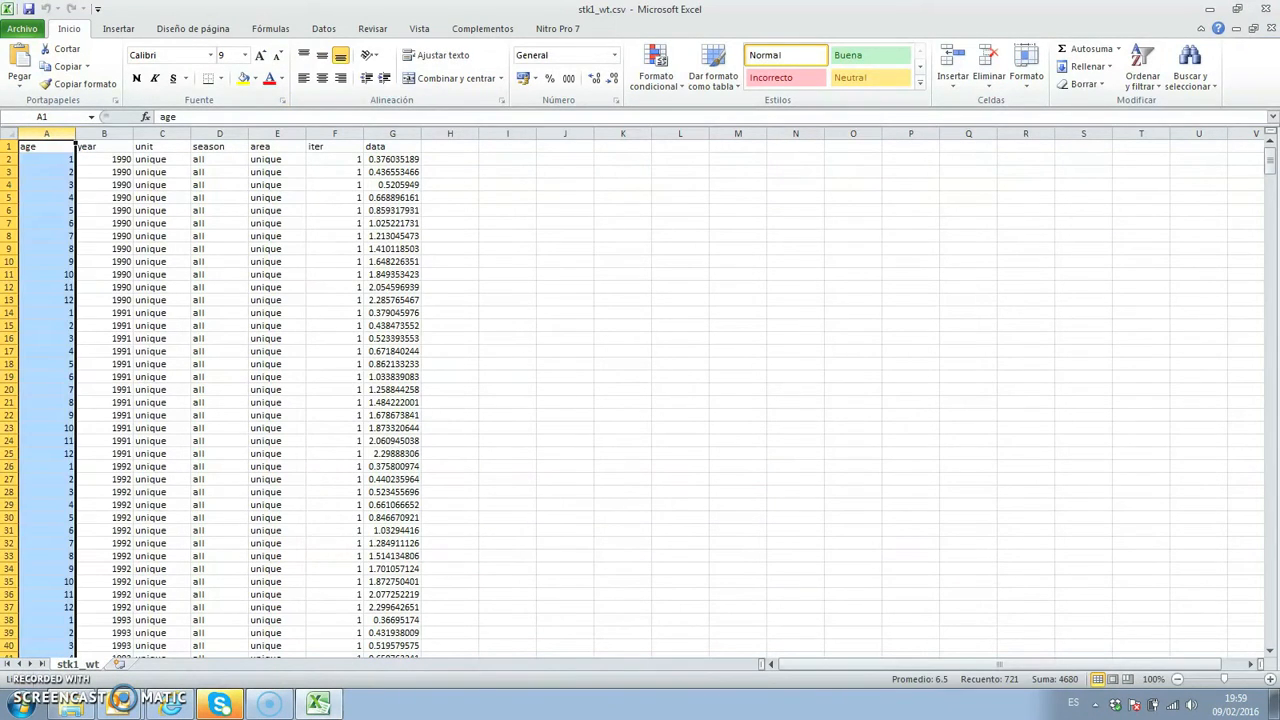
{"action": "left_click", "coordinate": [98, 132]}
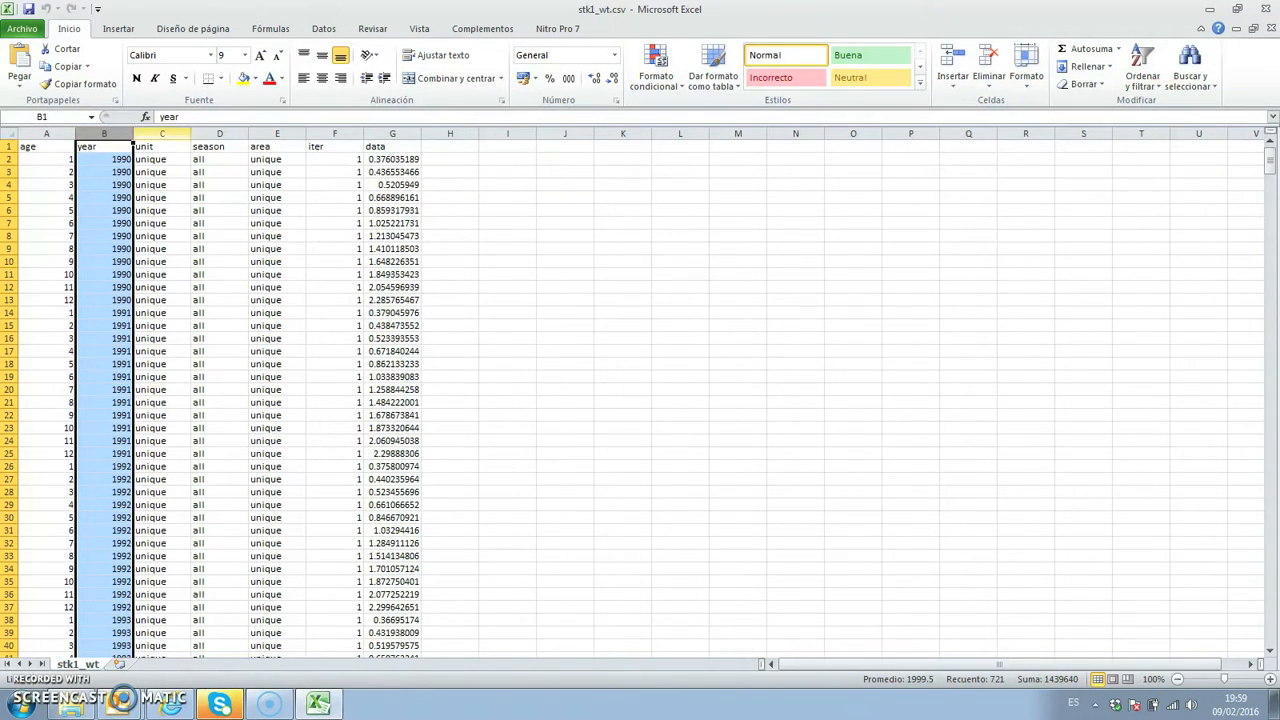
{"action": "left_click", "coordinate": [156, 146]}
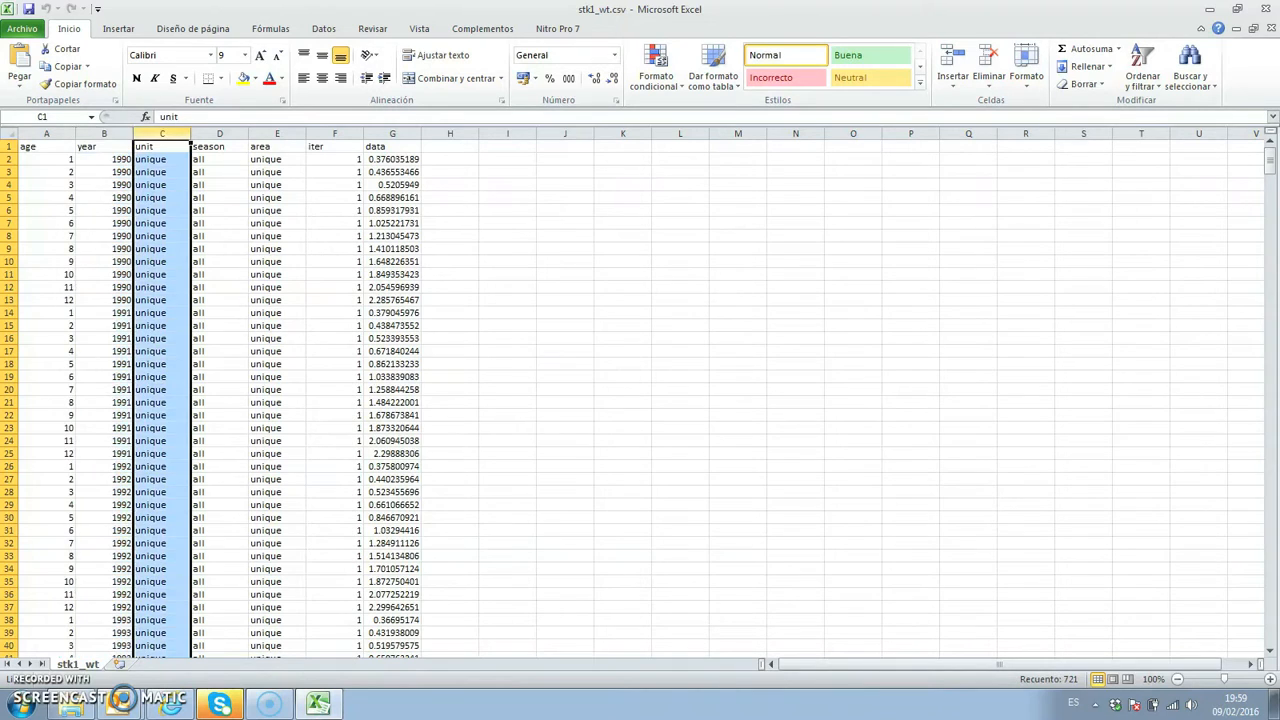
{"action": "left_click", "coordinate": [218, 144]}
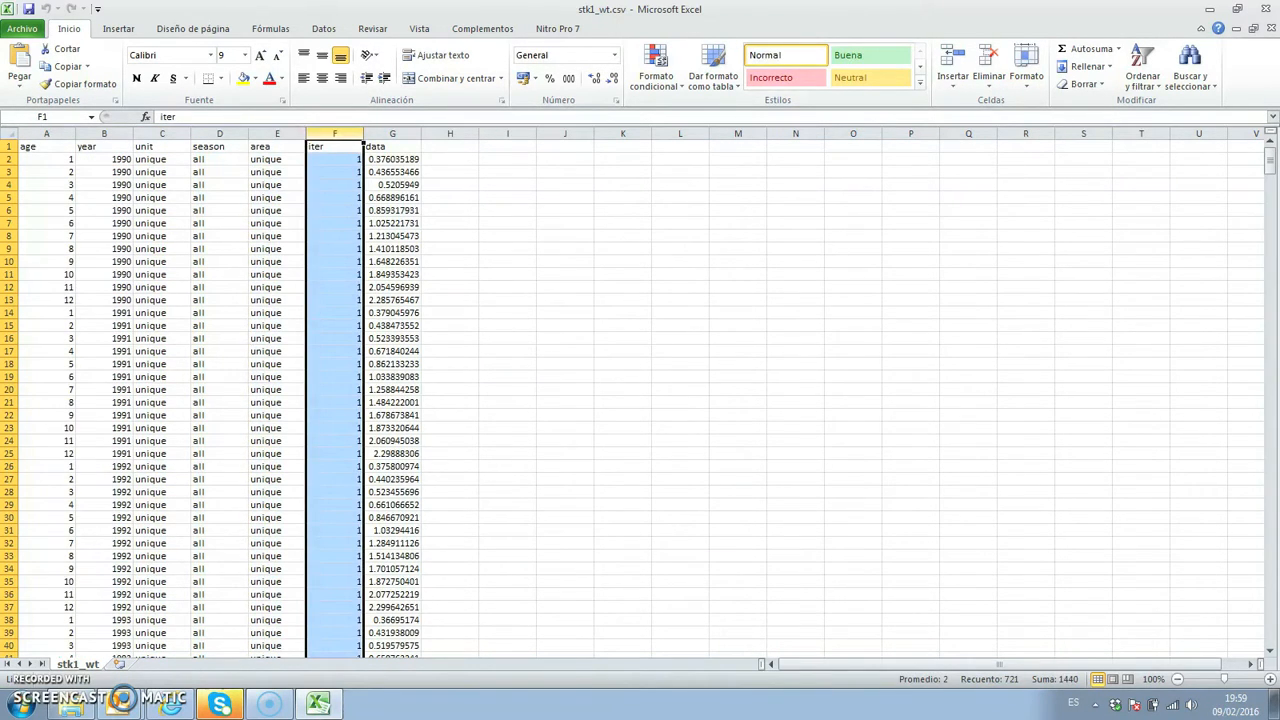
{"action": "left_click", "coordinate": [392, 132]}
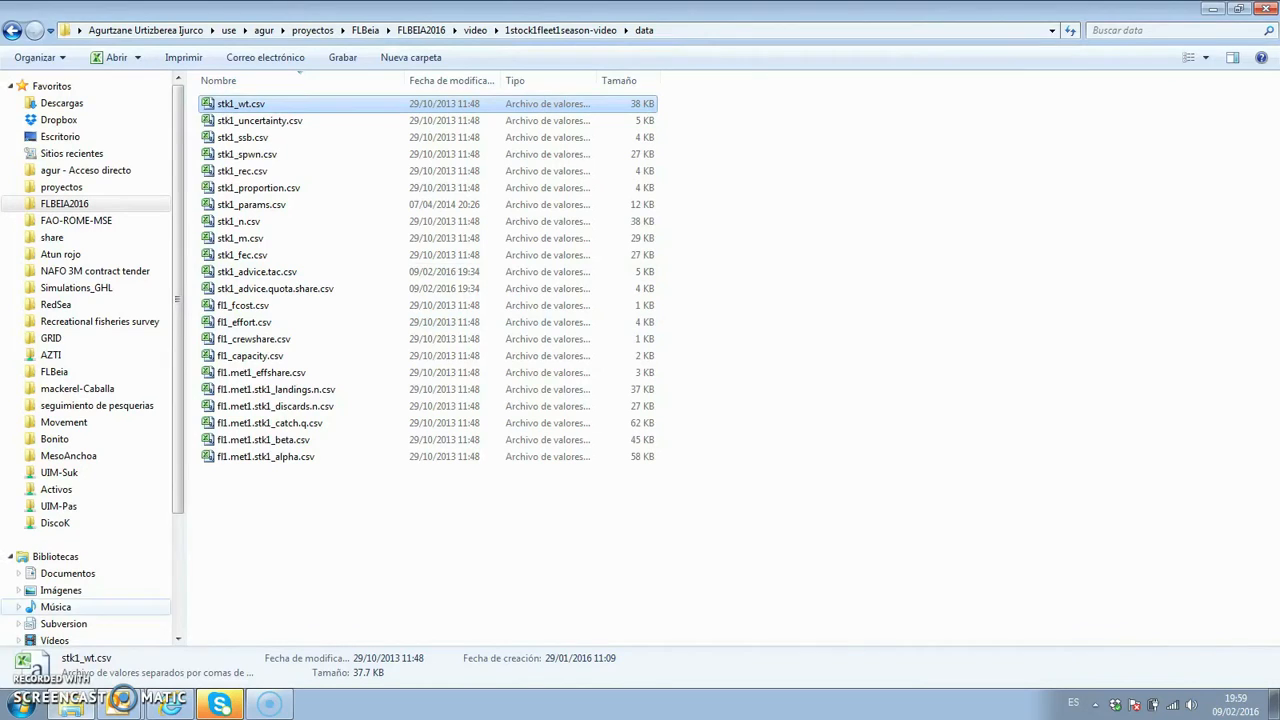
Step: Open stk1_params.csv from the data folder in Excel
{"action": "left_click", "coordinate": [248, 204]}
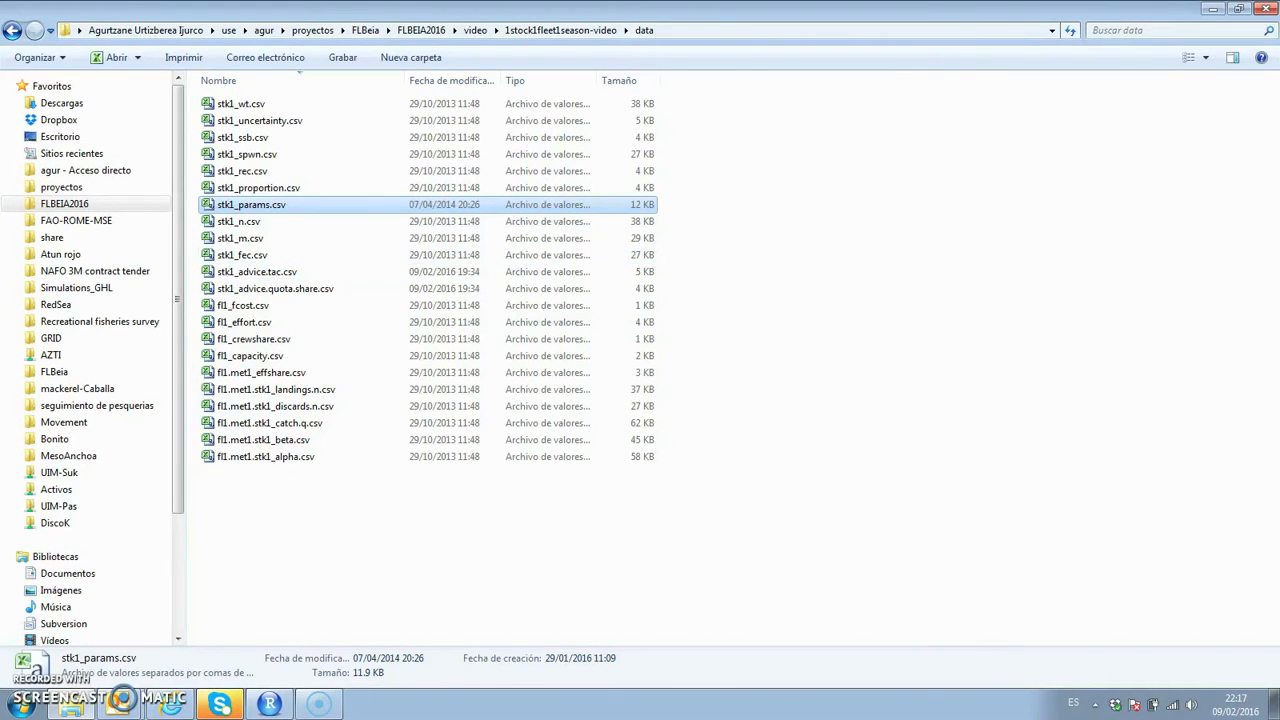
{"action": "double_click", "coordinate": [248, 204]}
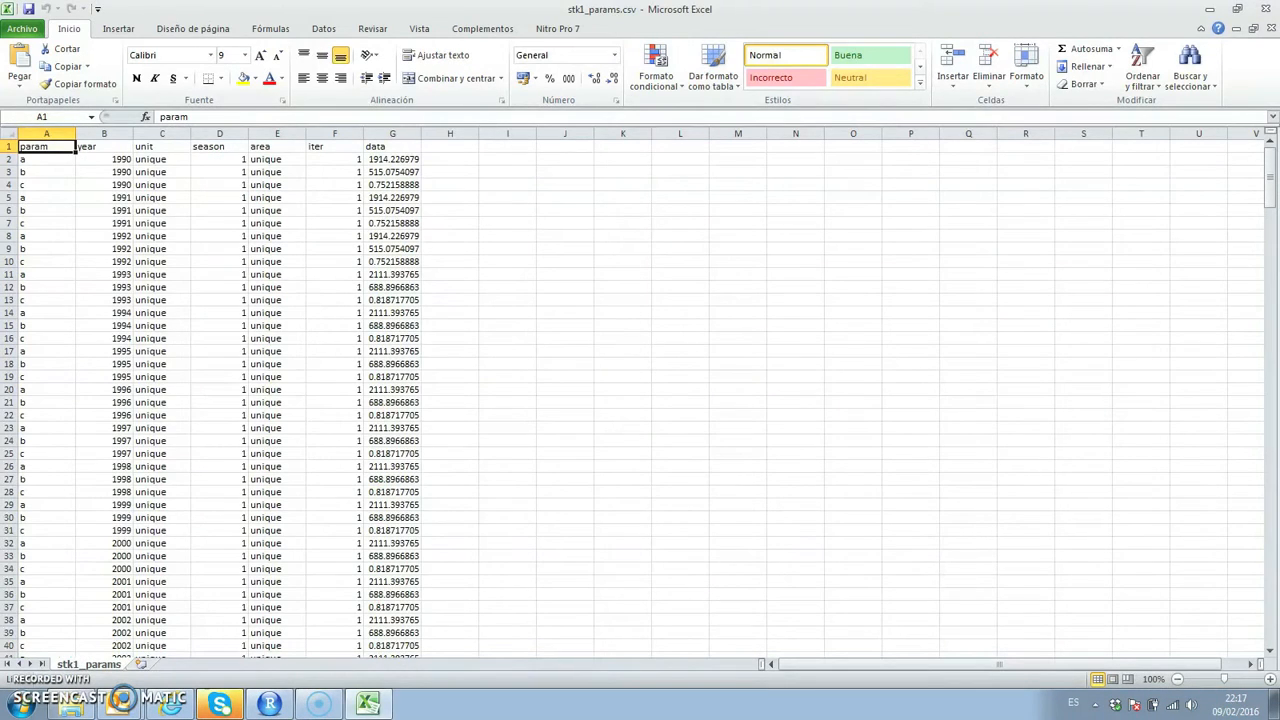
{"action": "left_click_drag", "start_coordinate": [46, 160], "coordinate": [46, 172]}
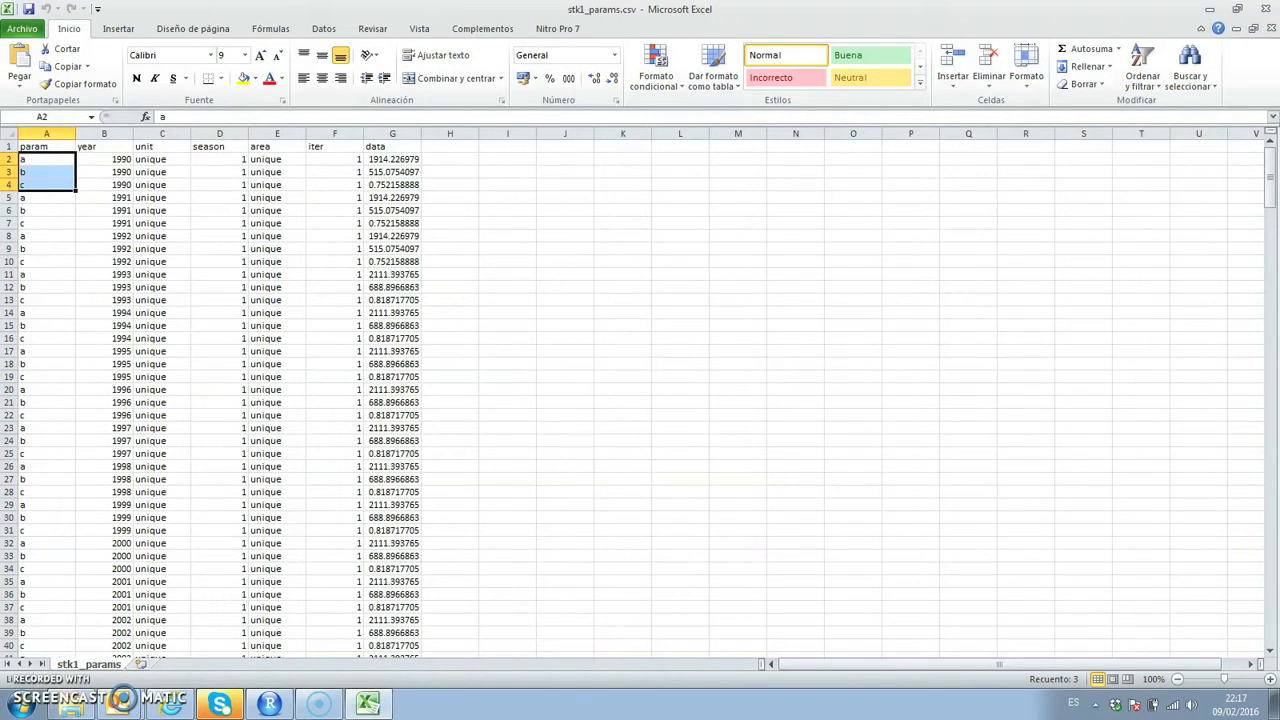
{"action": "left_click", "coordinate": [100, 158]}
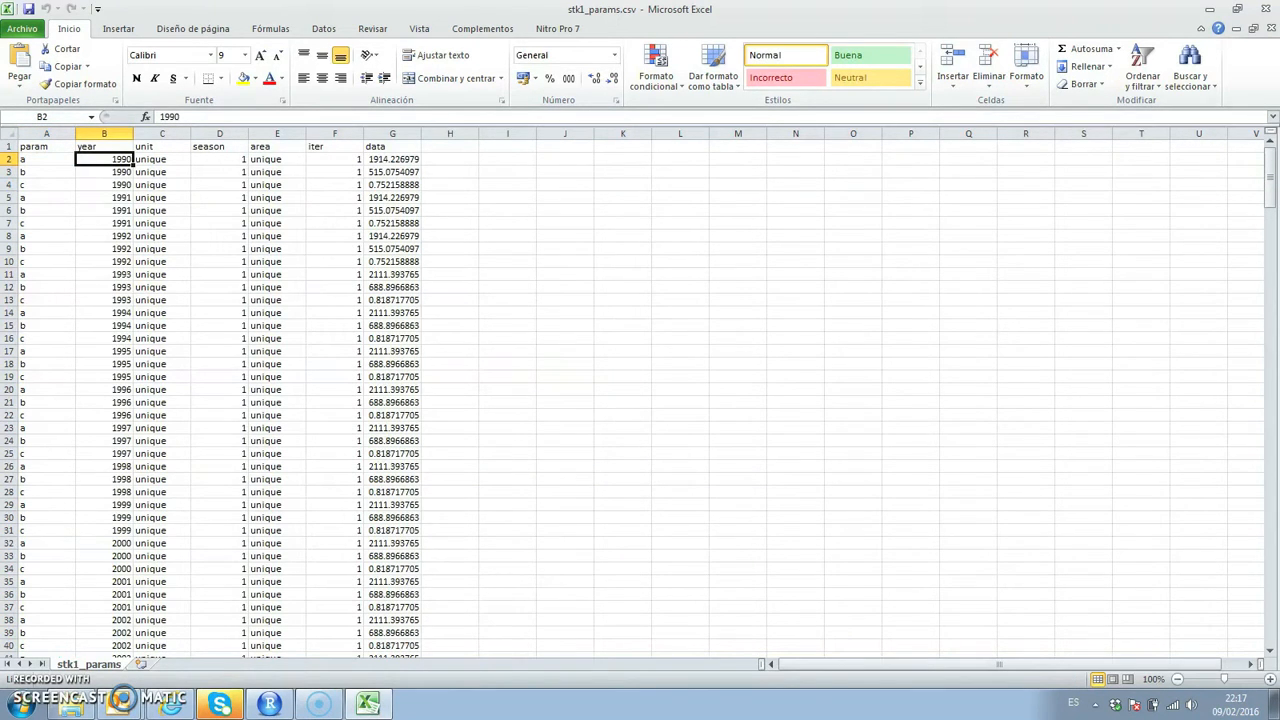
{"action": "scroll", "scroll_direction": "down", "scroll_amount": 3}
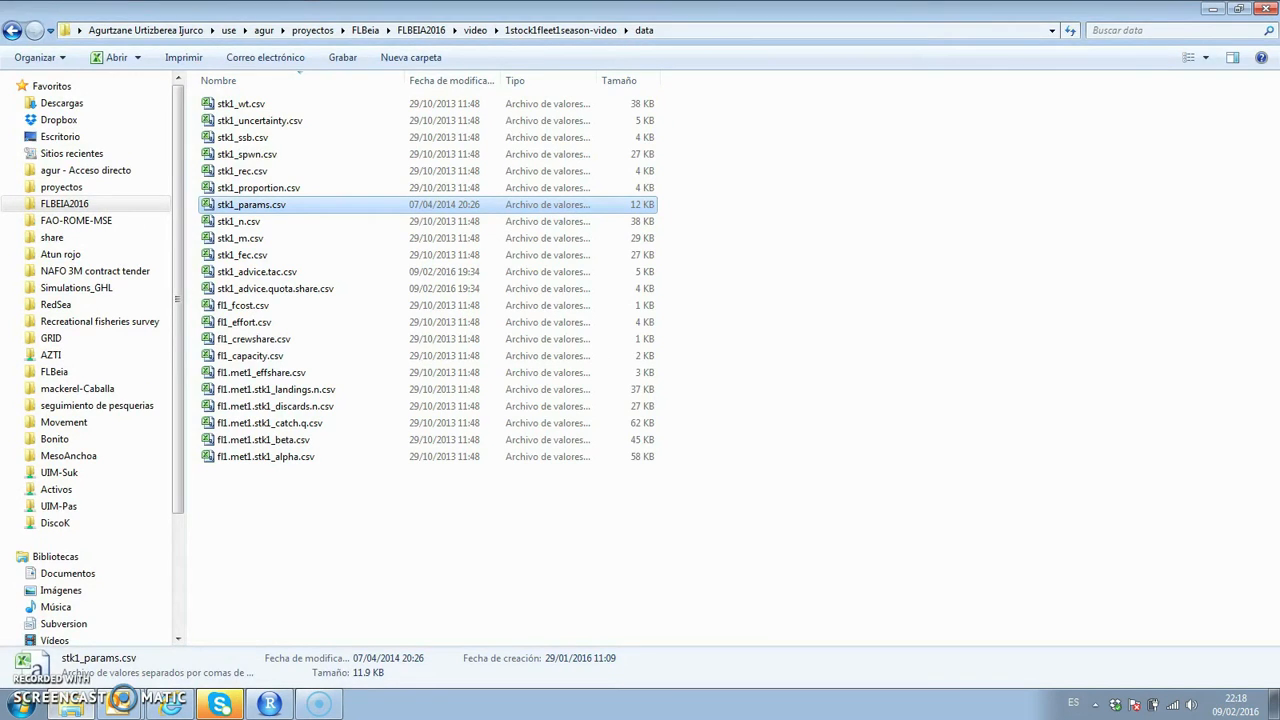
Step: Set the working directory to the script's folder via Session and scroll to the opening parameter lines
{"action": "left_click", "coordinate": [268, 700]}
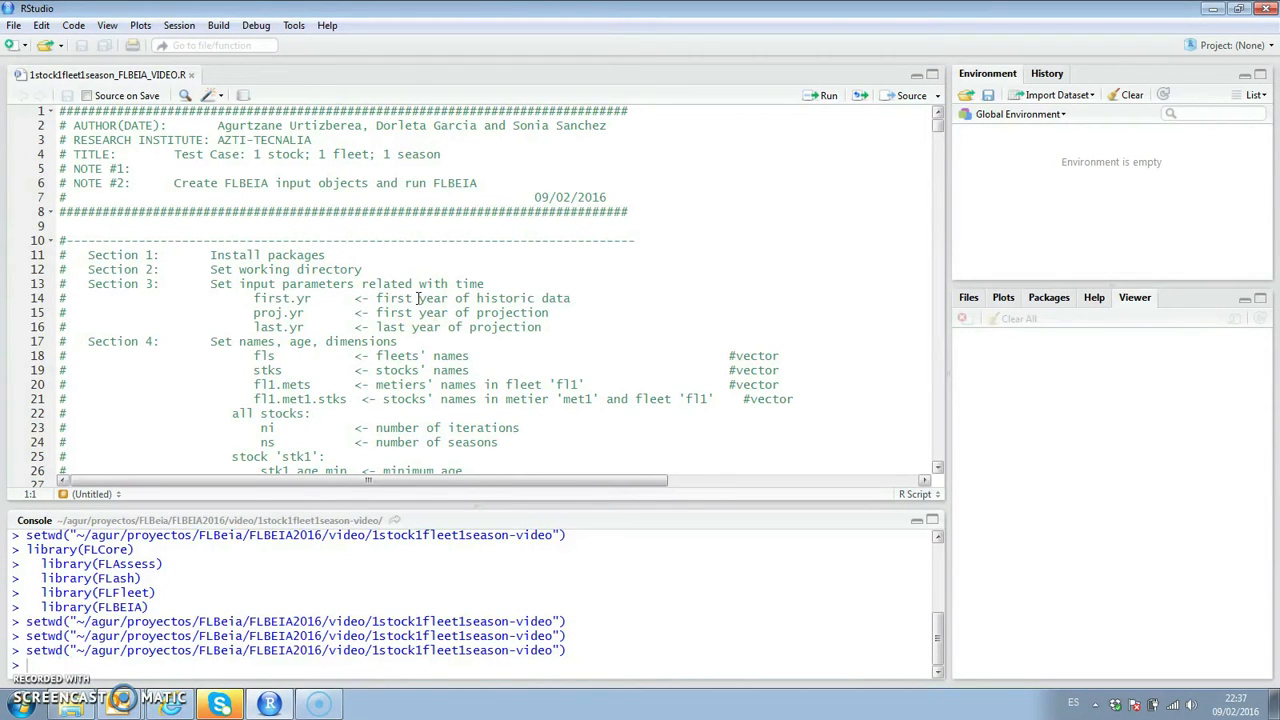
{"action": "left_click", "coordinate": [176, 24]}
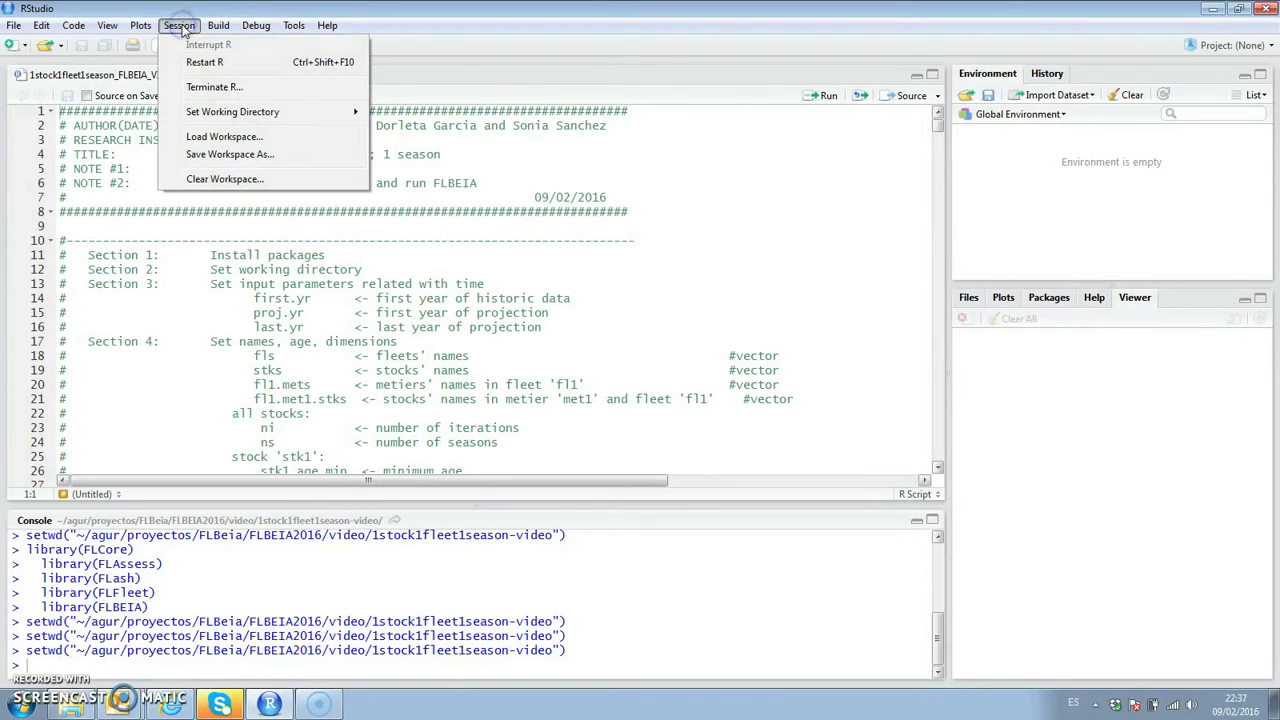
{"action": "mouse_move", "coordinate": [232, 112]}
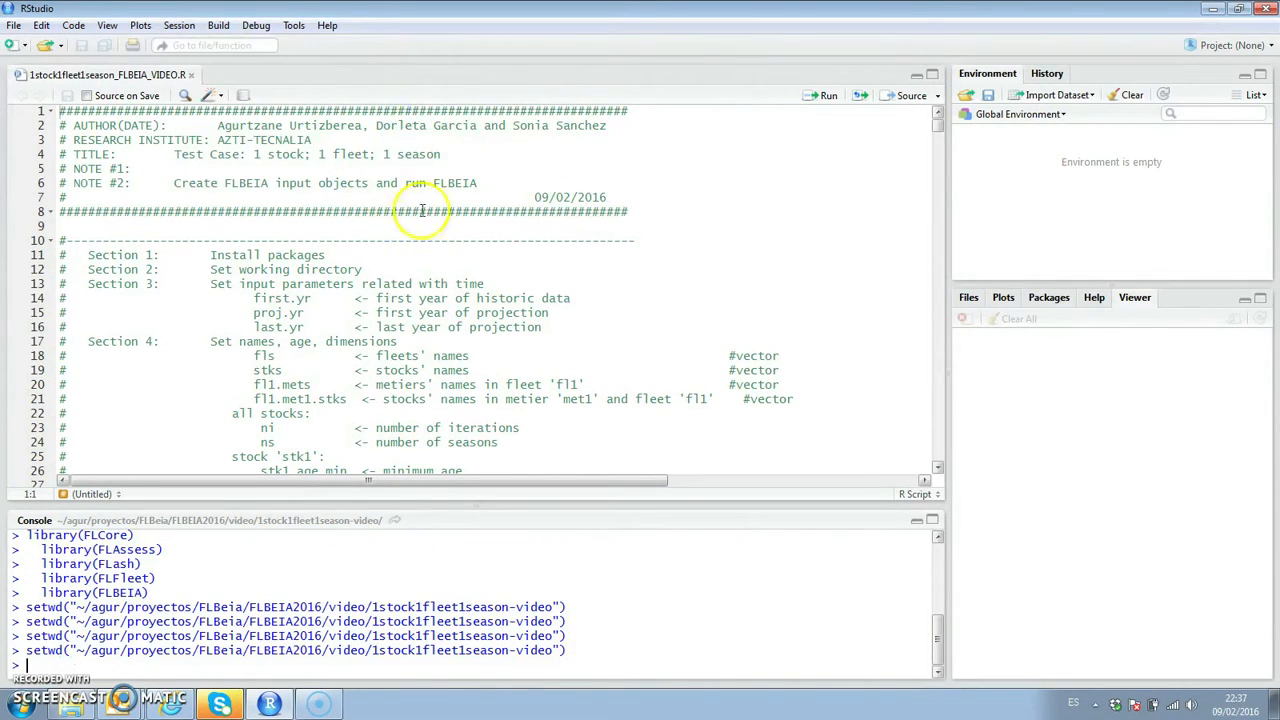
{"action": "left_click", "coordinate": [324, 256]}
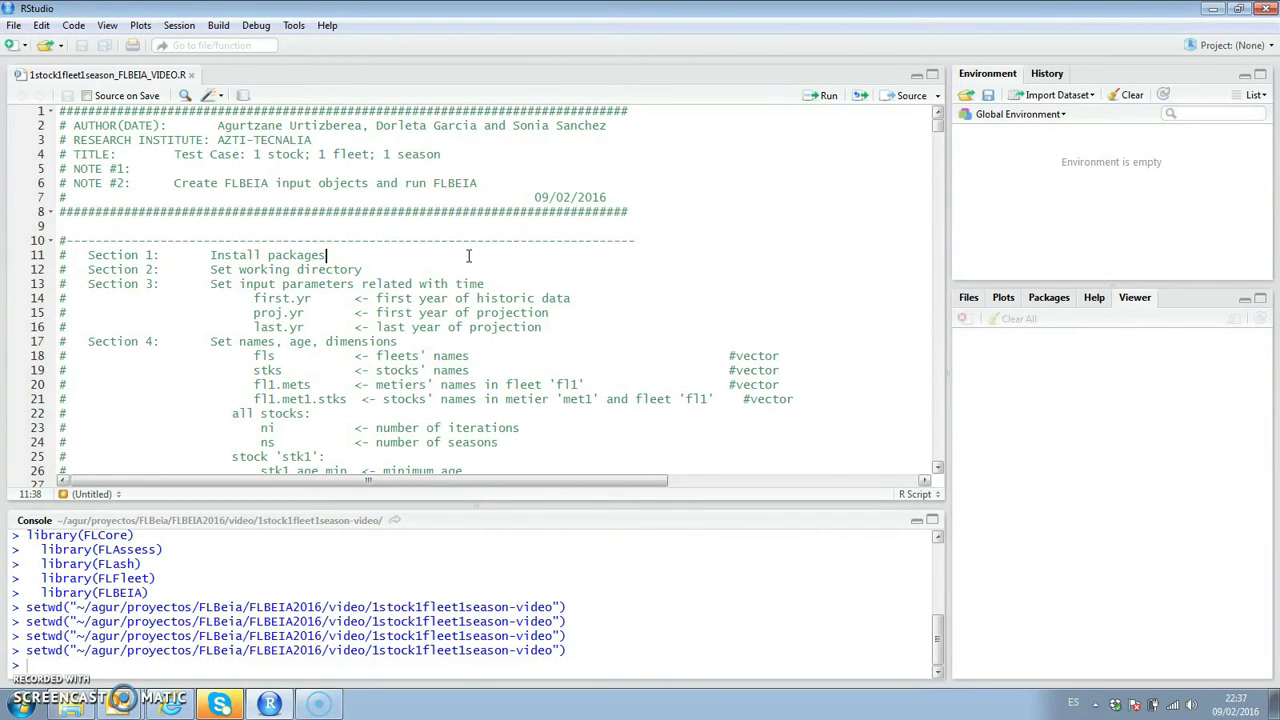
{"action": "scroll", "scroll_direction": "down", "scroll_amount": 3}
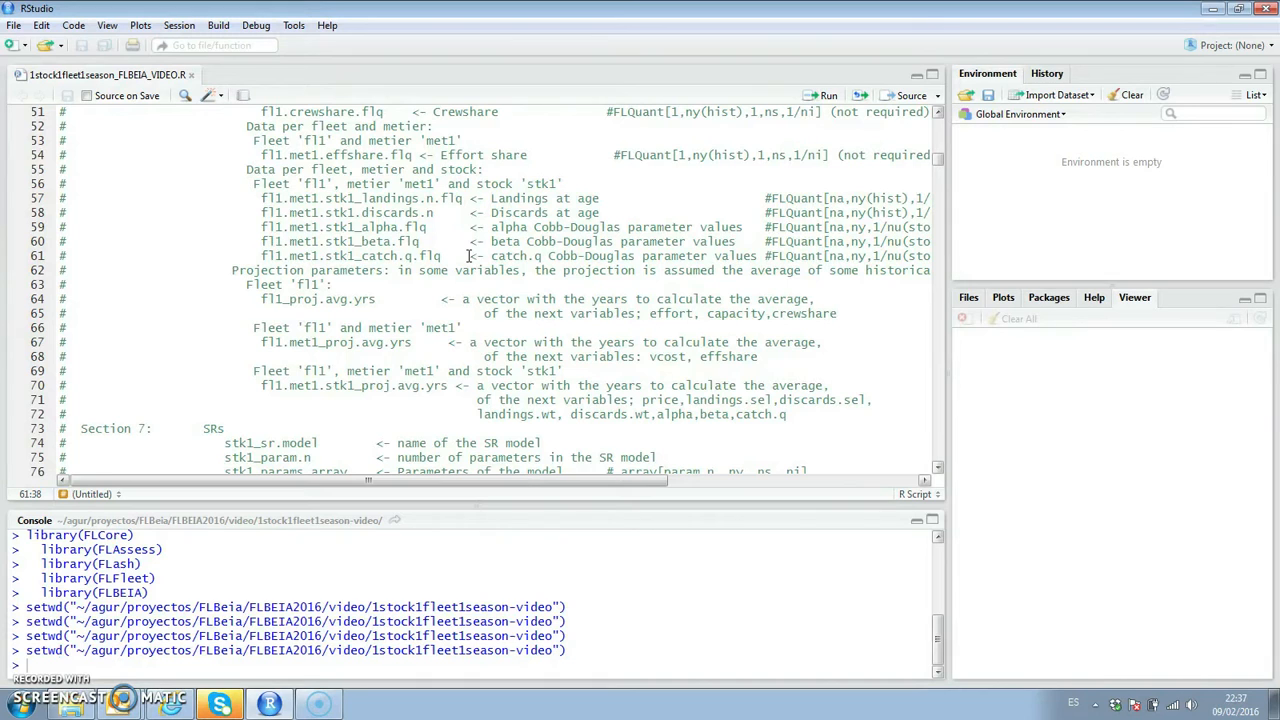
{"action": "scroll", "scroll_direction": "down", "scroll_amount": 3}
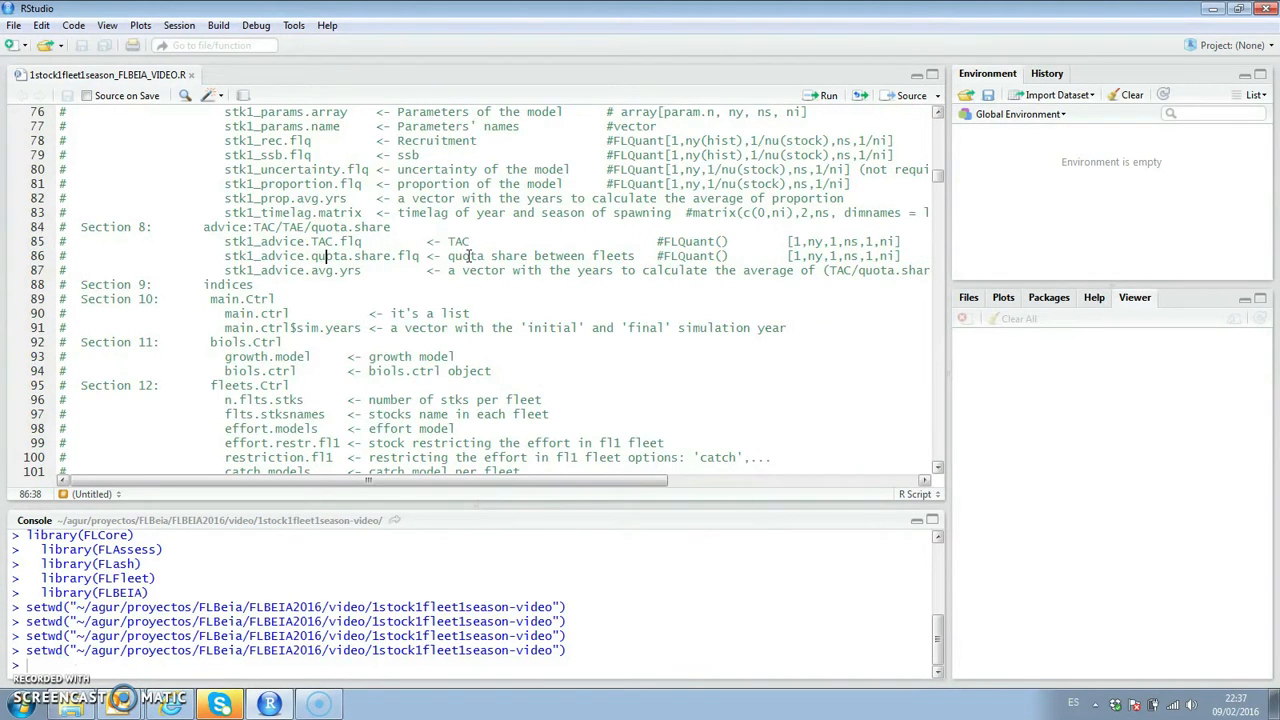
{"action": "scroll", "scroll_direction": "down", "scroll_amount": 3}
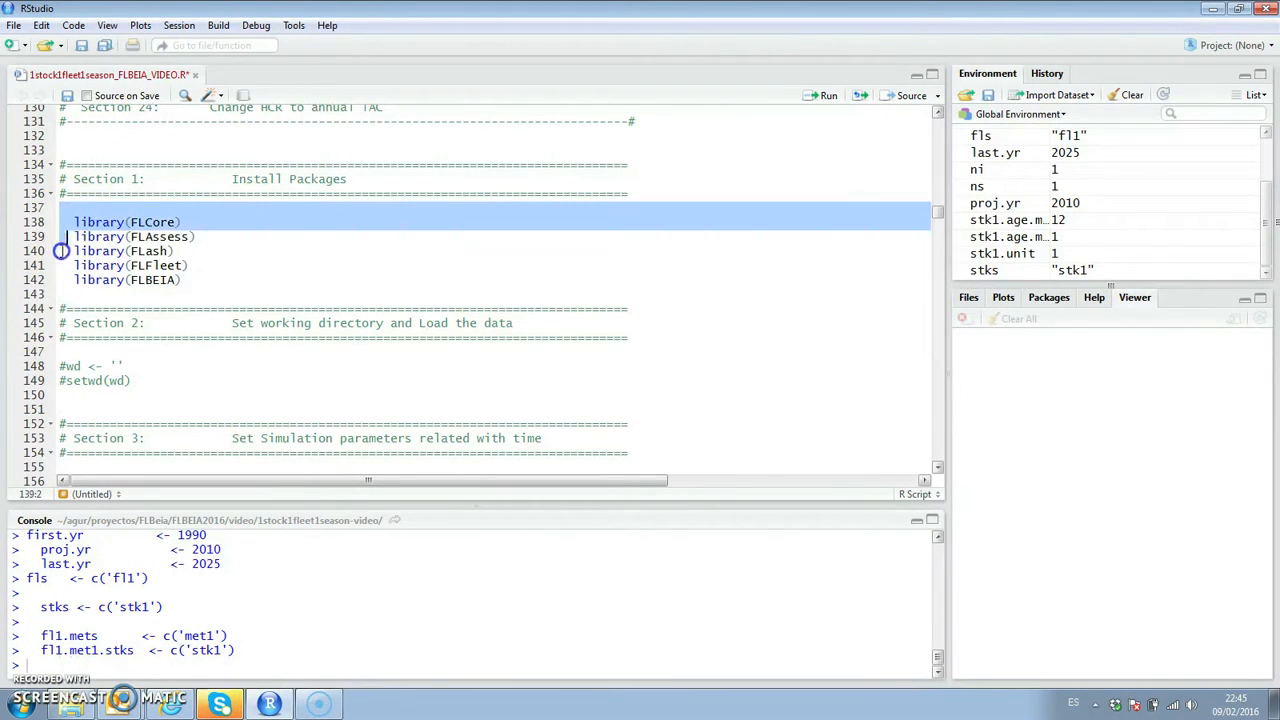
Step: Run the library() lines loading FLCore, FLAssess, FLash, FLFleet and FLBEIA, then the year settings
{"action": "left_click", "coordinate": [826, 96]}
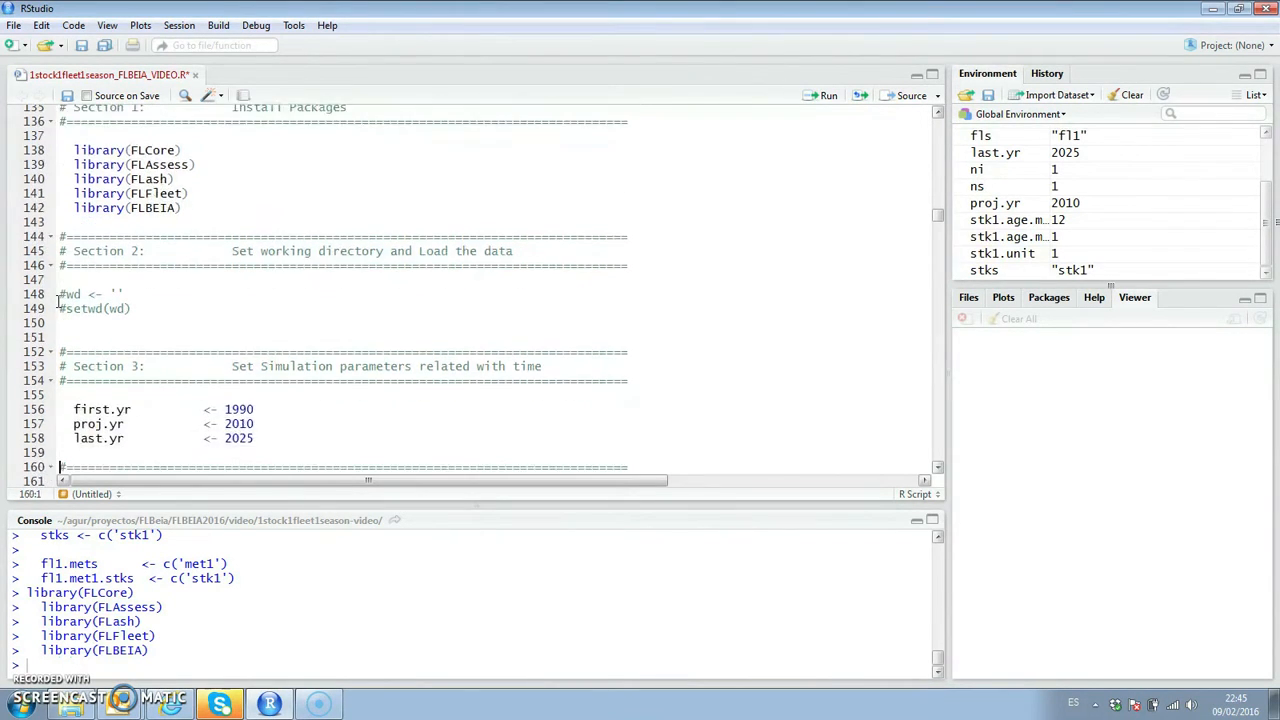
{"action": "scroll", "scroll_direction": "down", "scroll_amount": 3}
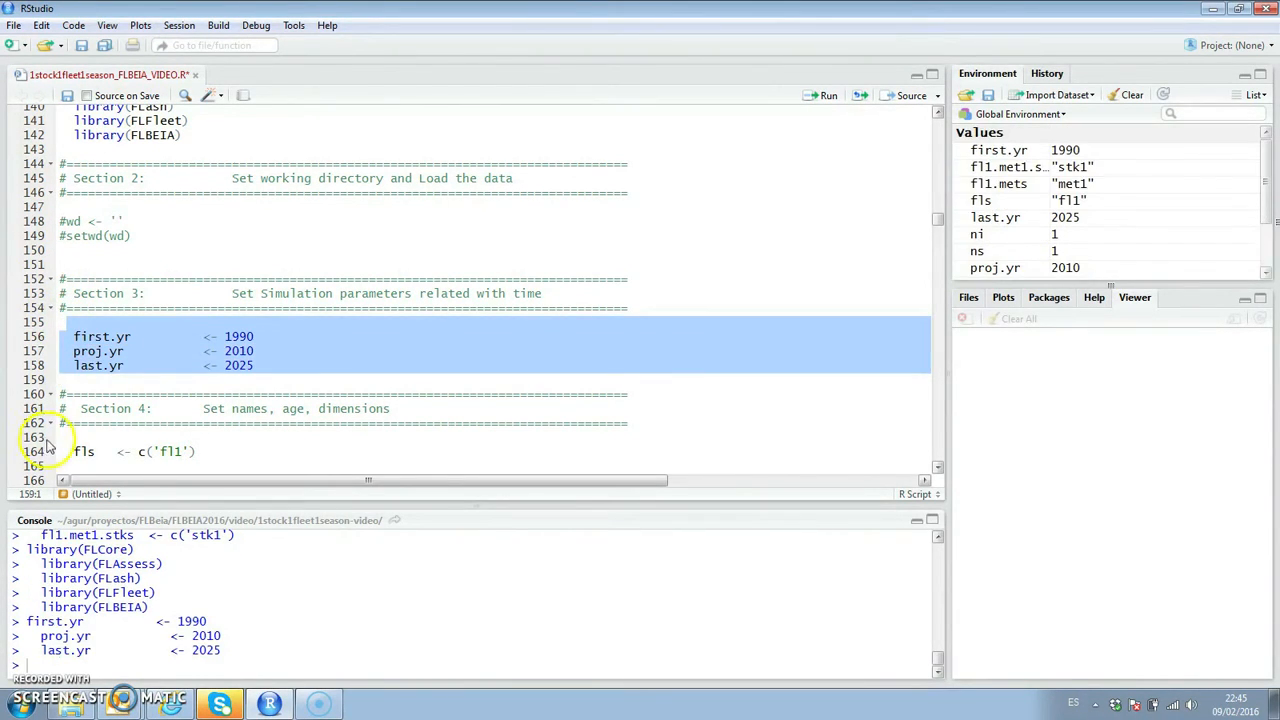
{"action": "left_click", "coordinate": [68, 452]}
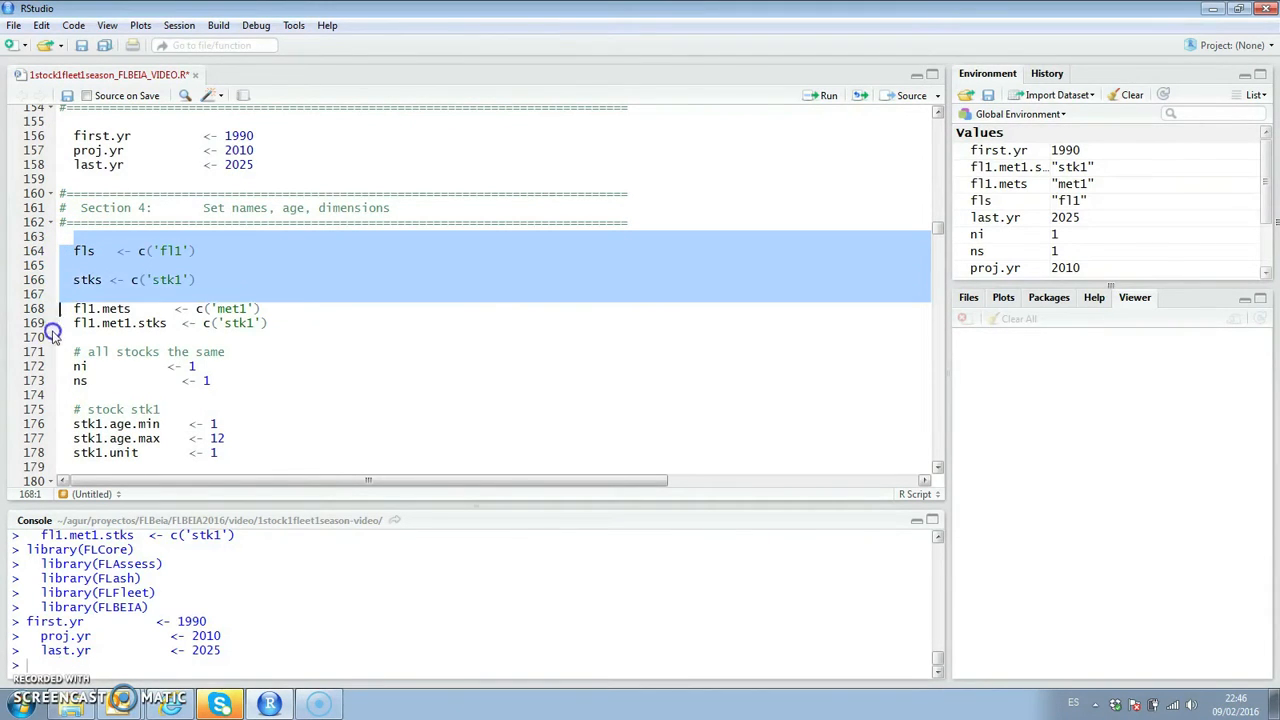
Step: Run the fleet, stock and metier name definitions and inspect the fleet name line
{"action": "left_click", "coordinate": [822, 96]}
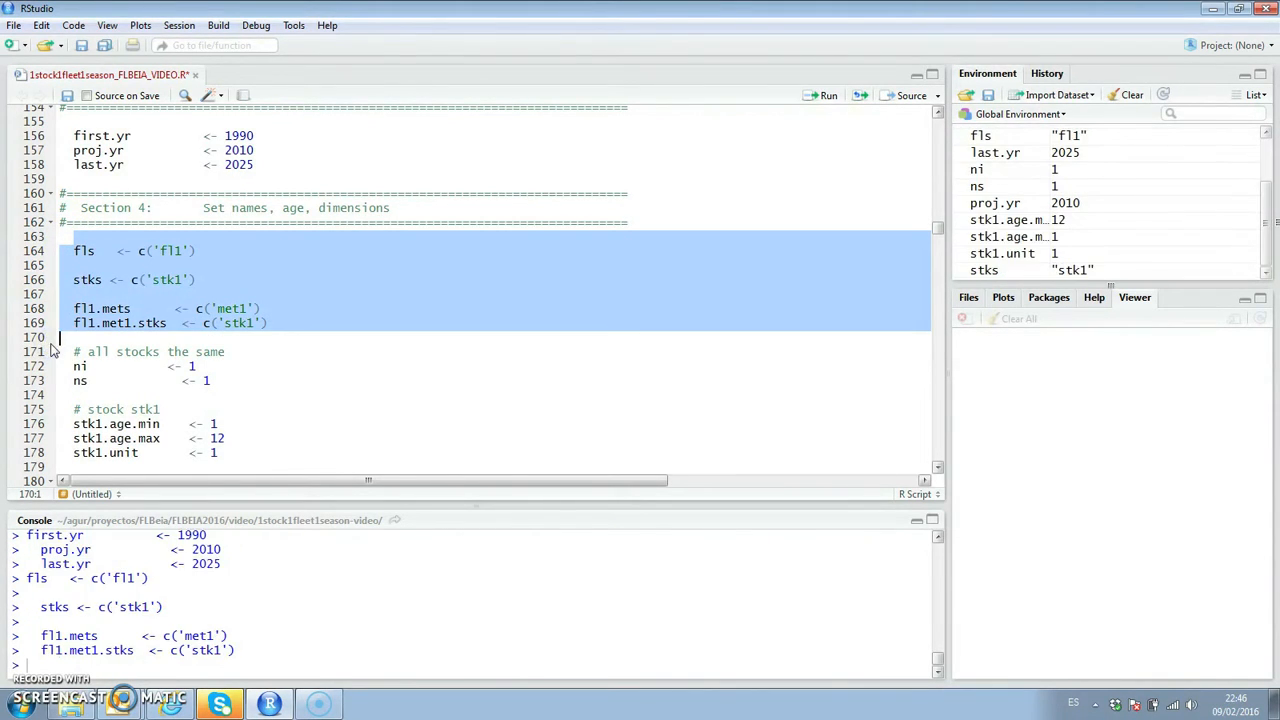
{"action": "left_click", "coordinate": [98, 252]}
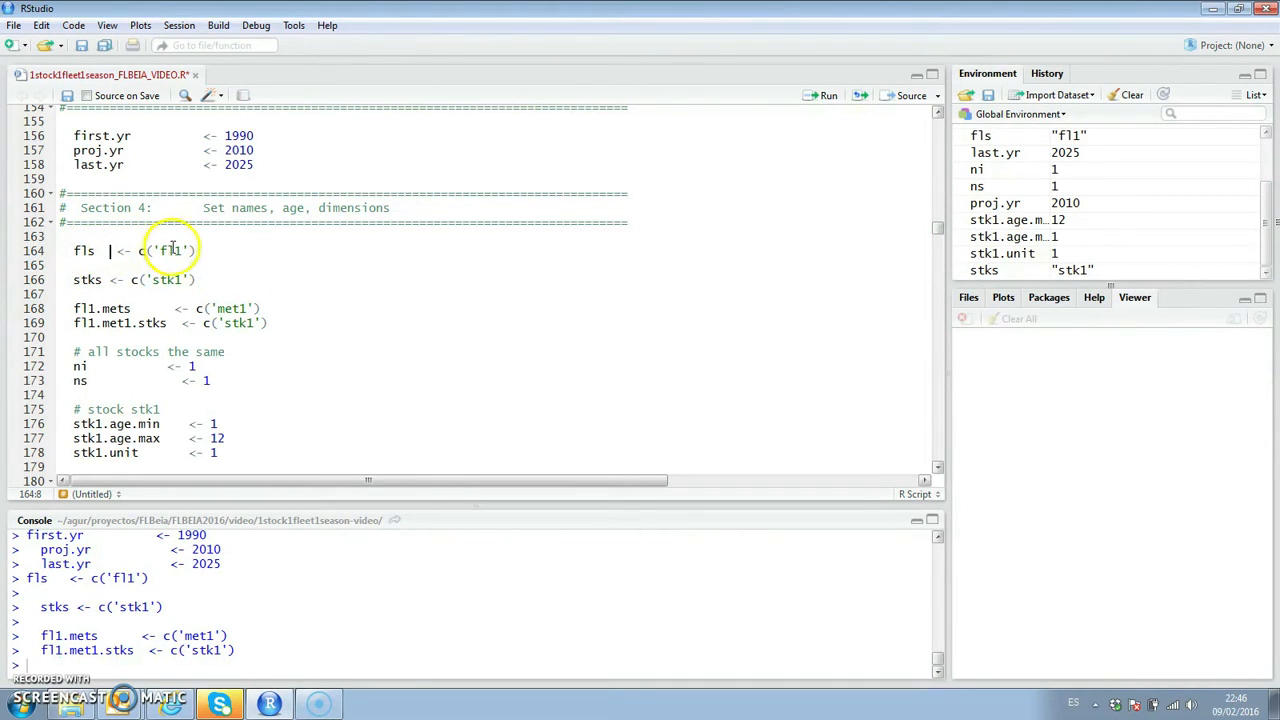
{"action": "left_click", "coordinate": [180, 252]}
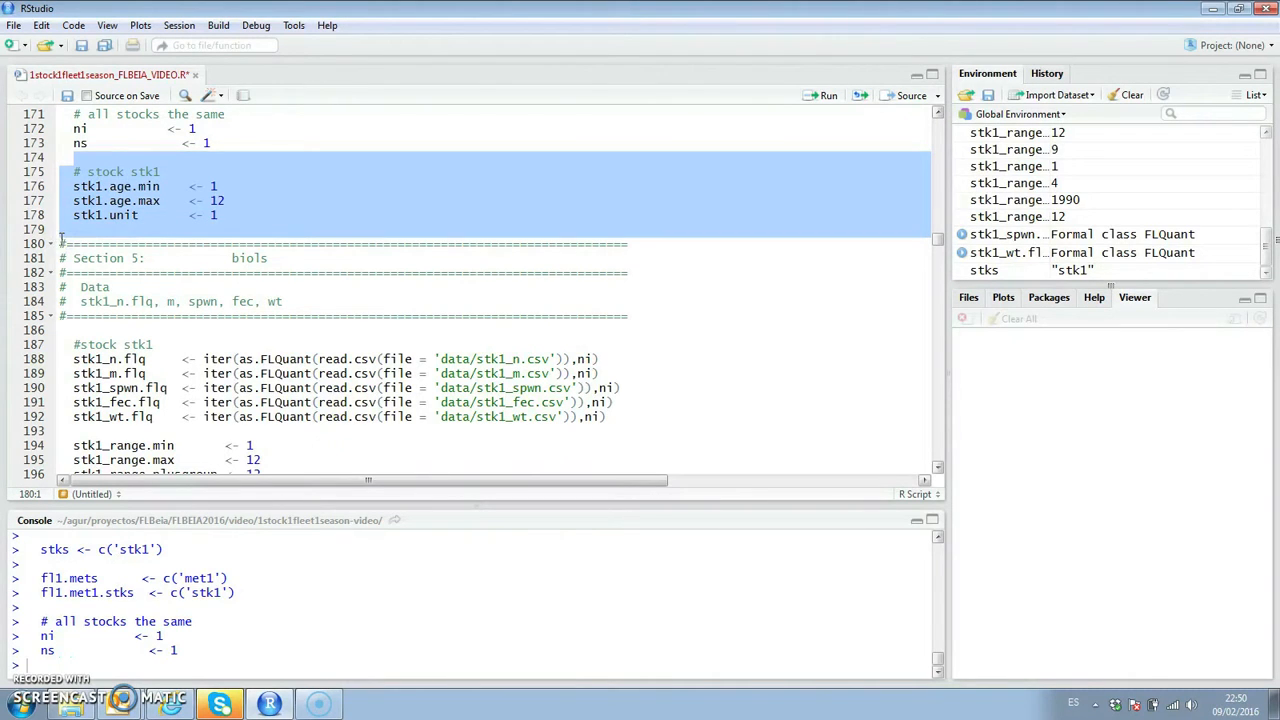
Step: Run the stk1 age range and unit lines and select the Section 5 read.csv block for stk1 data
{"action": "left_click", "coordinate": [820, 96]}
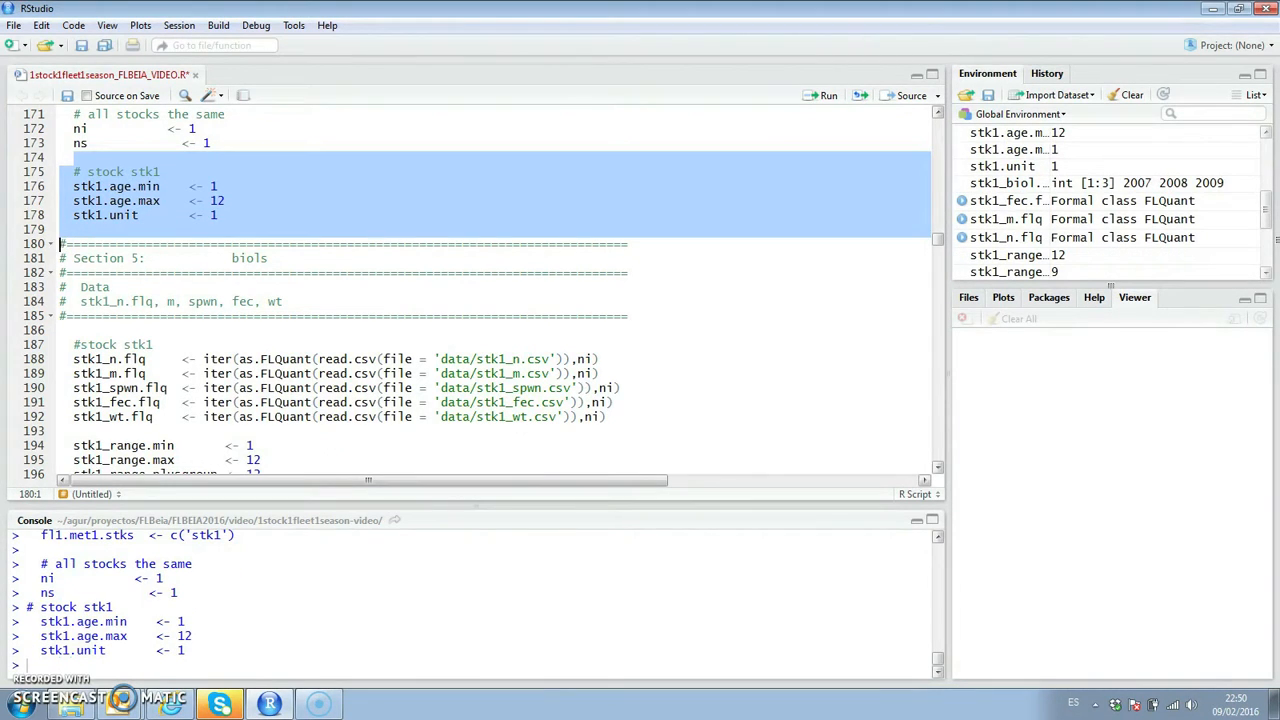
{"action": "left_click", "coordinate": [64, 330]}
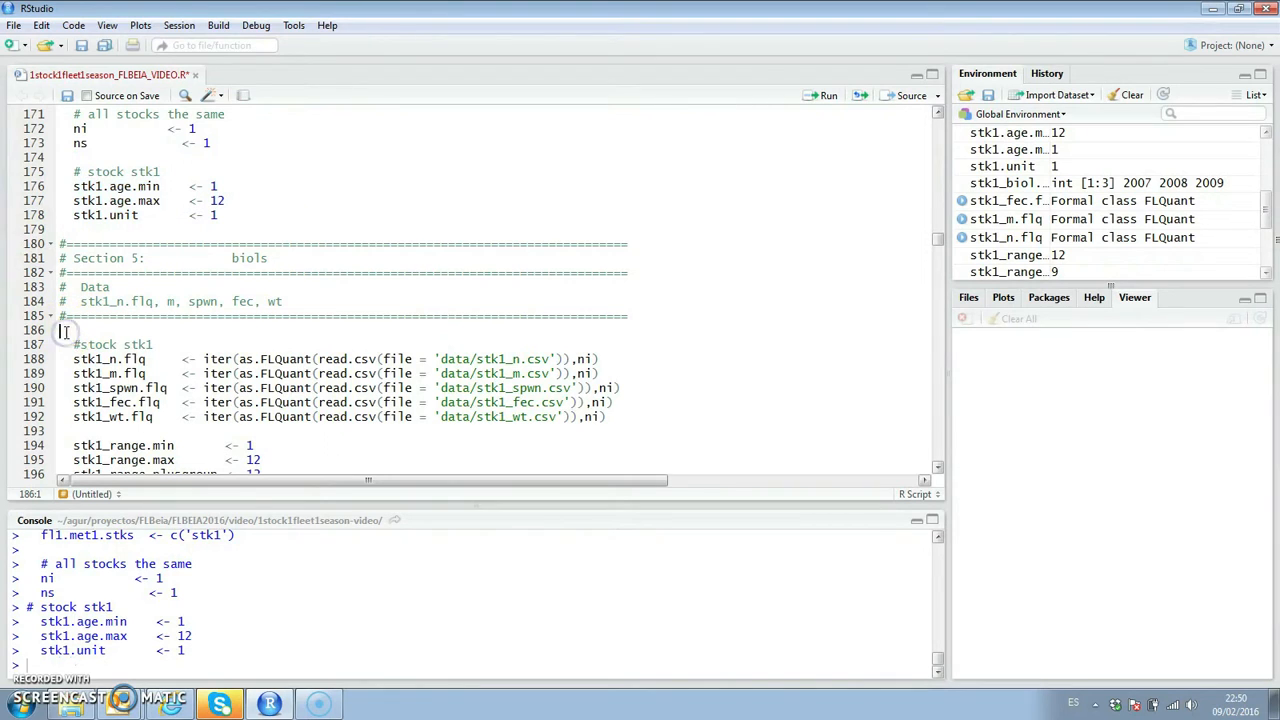
{"action": "left_click_drag", "start_coordinate": [64, 330], "coordinate": [60, 468]}
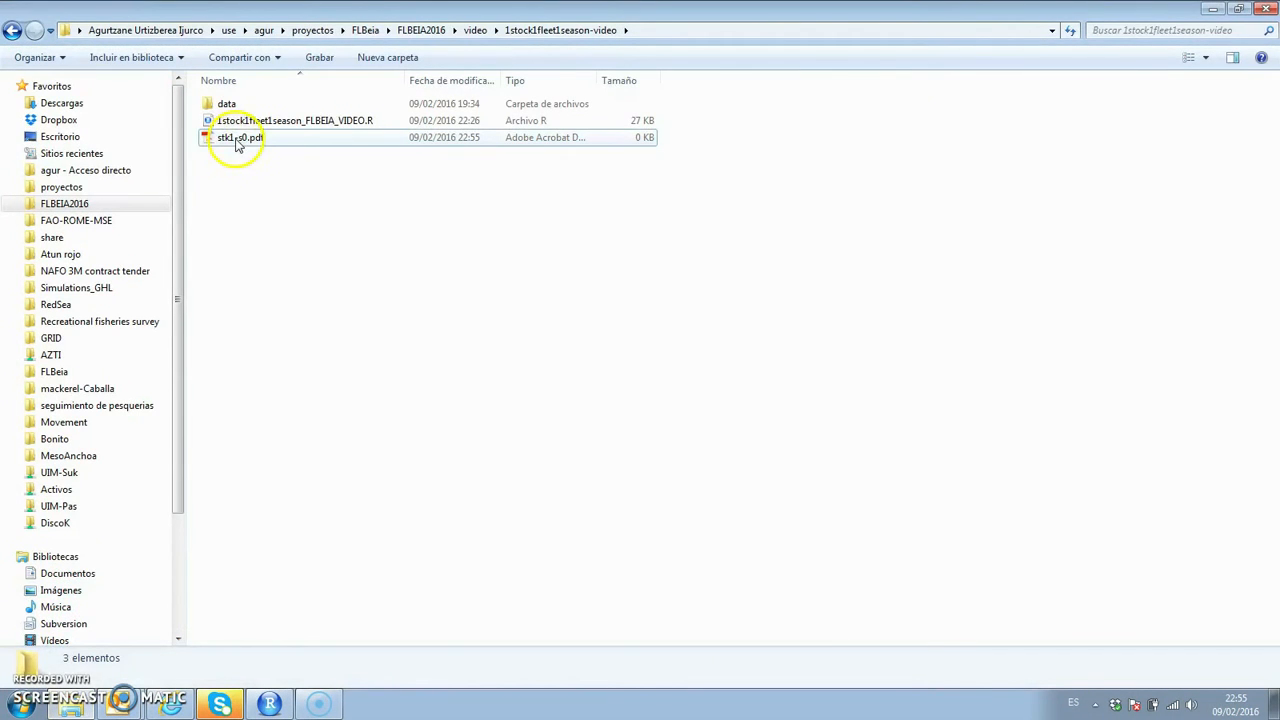
Step: Open stk1-s0.pdf from the project folder in Acrobat Reader
{"action": "left_click", "coordinate": [236, 136]}
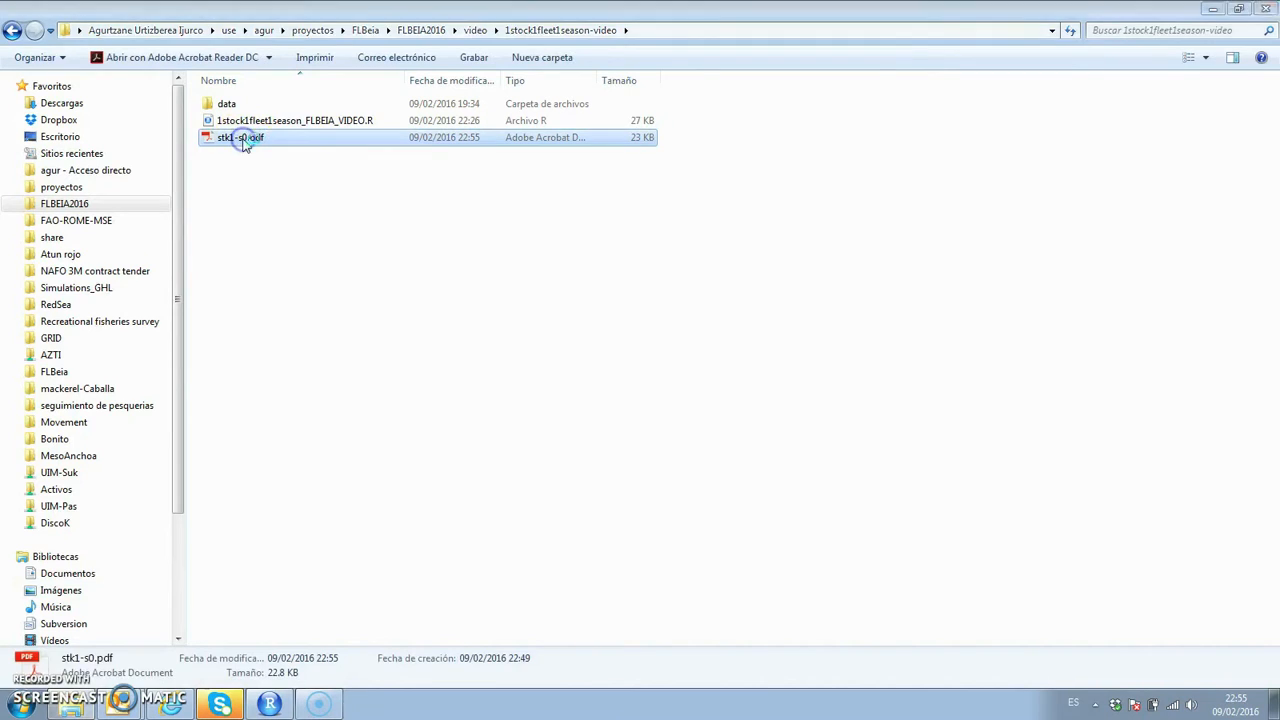
{"action": "double_click", "coordinate": [234, 138]}
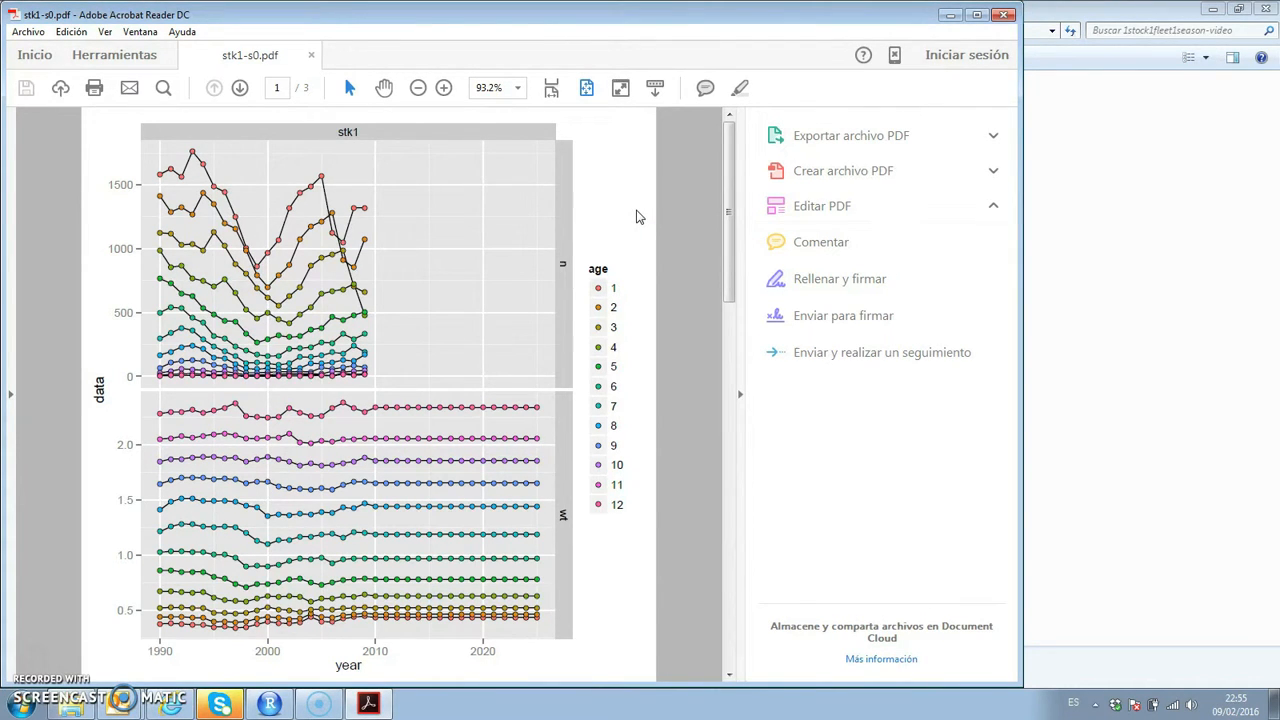
Step: Page through the stk1 stock plots to page 3 of stk1-s0.pdf, then return to RStudio
{"action": "left_click", "coordinate": [820, 204]}
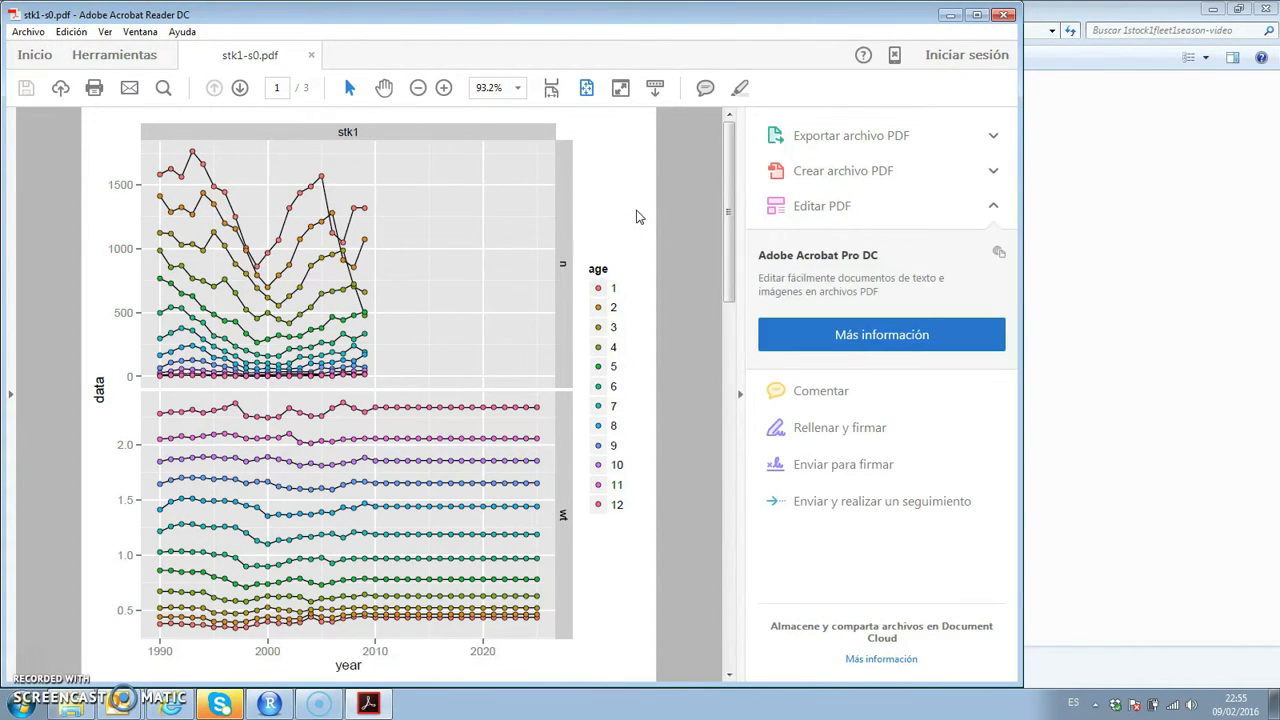
{"action": "left_click", "coordinate": [240, 88]}
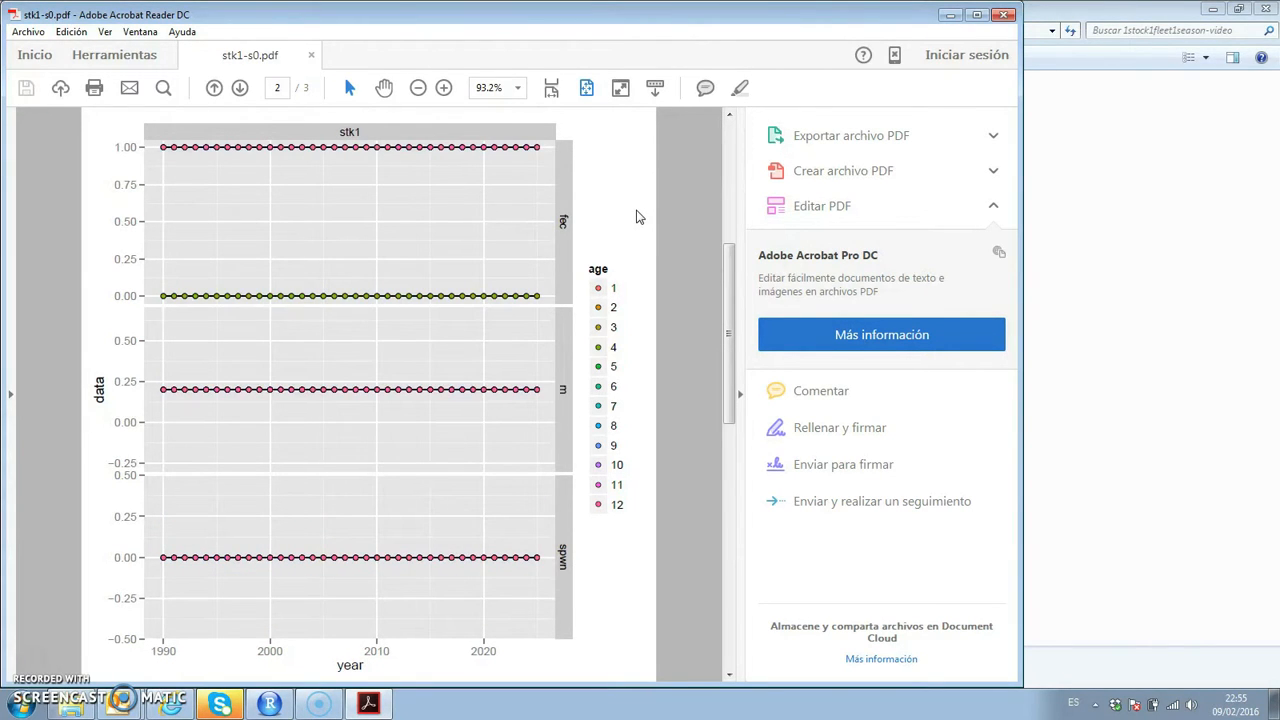
{"action": "left_click", "coordinate": [238, 88]}
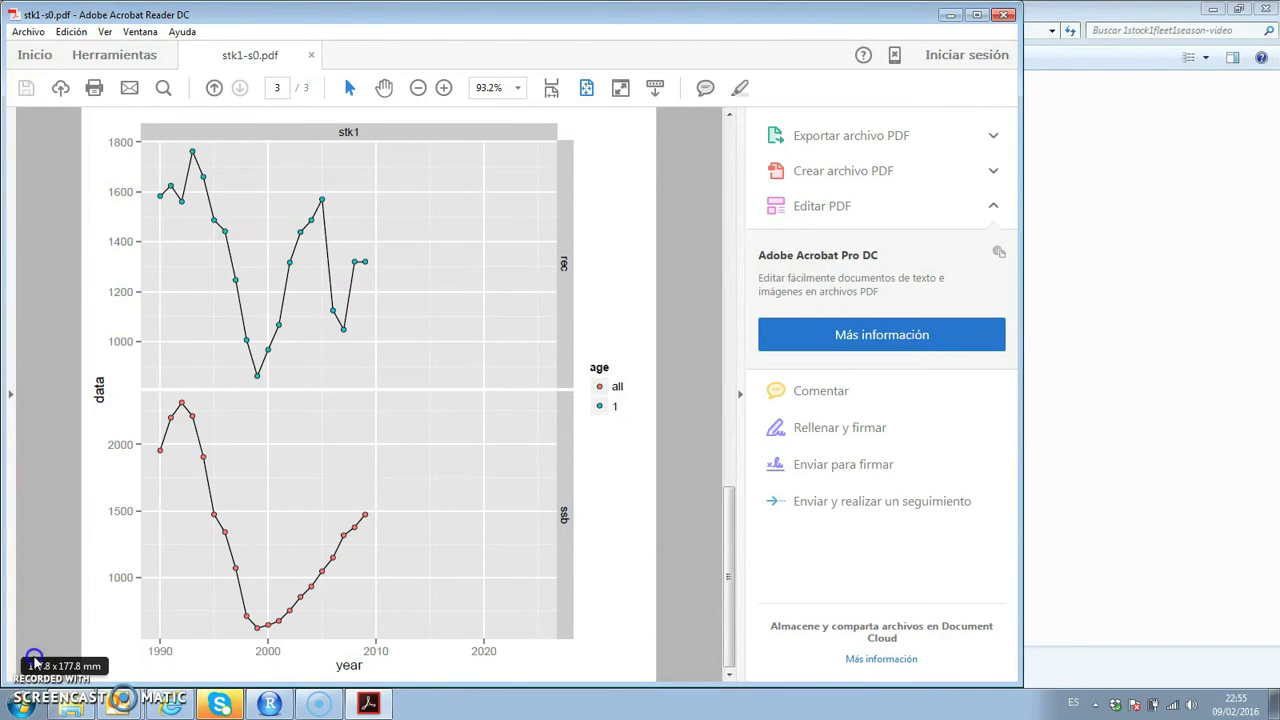
{"action": "left_click", "coordinate": [218, 704]}
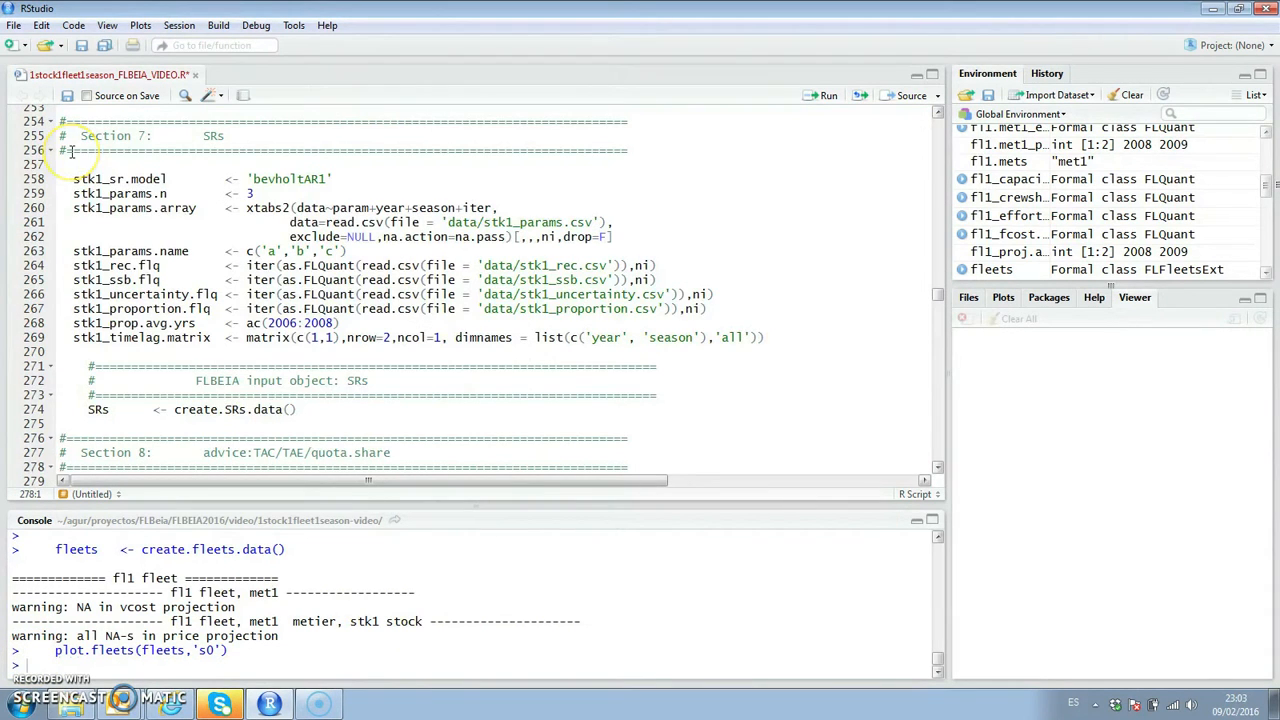
Step: Run the SRs and advice sections, creating SRs and advice objects with indices NULL
{"action": "left_click", "coordinate": [70, 164]}
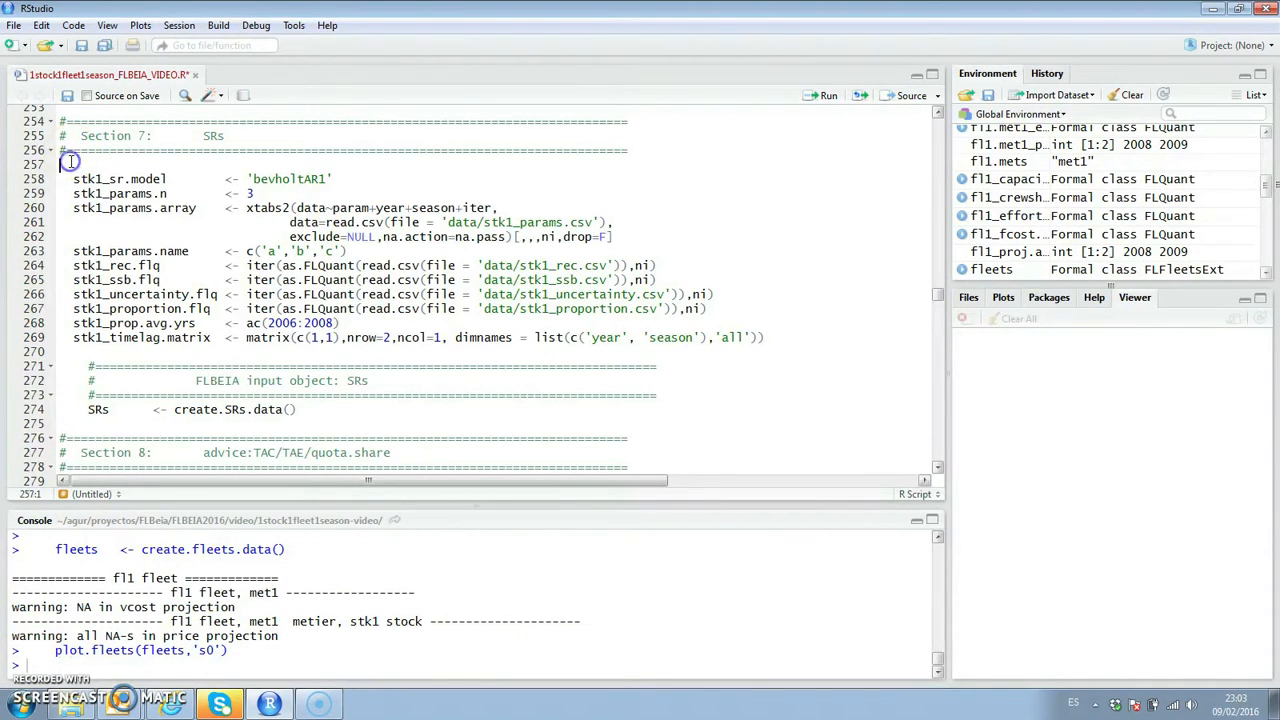
{"action": "left_click_drag", "start_coordinate": [70, 164], "coordinate": [56, 280]}
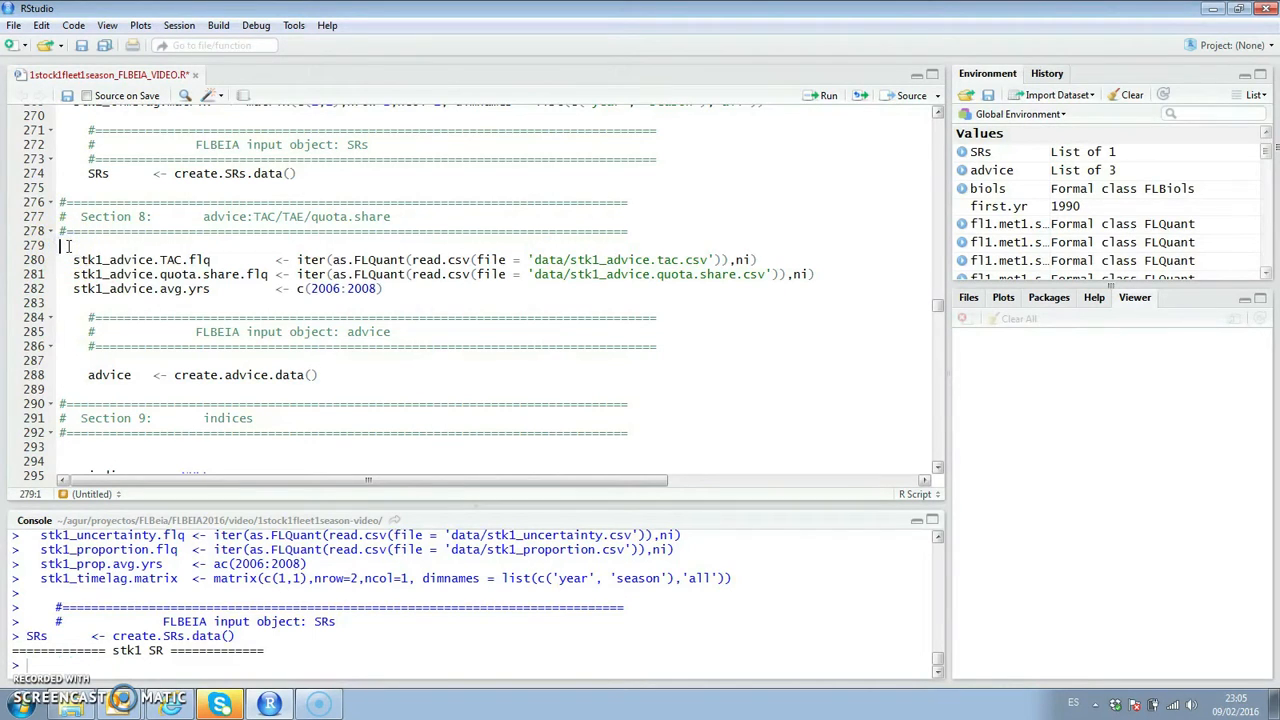
{"action": "left_click_drag", "start_coordinate": [66, 260], "coordinate": [62, 374]}
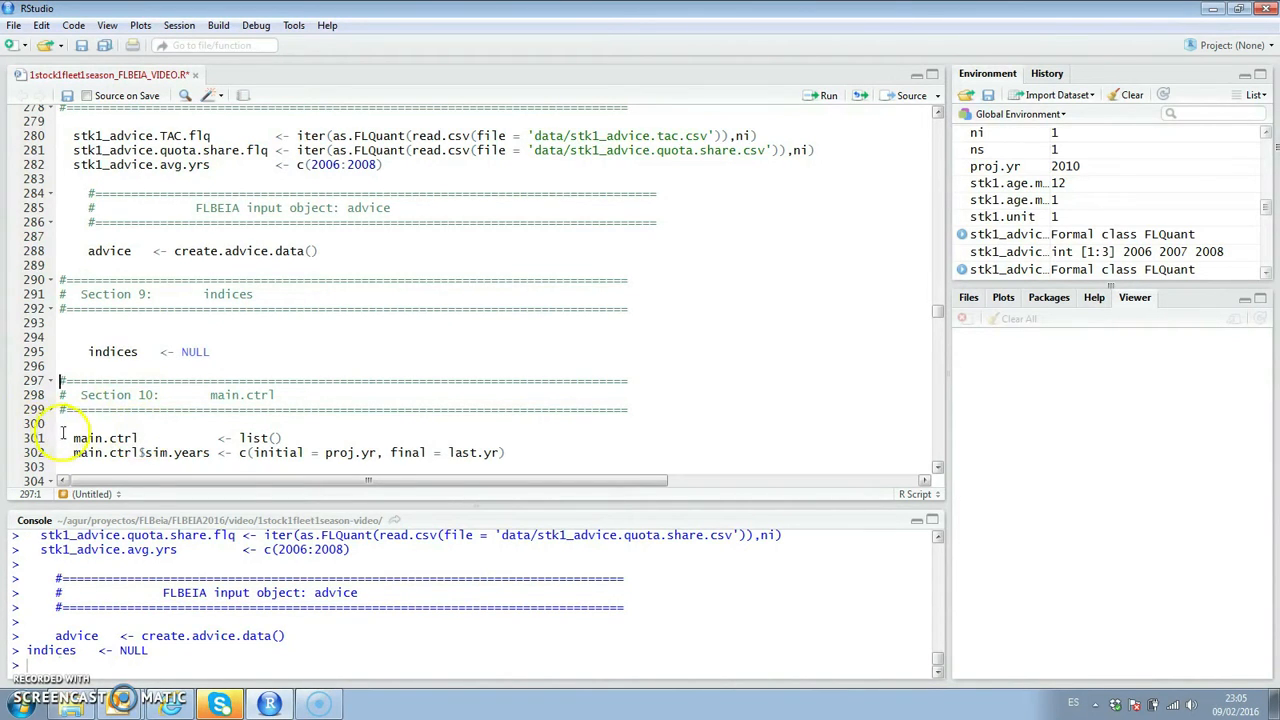
Step: Run Sections 10–12 to create the main.ctrl, biols.ctrl and fleets.ctrl control objects
{"action": "left_click_drag", "start_coordinate": [72, 436], "coordinate": [72, 468]}
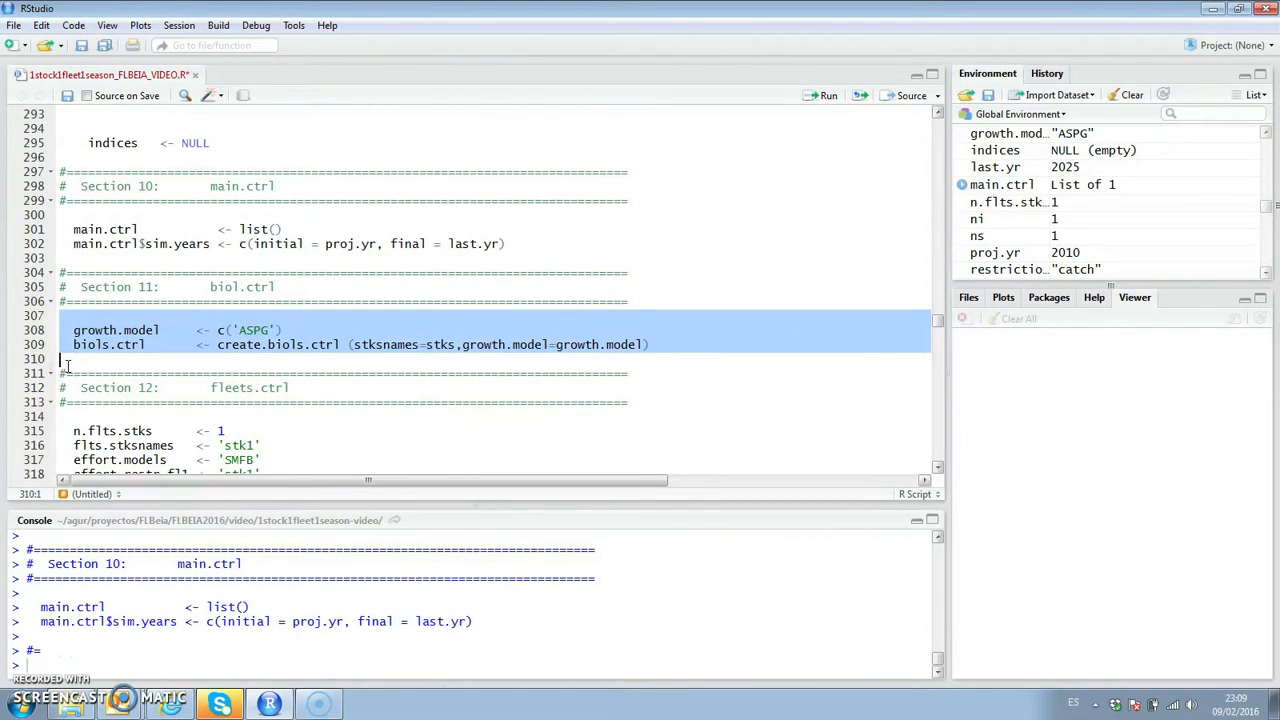
{"action": "left_click", "coordinate": [820, 96]}
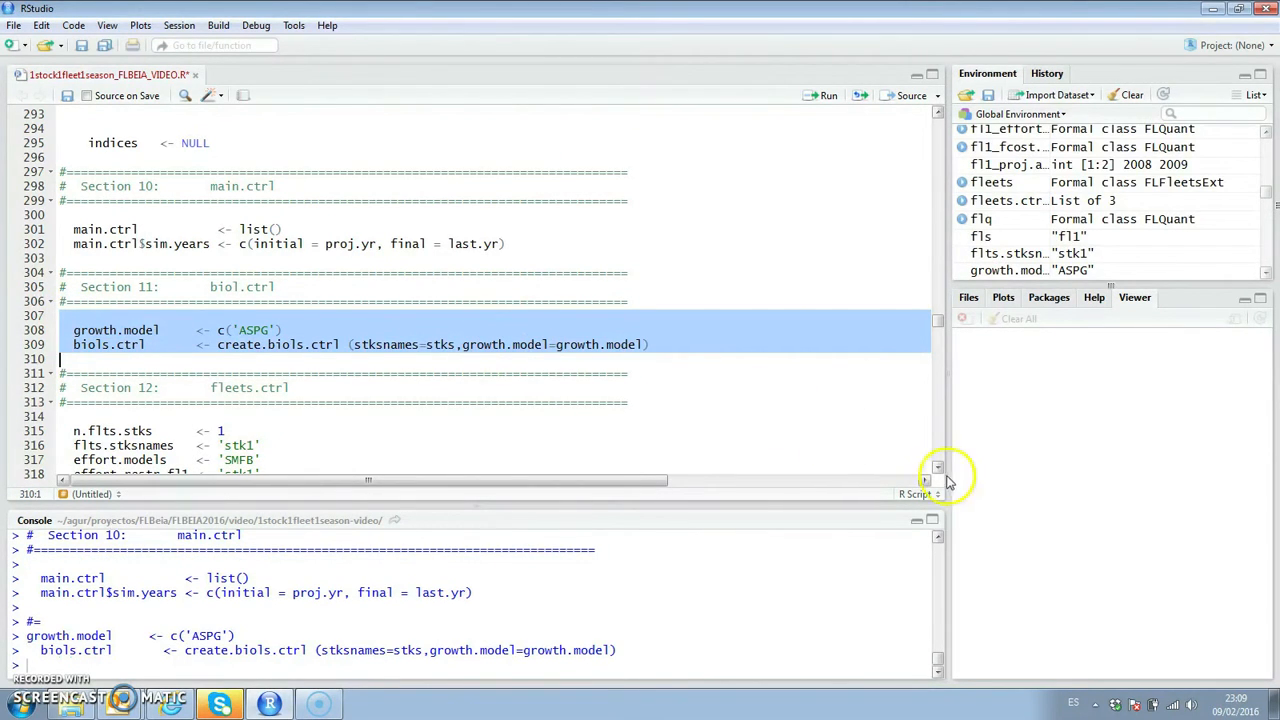
{"action": "scroll", "scroll_direction": "down", "scroll_amount": 3}
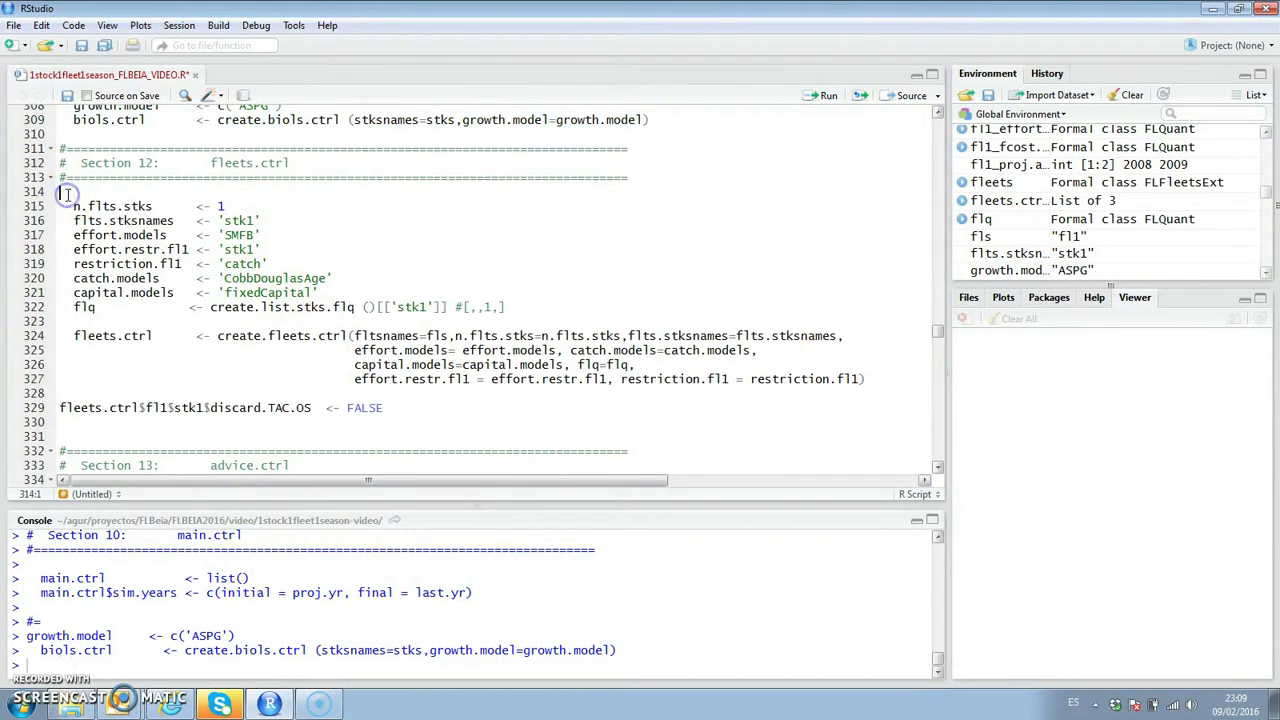
{"action": "left_click_drag", "start_coordinate": [68, 192], "coordinate": [72, 264]}
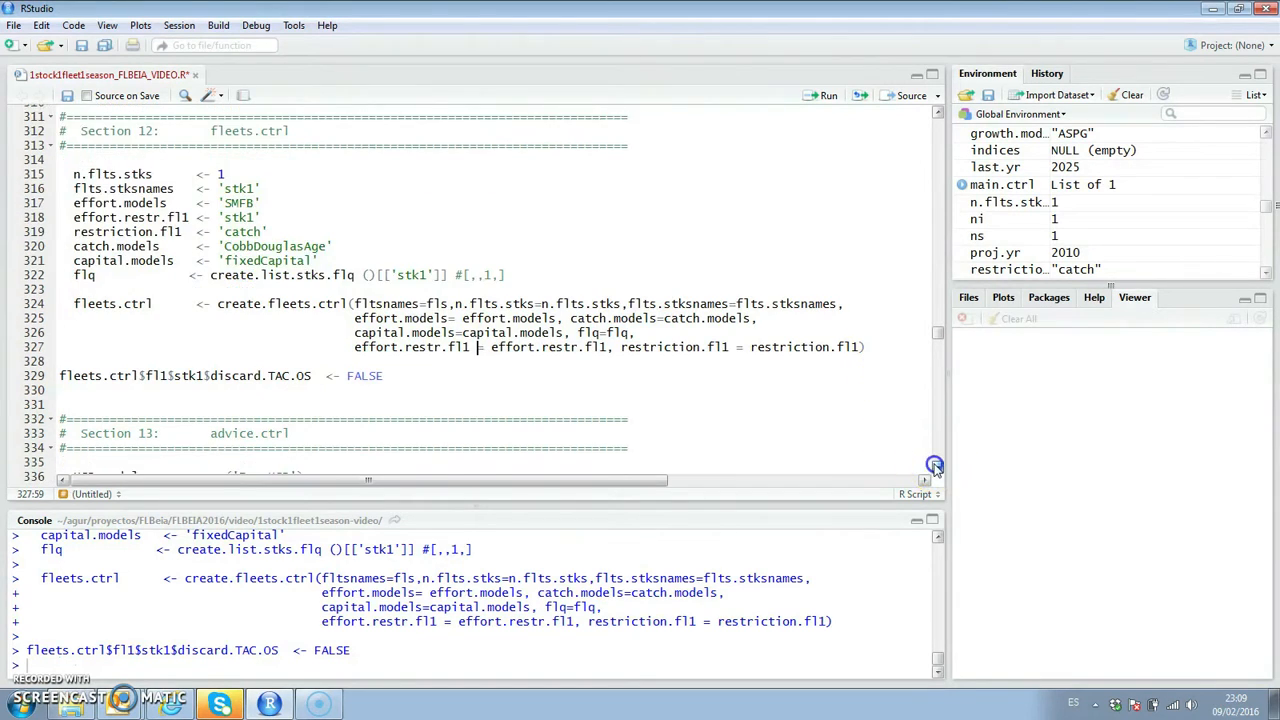
{"action": "scroll", "scroll_direction": "down", "scroll_amount": 3}
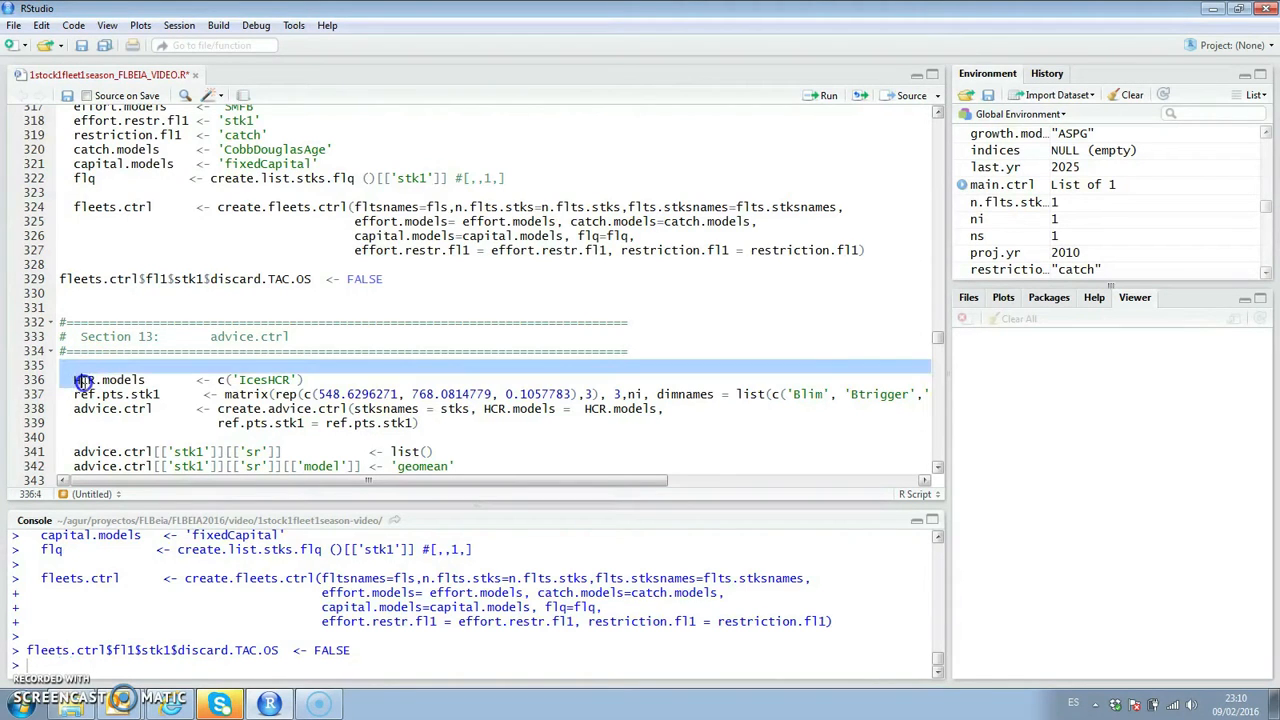
Step: Run advice.ctrl, assess.ctrl and obs.ctrl sections and set covars.ctrl, BDs and covars to NULL
{"action": "left_click_drag", "start_coordinate": [72, 380], "coordinate": [72, 466]}
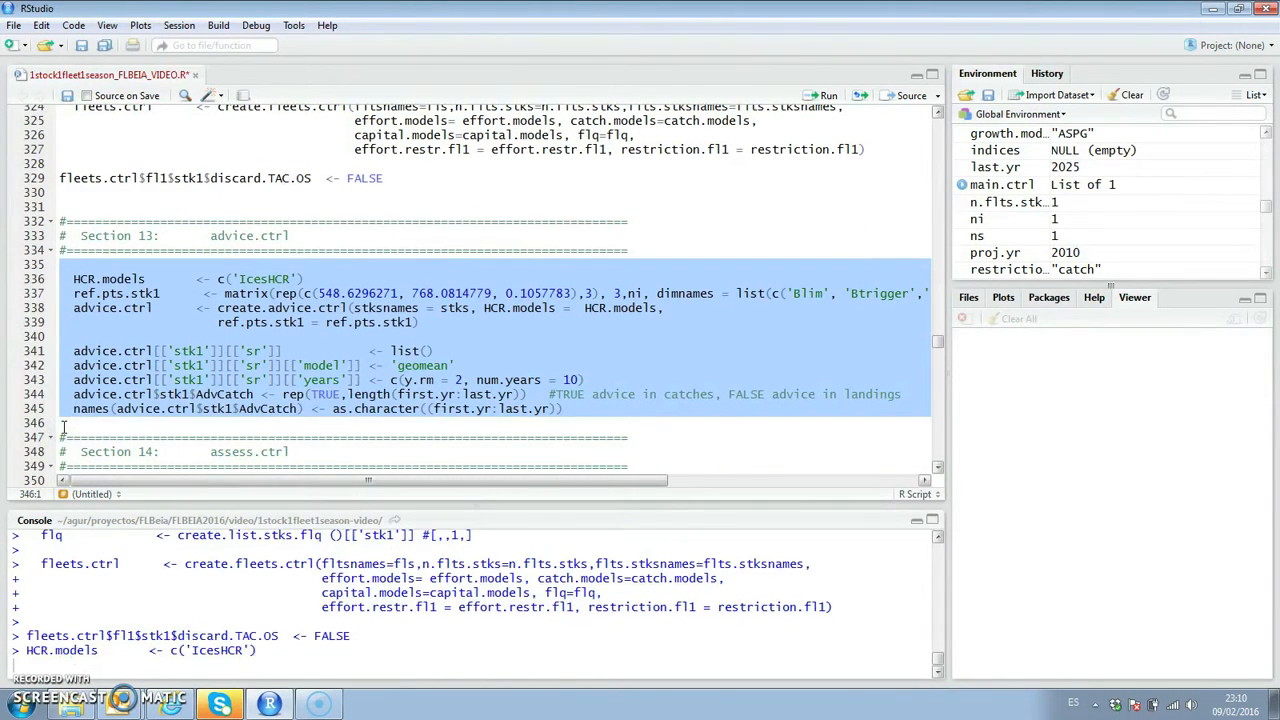
{"action": "left_click", "coordinate": [816, 96]}
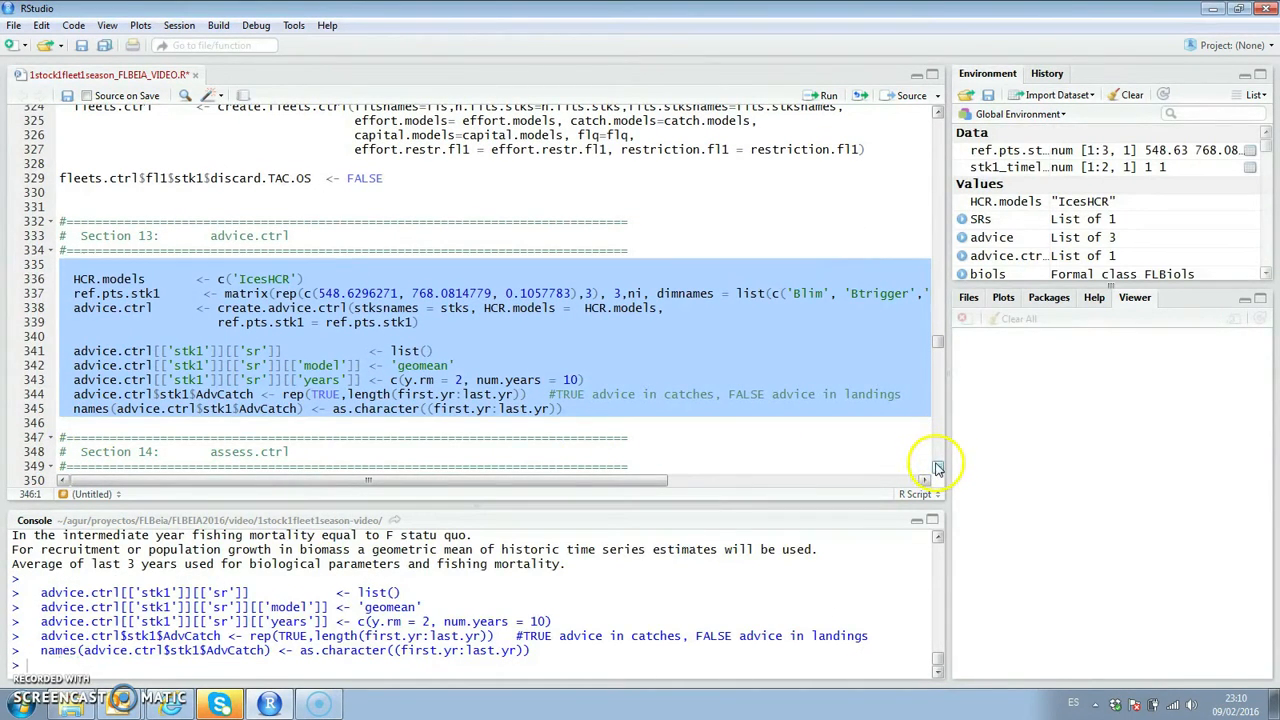
{"action": "scroll", "scroll_direction": "down", "scroll_amount": 3}
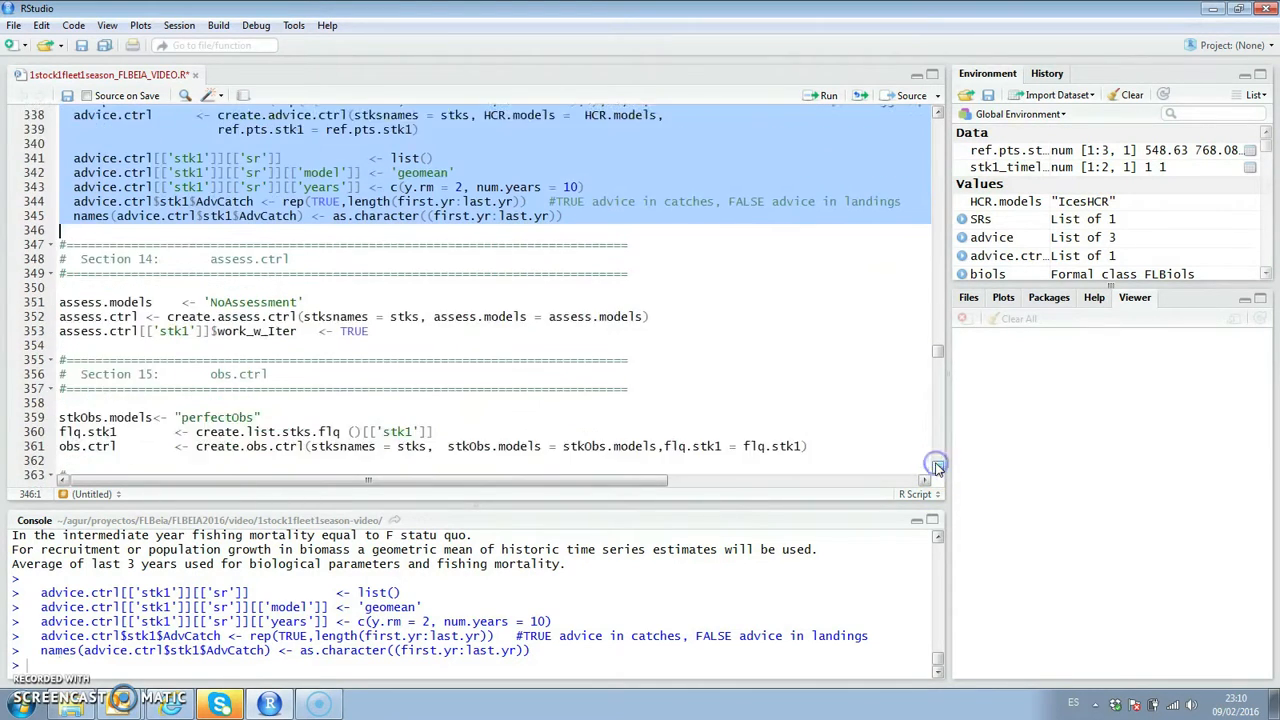
{"action": "scroll", "scroll_direction": "down", "scroll_amount": 3}
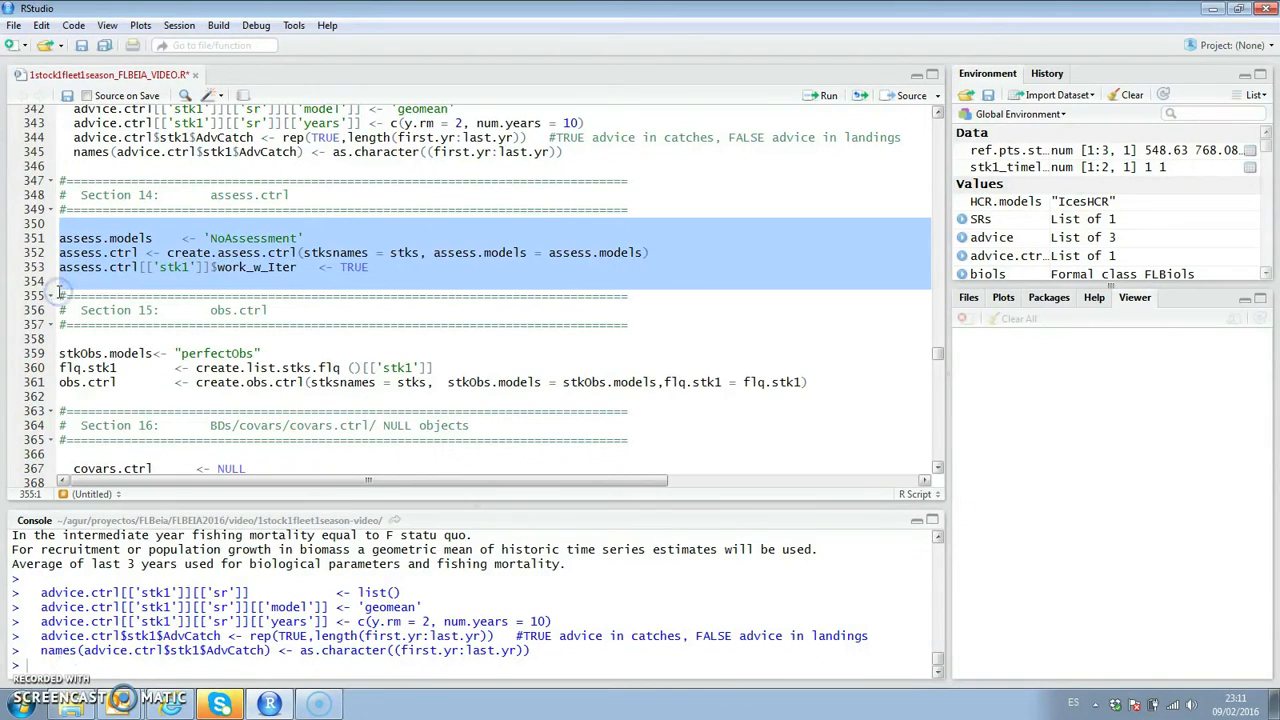
{"action": "left_click", "coordinate": [822, 96]}
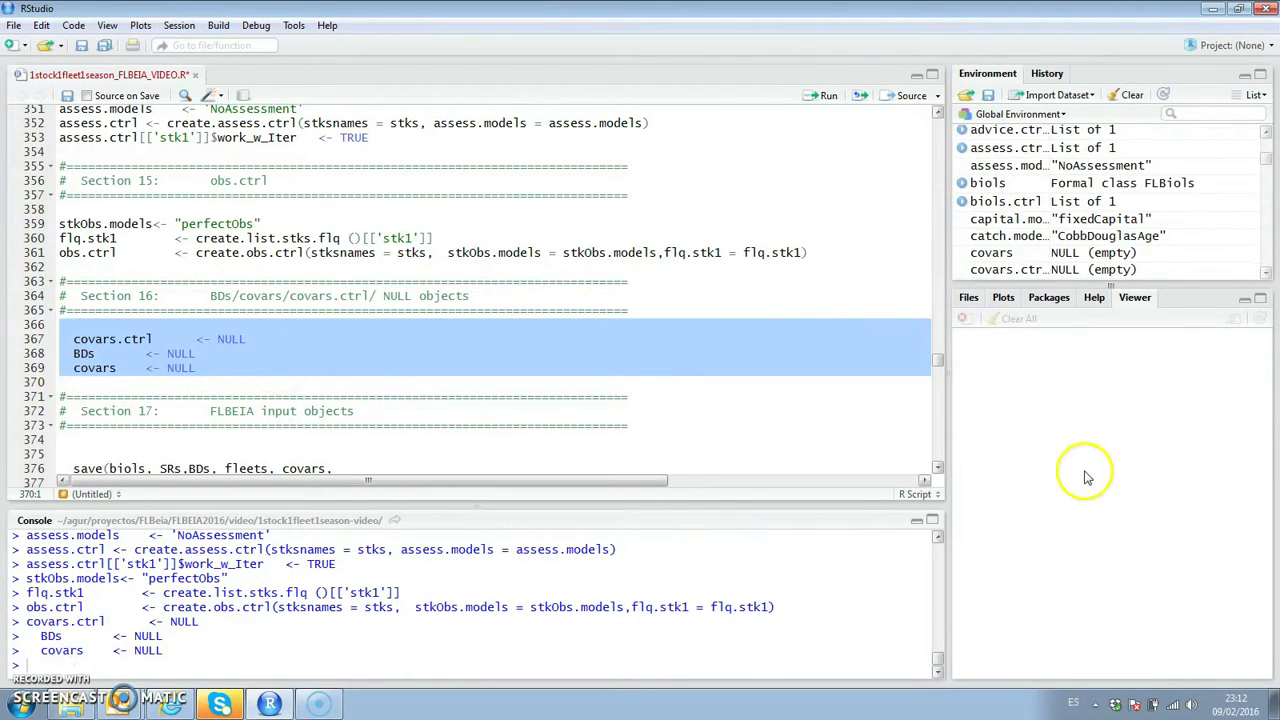
{"action": "scroll", "scroll_direction": "down", "scroll_amount": 3}
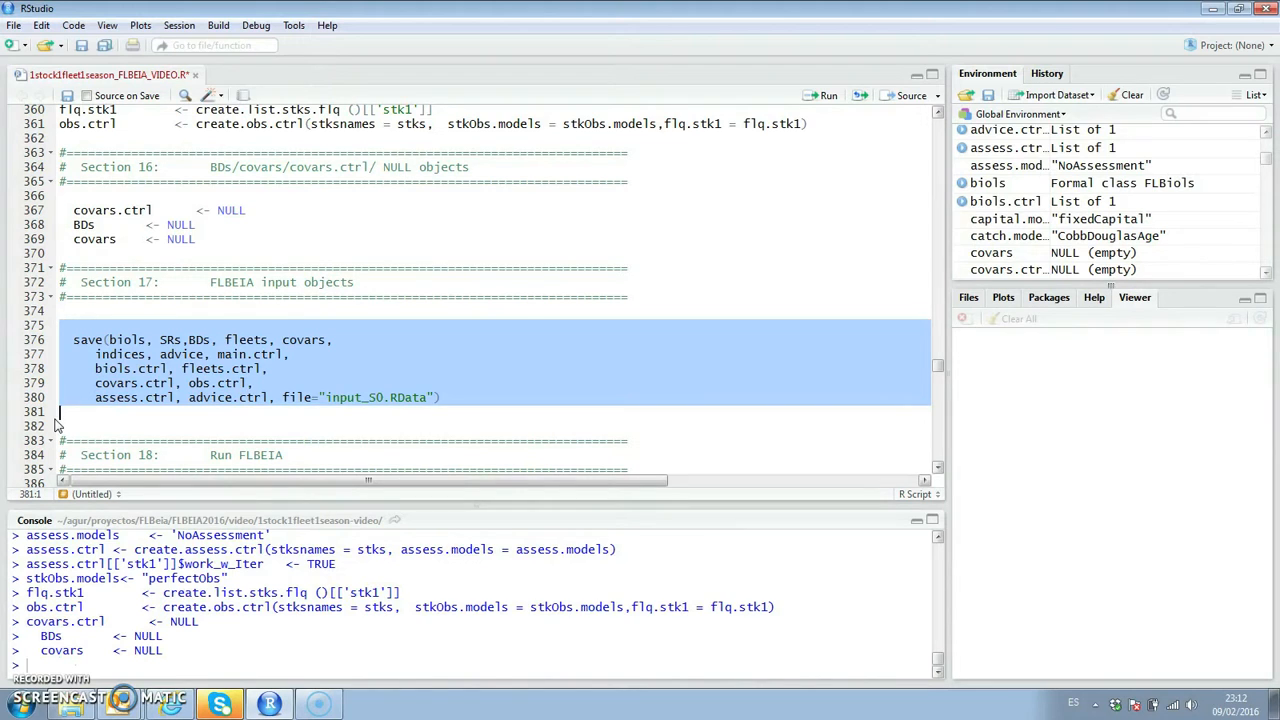
Step: Run the save(...) block writing the FLBEIA input objects to input_S0.RData
{"action": "left_click", "coordinate": [818, 96]}
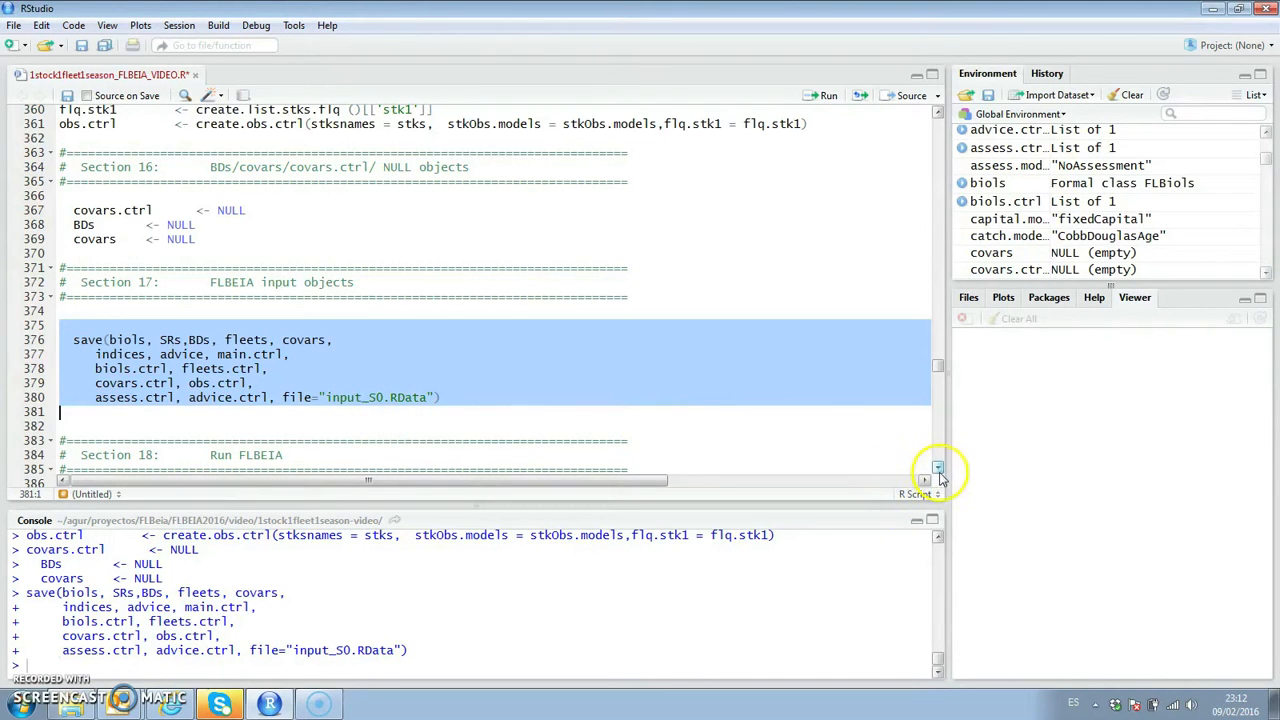
{"action": "scroll", "scroll_direction": "down", "scroll_amount": 3}
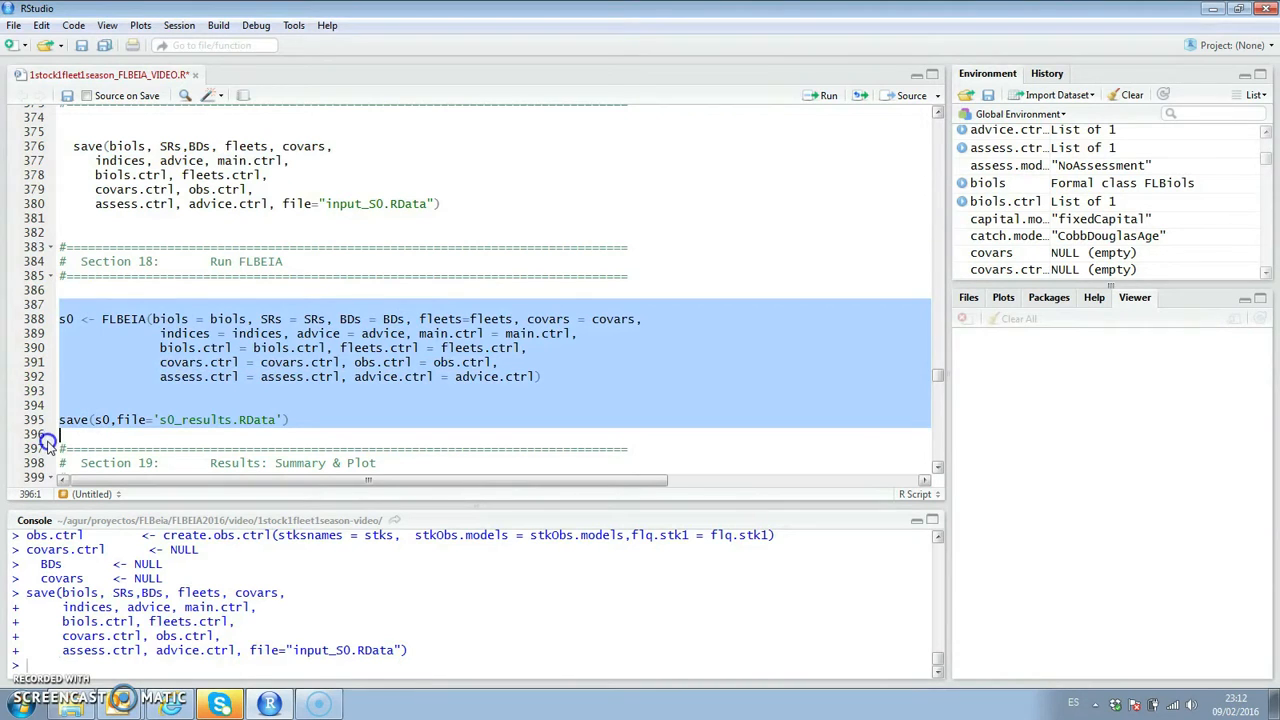
{"action": "mouse_move", "coordinate": [48, 440]}
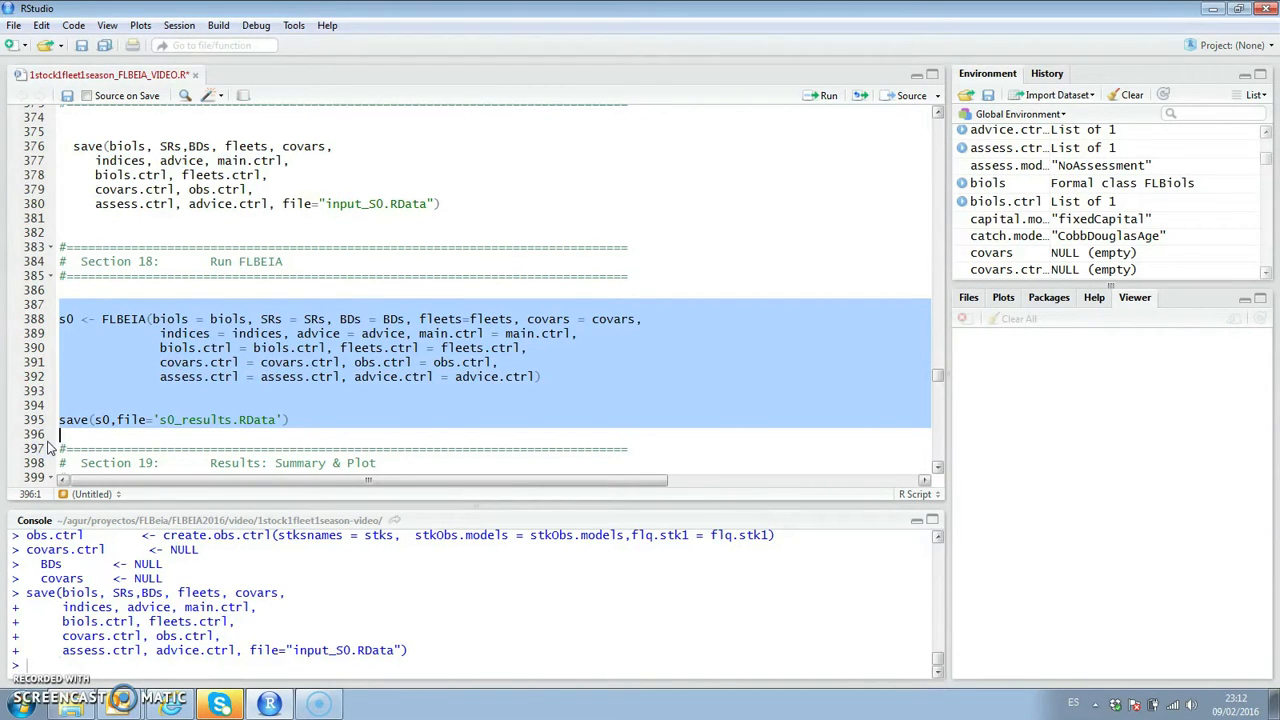
{"action": "left_click", "coordinate": [822, 96]}
{"action": "type", "text": "Head(s0_sum)"}
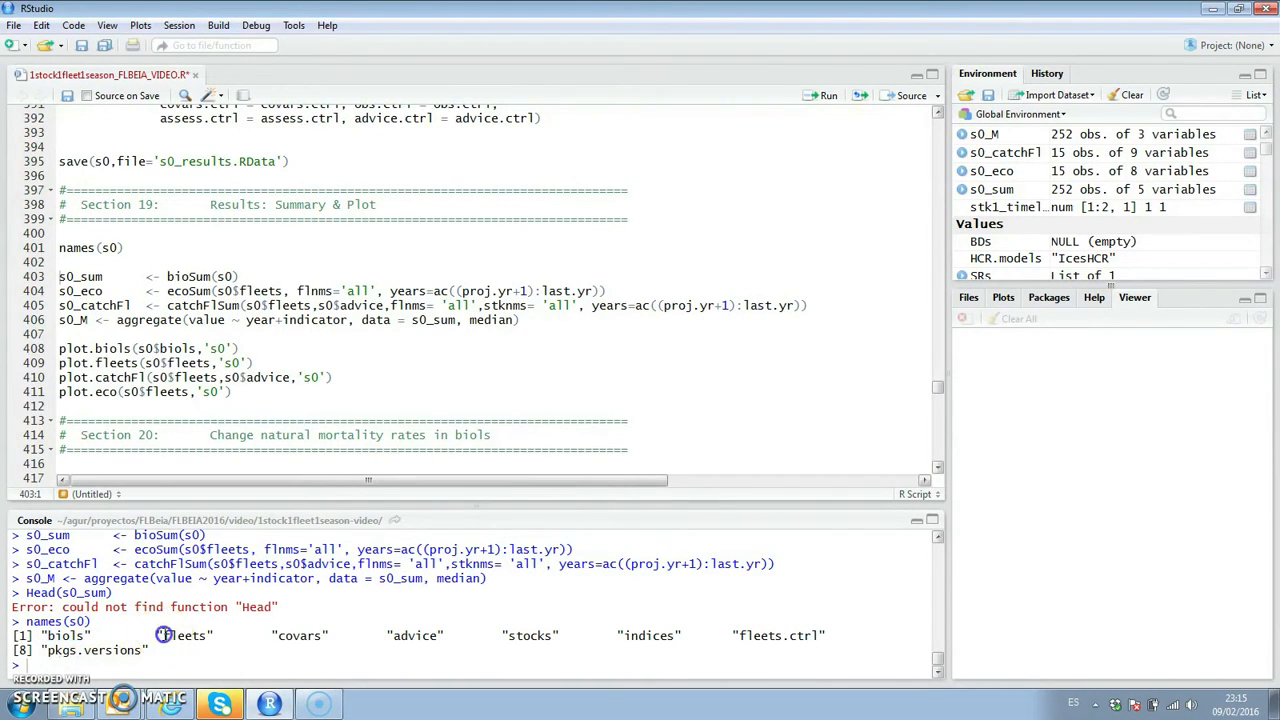
Step: Run the s0 bioSum, ecoSum, catchFlSum and plot lines, then print s0_sum in the console
{"action": "double_click", "coordinate": [180, 636]}
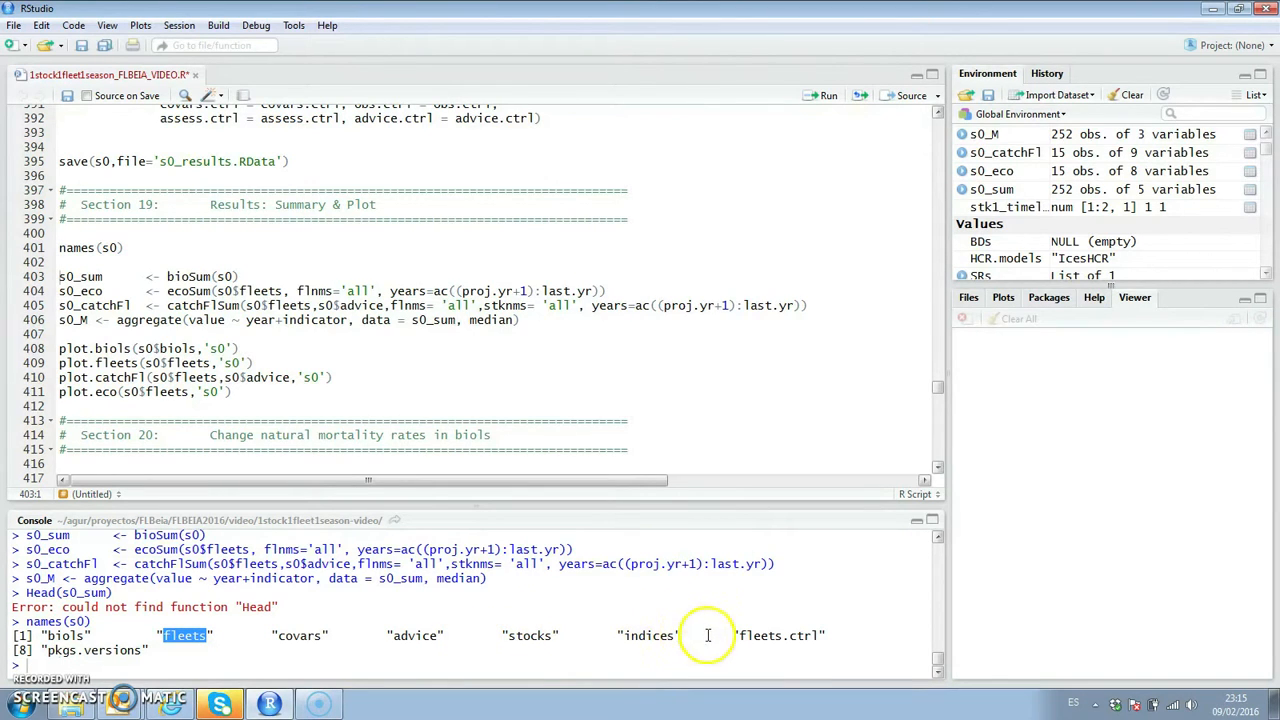
{"action": "mouse_move", "coordinate": [376, 624]}
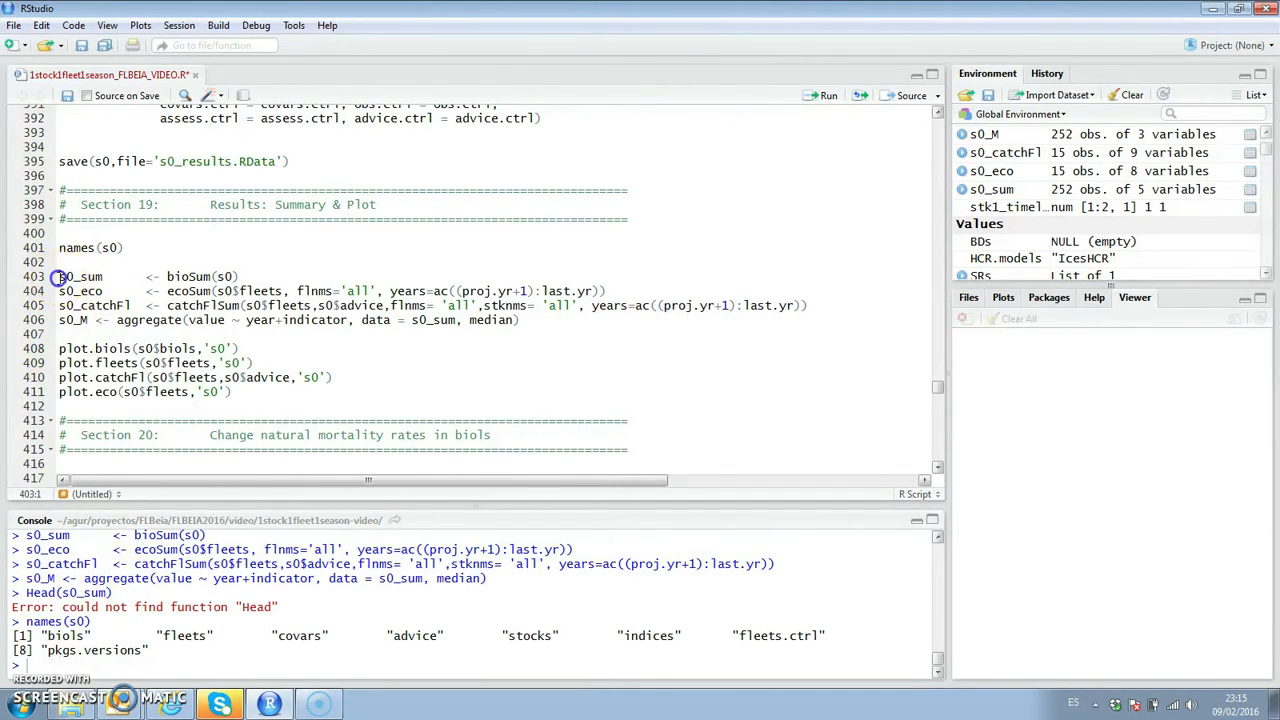
{"action": "left_click_drag", "start_coordinate": [60, 276], "coordinate": [60, 330]}
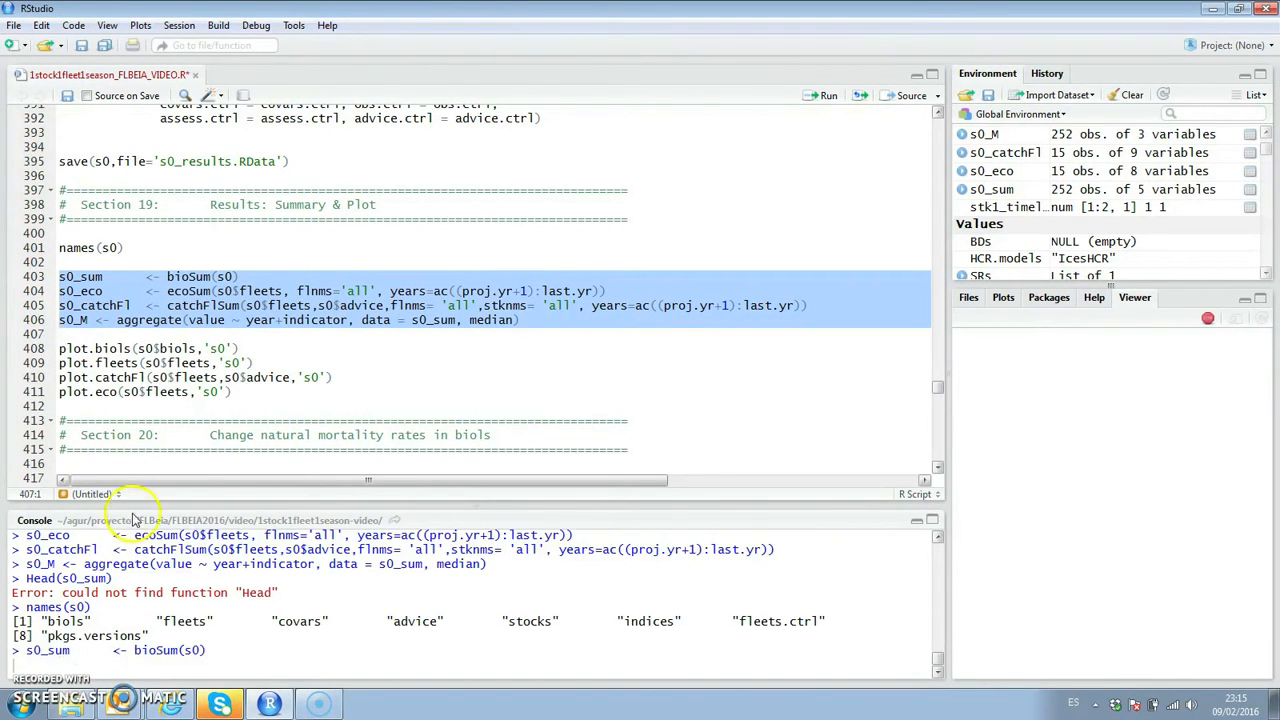
{"action": "left_click", "coordinate": [824, 96]}
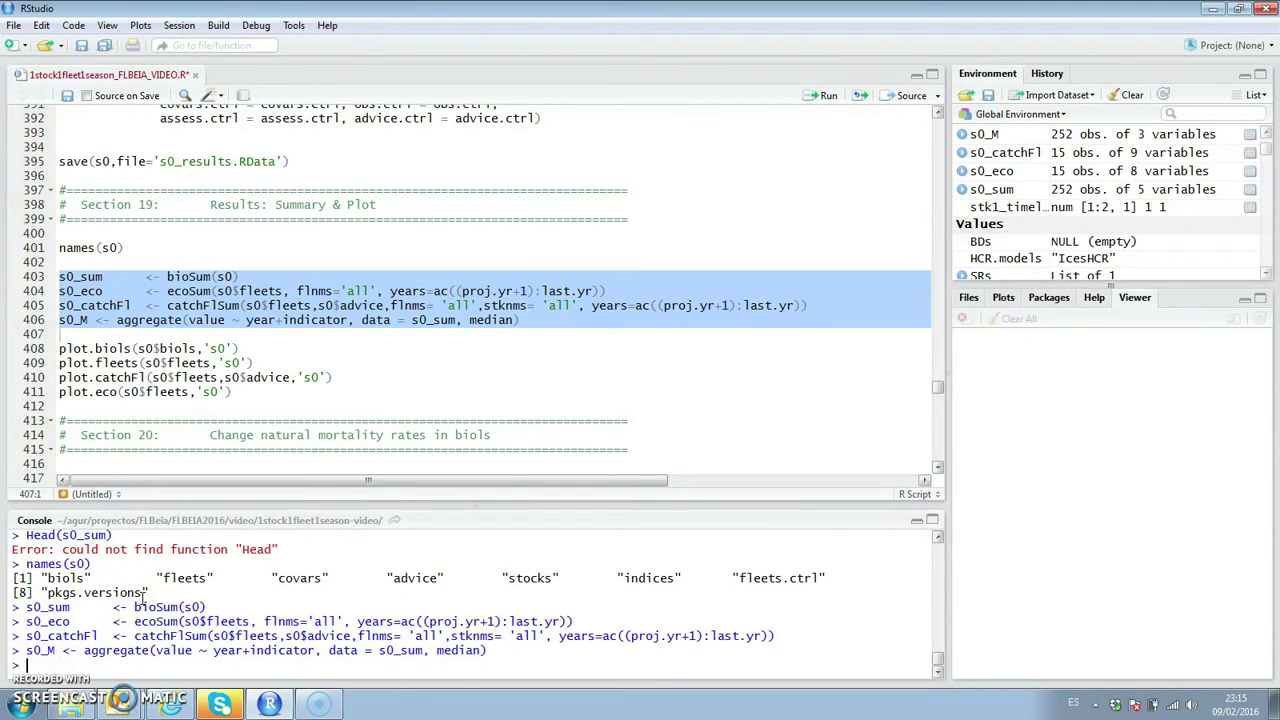
{"action": "type", "text": "s0_"}
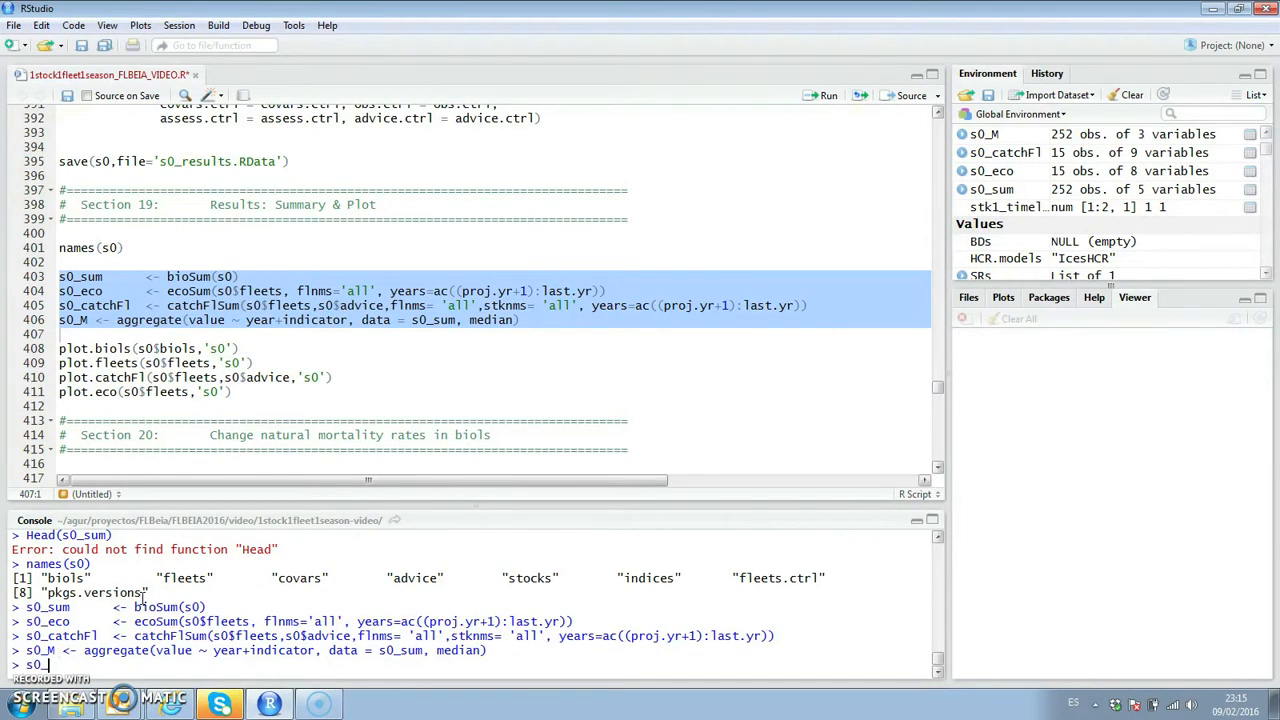
{"action": "type", "text": "sum"}
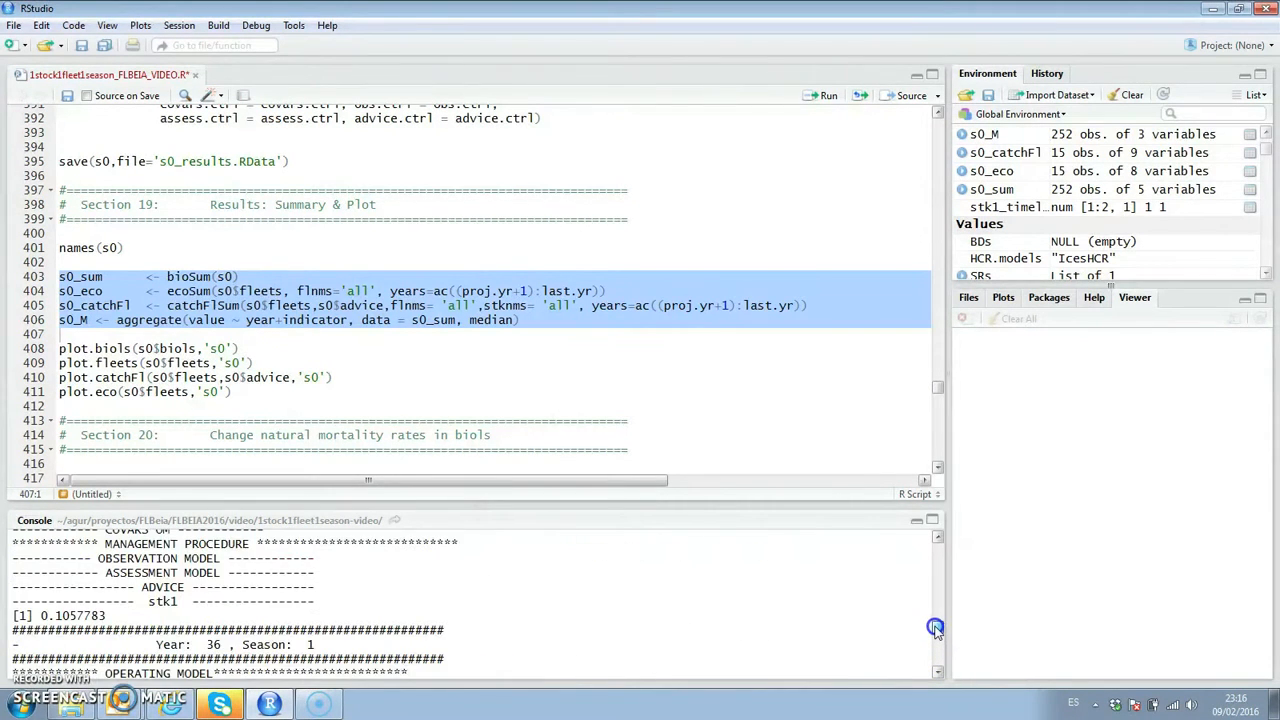
Step: Check the project folder for input_S0.RData, s0_results.RData and the s0 plot PDFs
{"action": "scroll", "scroll_direction": "down", "scroll_amount": 3}
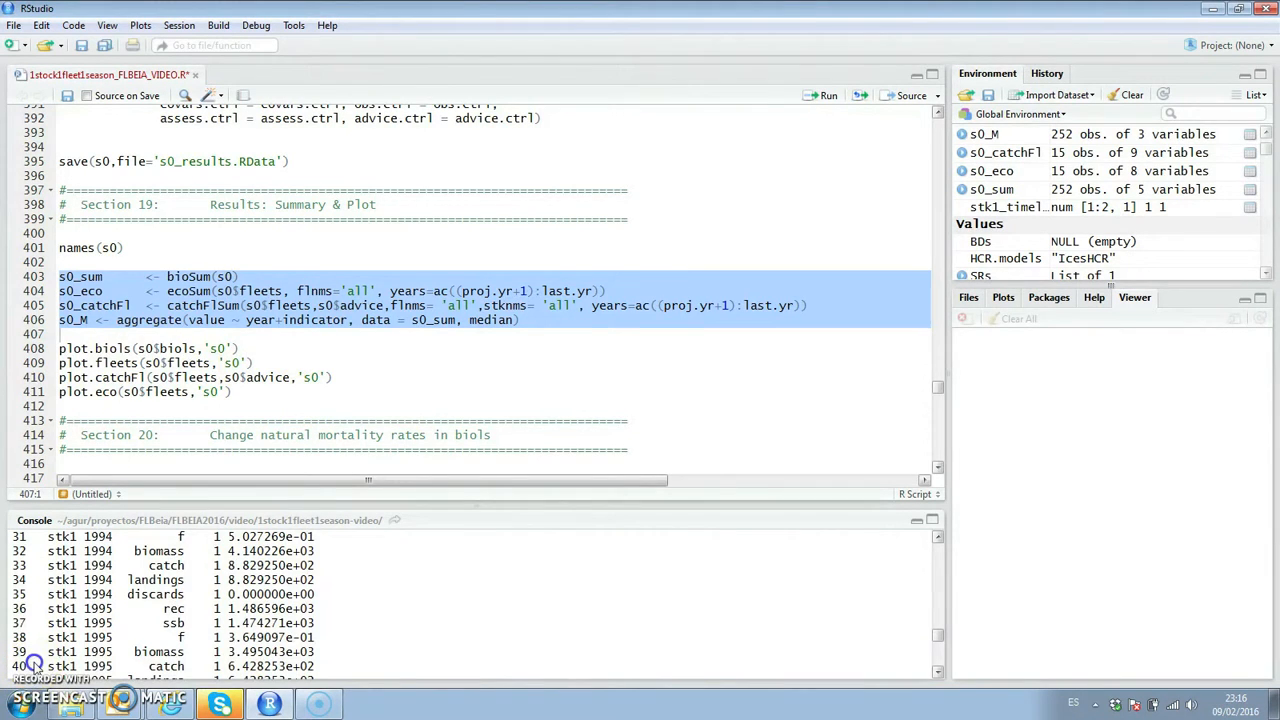
{"action": "left_click", "coordinate": [820, 94]}
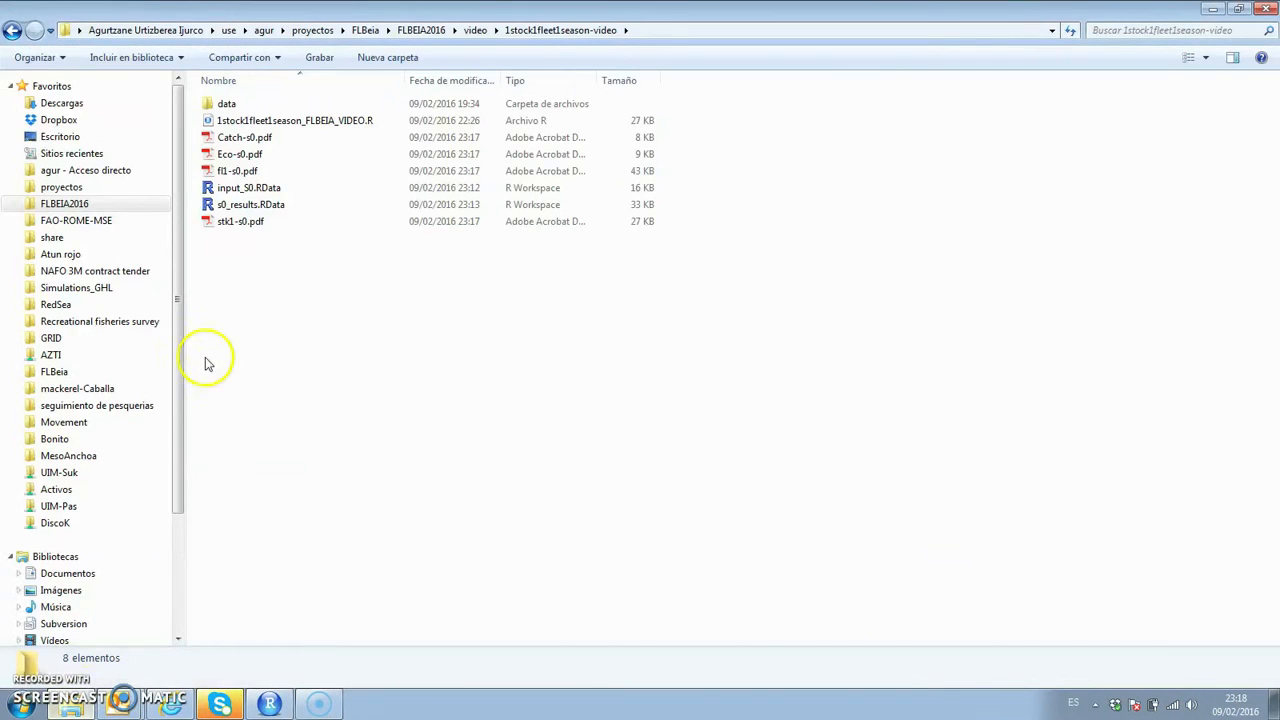
{"action": "left_click", "coordinate": [240, 220]}
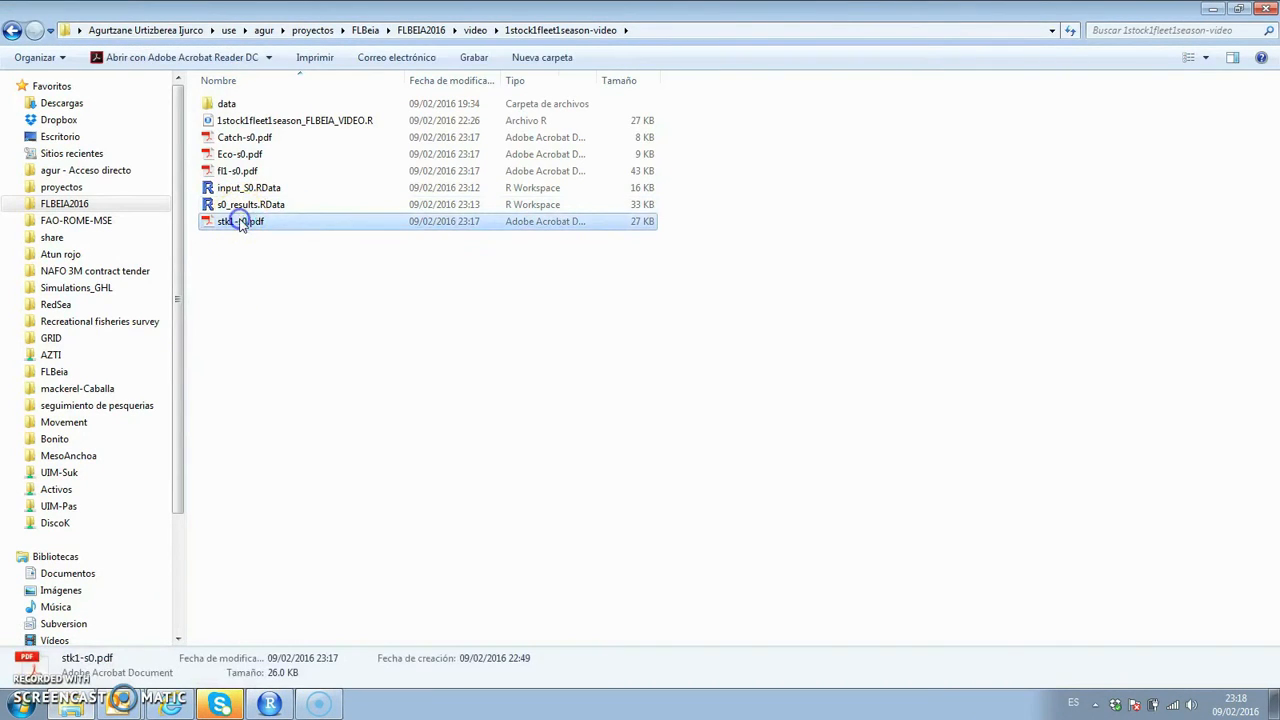
{"action": "double_click", "coordinate": [236, 220]}
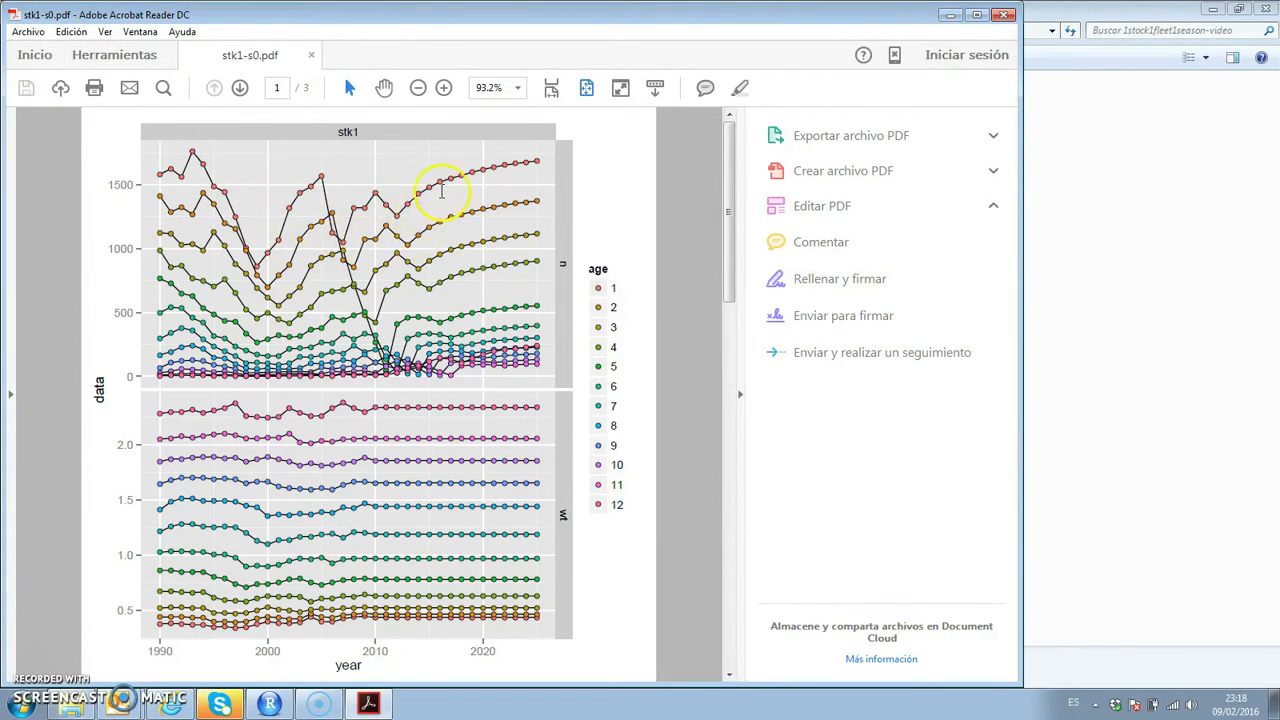
{"action": "mouse_move", "coordinate": [528, 208]}
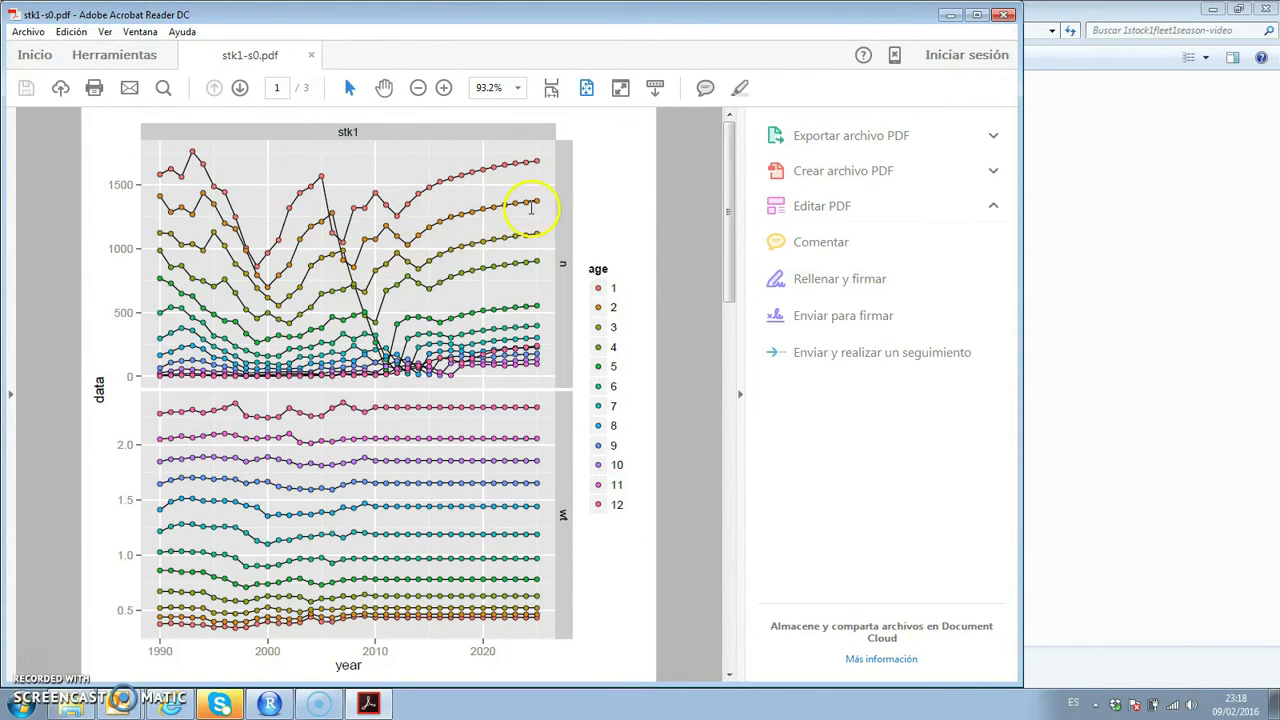
{"action": "mouse_move", "coordinate": [538, 378]}
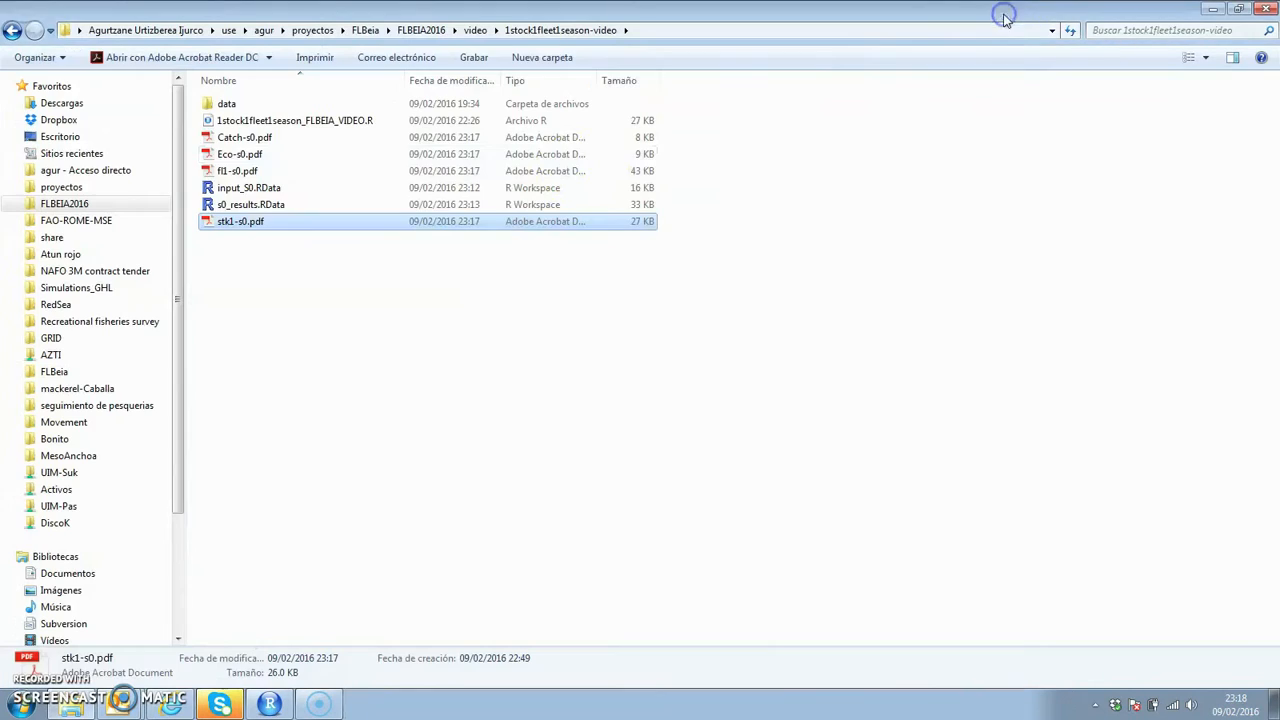
{"action": "left_click", "coordinate": [236, 170]}
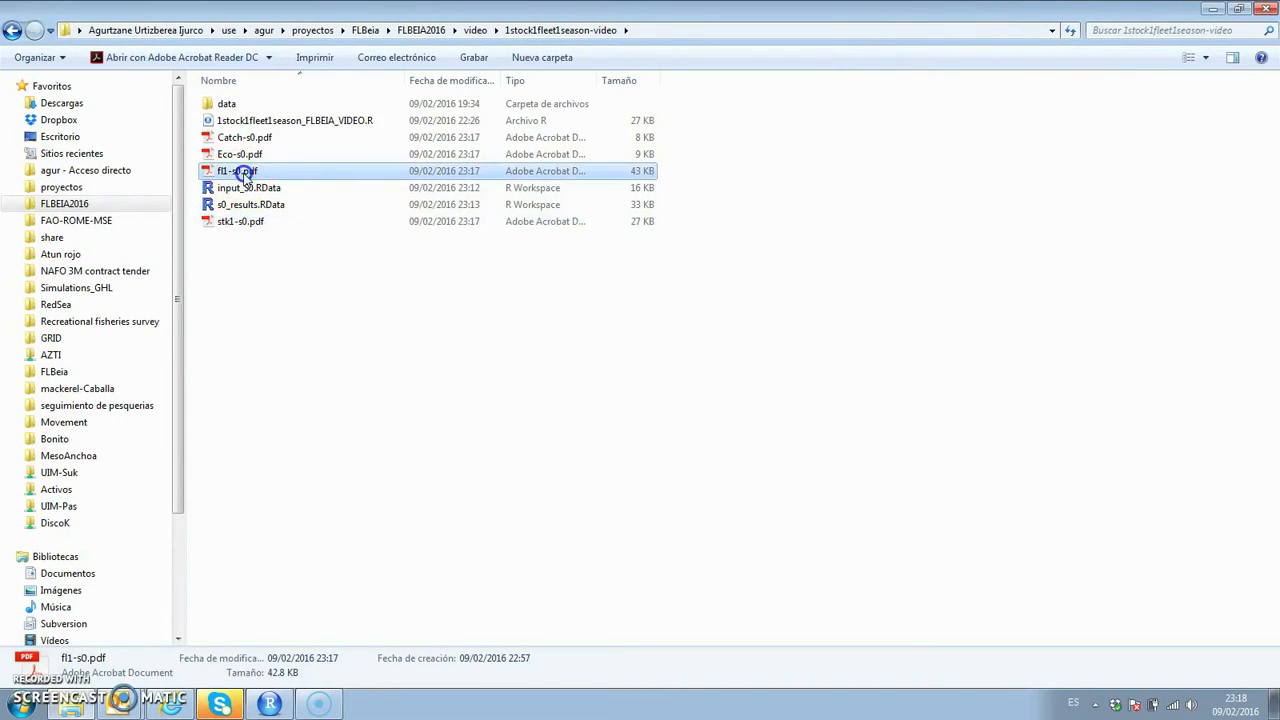
{"action": "double_click", "coordinate": [236, 170]}
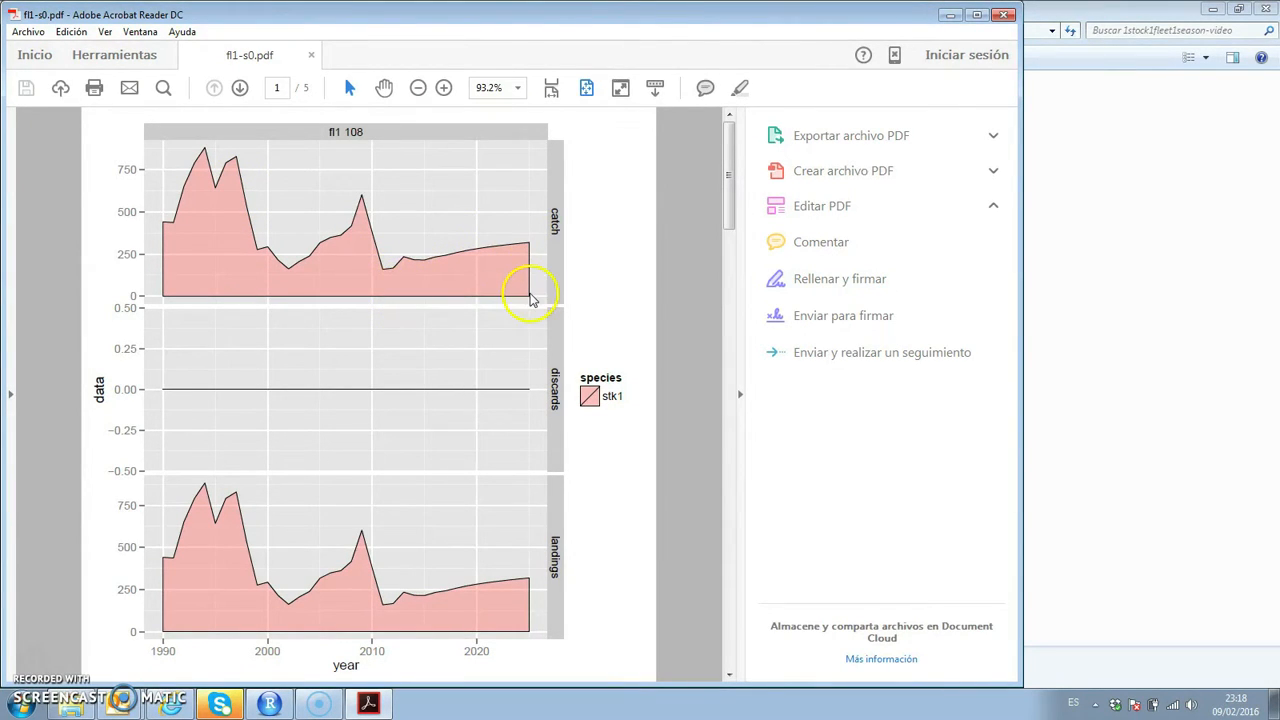
{"action": "mouse_move", "coordinate": [962, 14]}
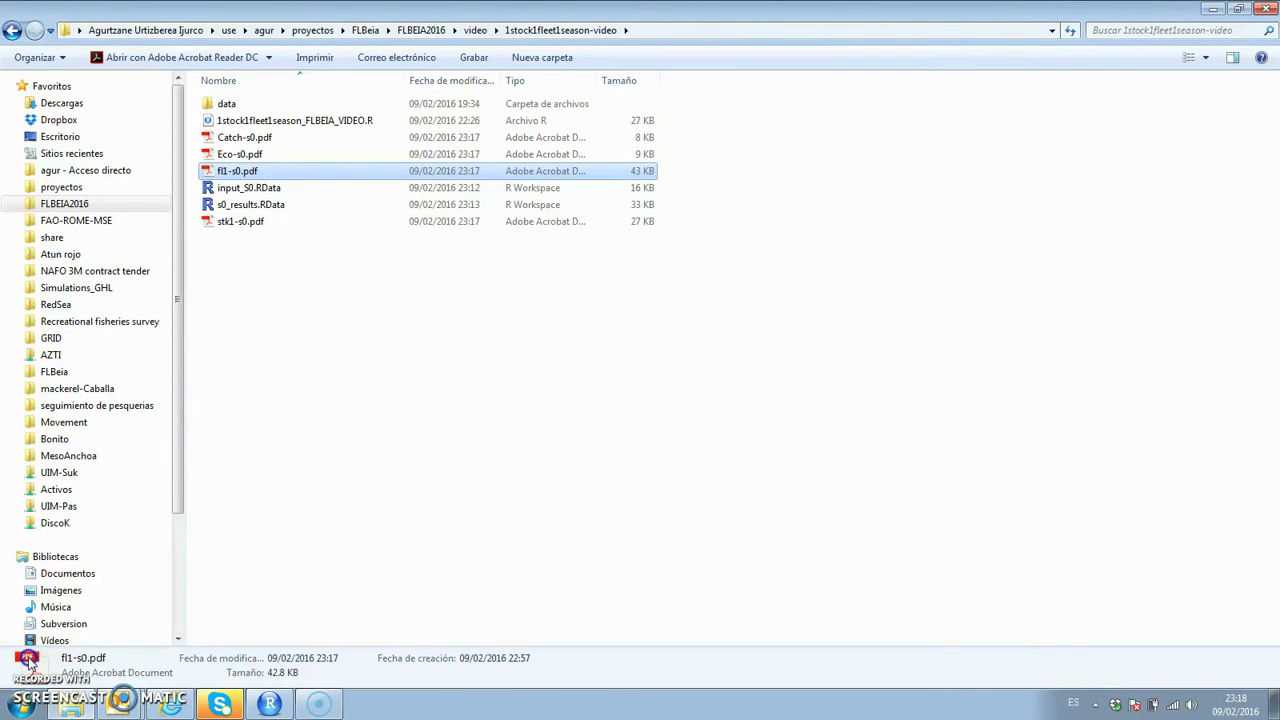
{"action": "left_click", "coordinate": [268, 704]}
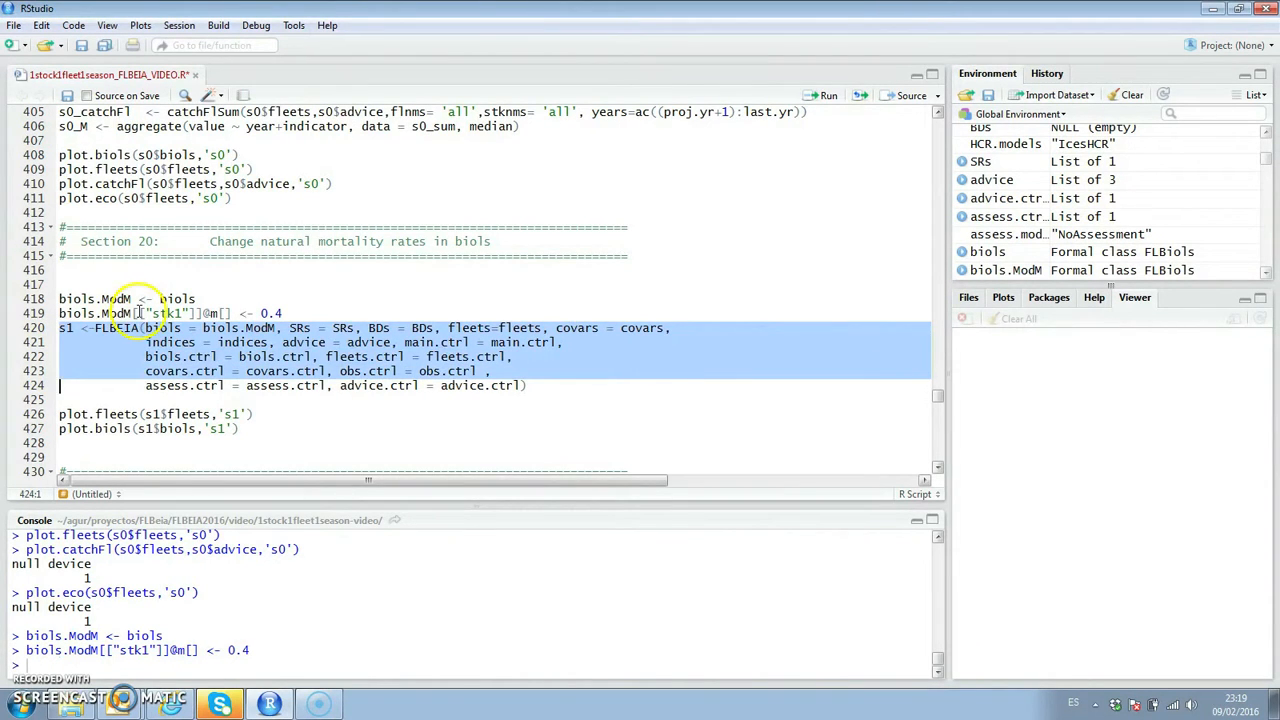
Step: Run scenario s1 using biols.ModM with stk1 natural mortality 0.4 and plot its fleets and biols
{"action": "left_click", "coordinate": [130, 312]}
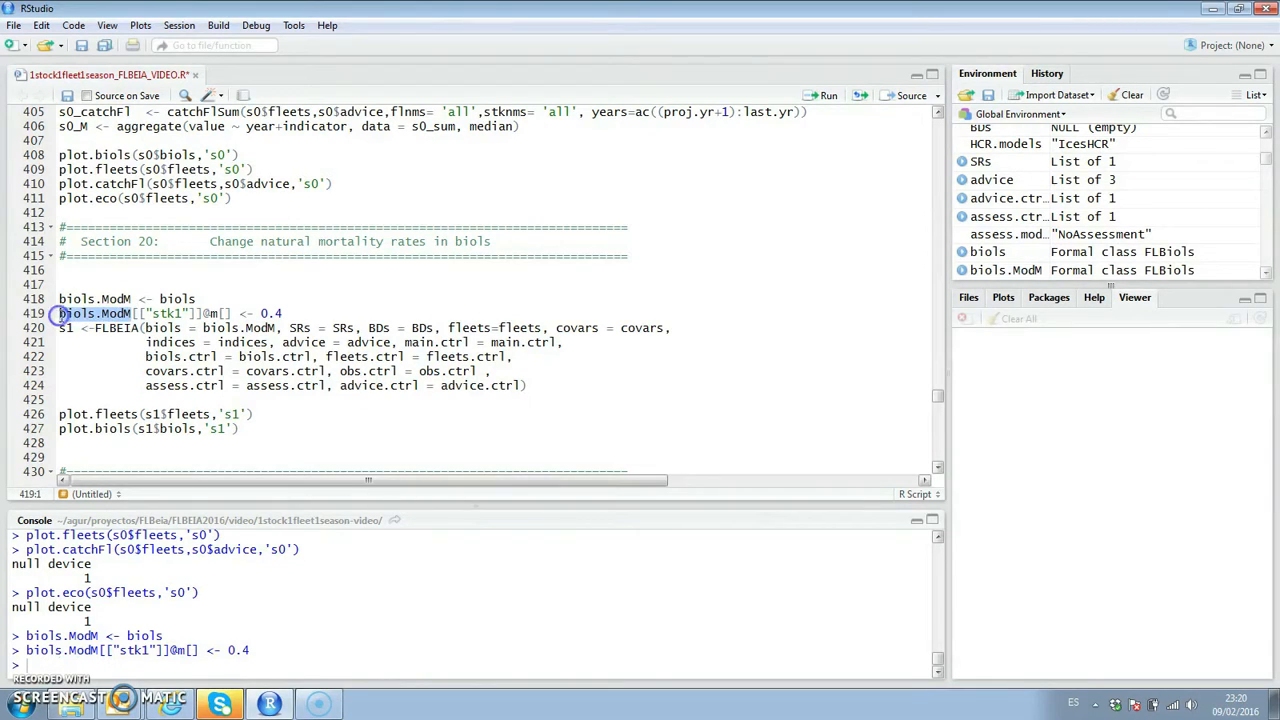
{"action": "double_click", "coordinate": [240, 328]}
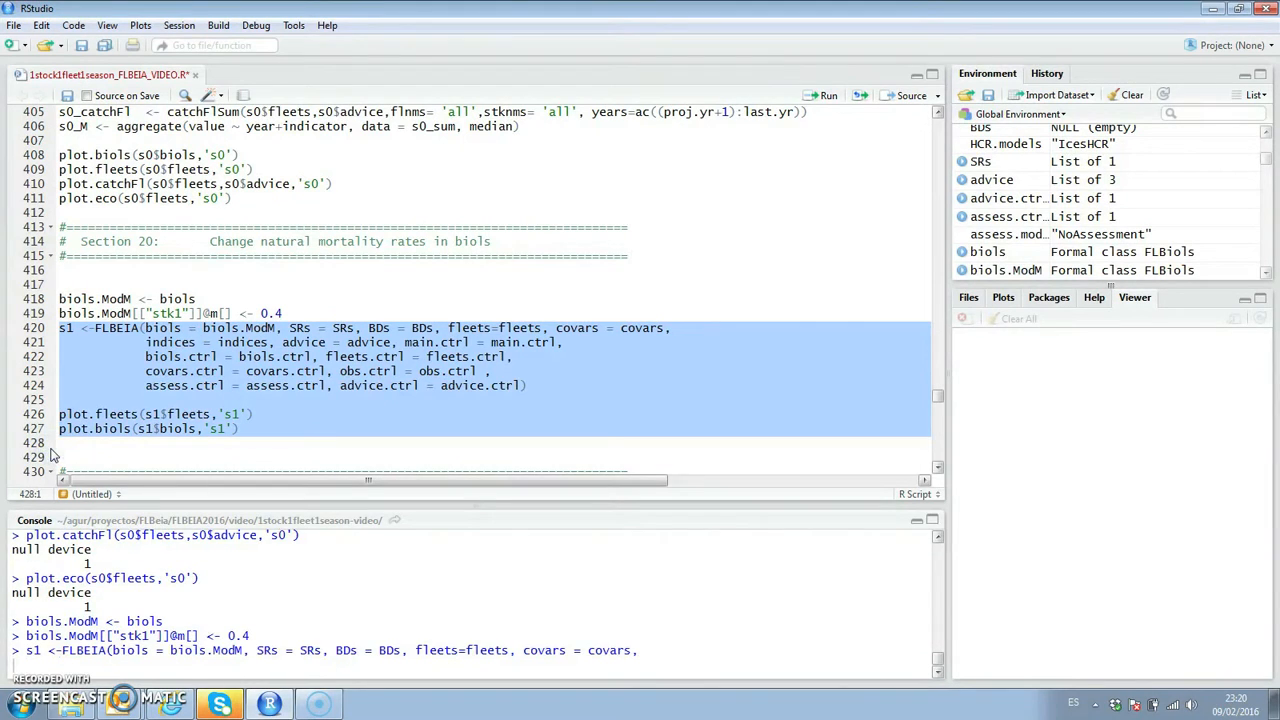
{"action": "left_click", "coordinate": [822, 96]}
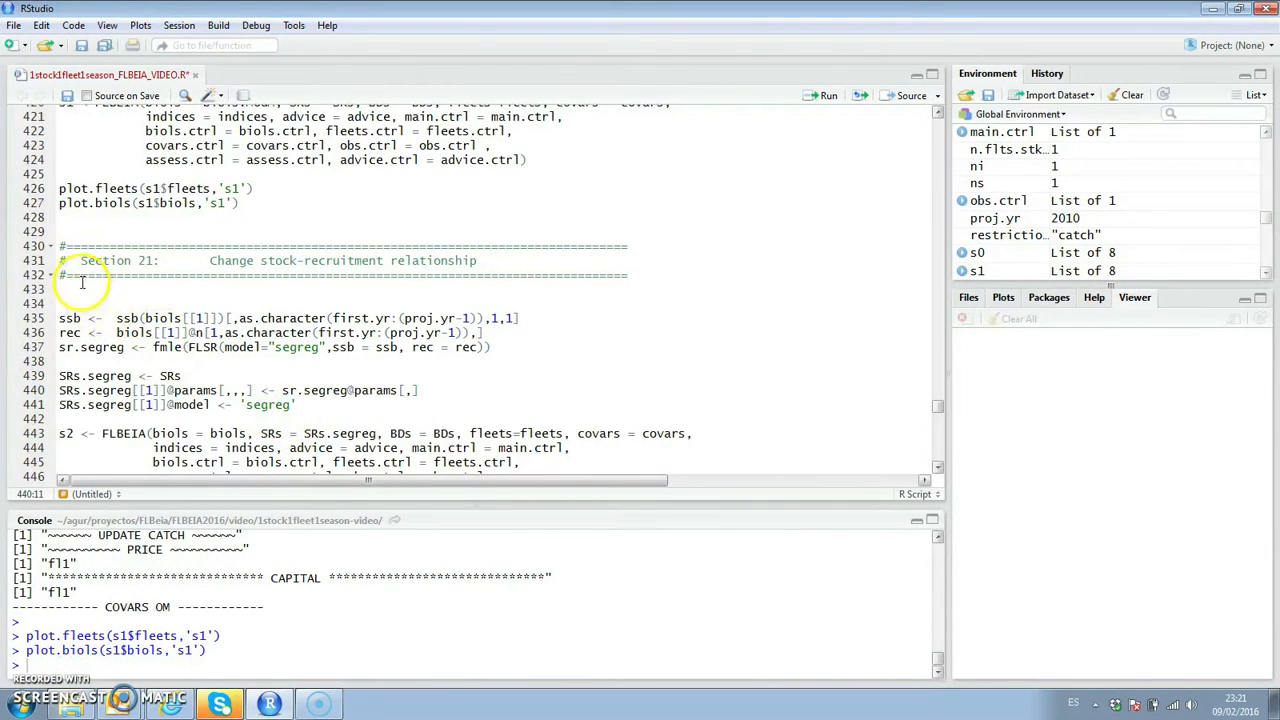
Step: Fit segreg with fmle, build SRs.segreg, run s2 and plot its biols and fleets
{"action": "left_click", "coordinate": [62, 300]}
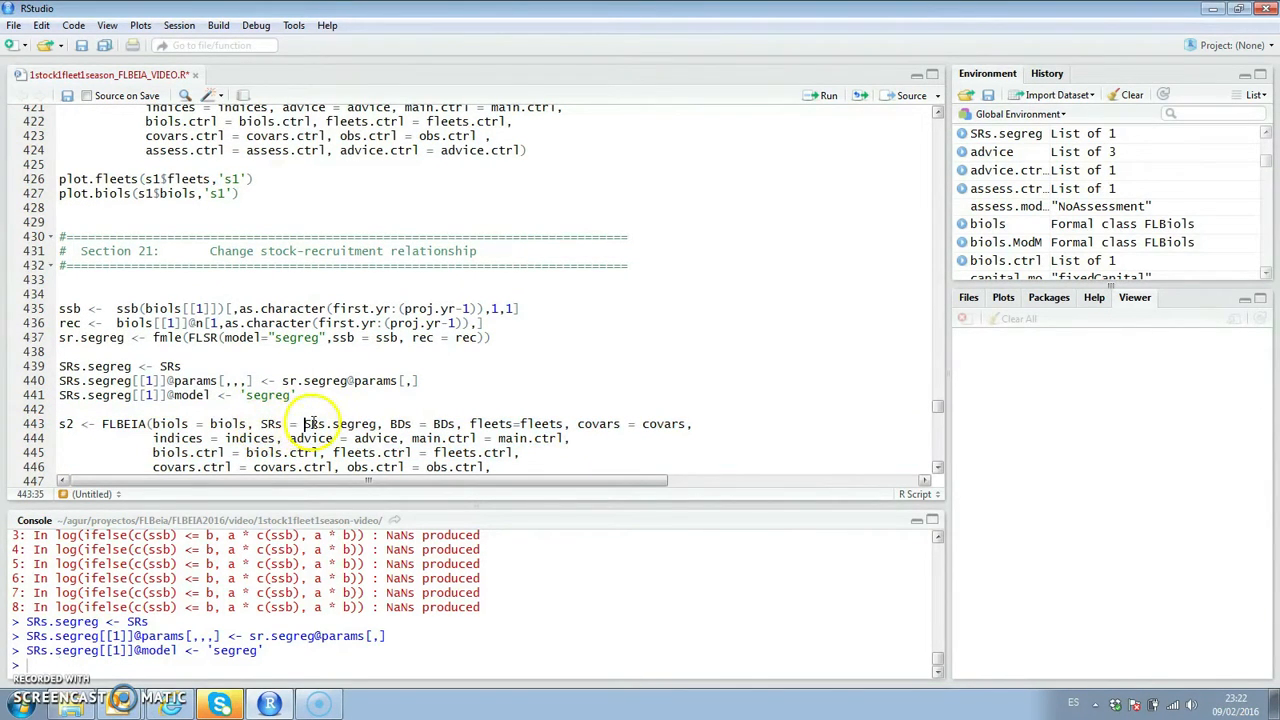
{"action": "double_click", "coordinate": [344, 424]}
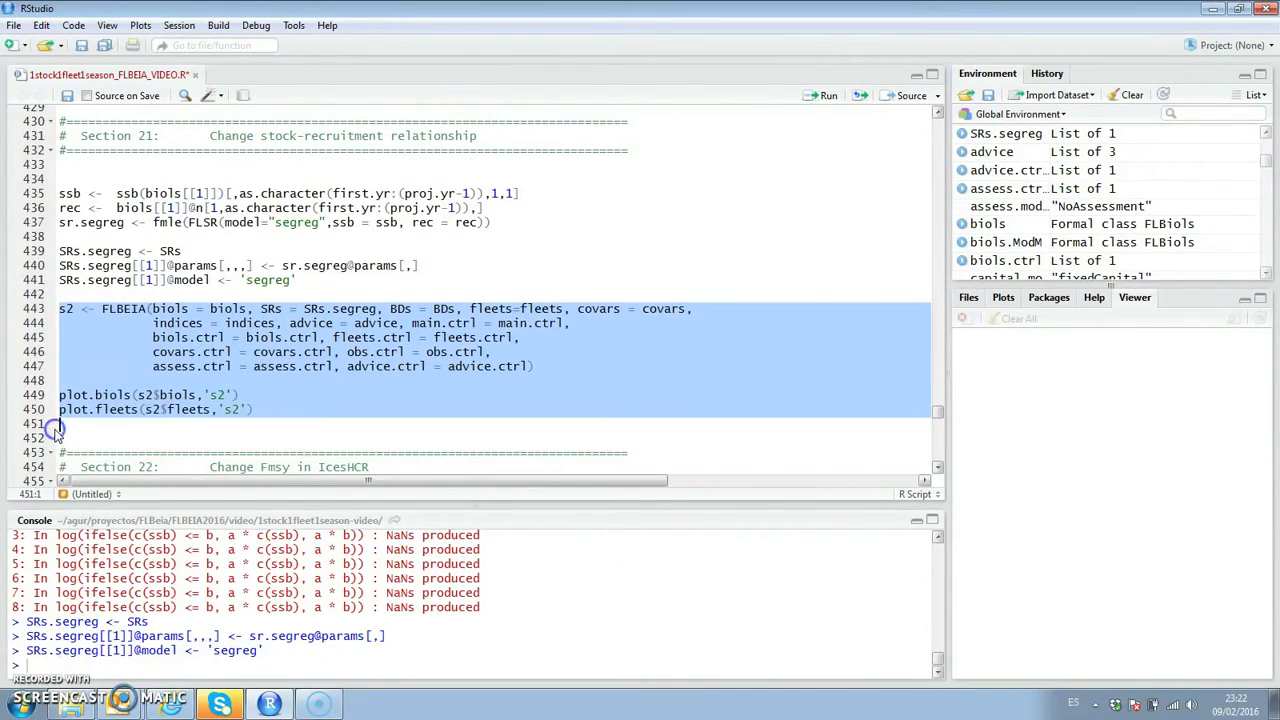
{"action": "left_click", "coordinate": [820, 96]}
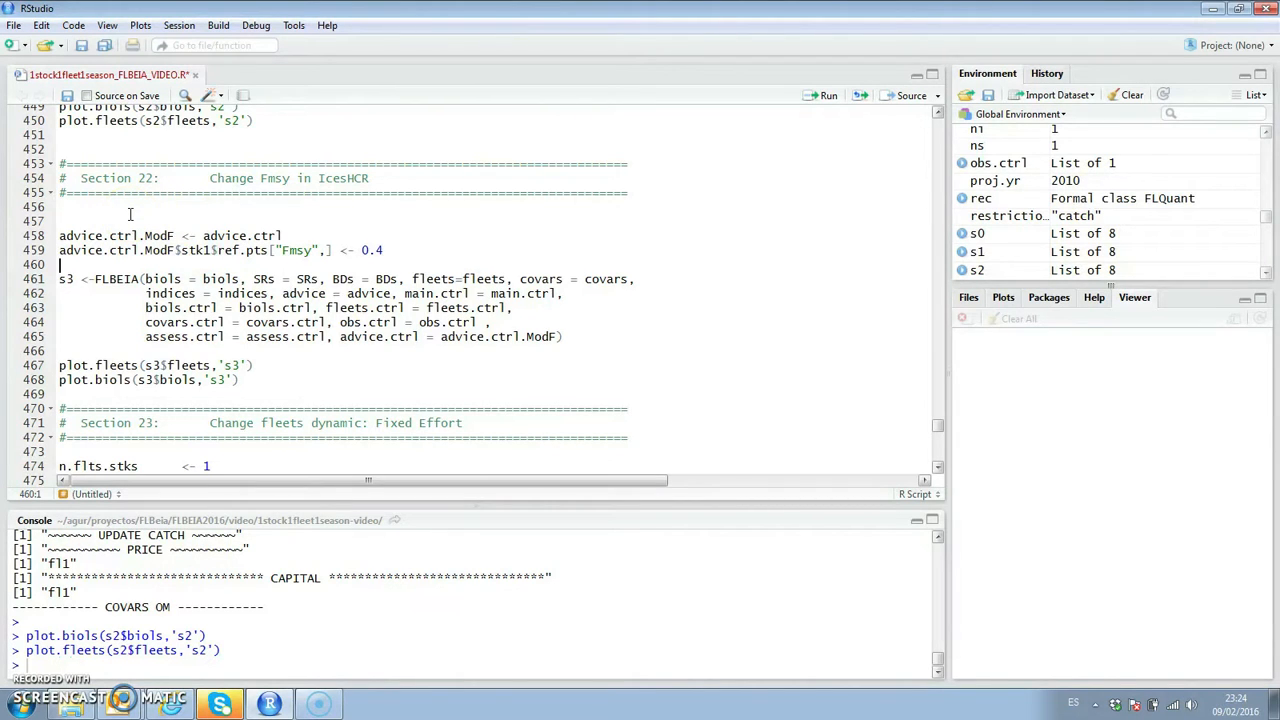
{"action": "mouse_move", "coordinate": [124, 216]}
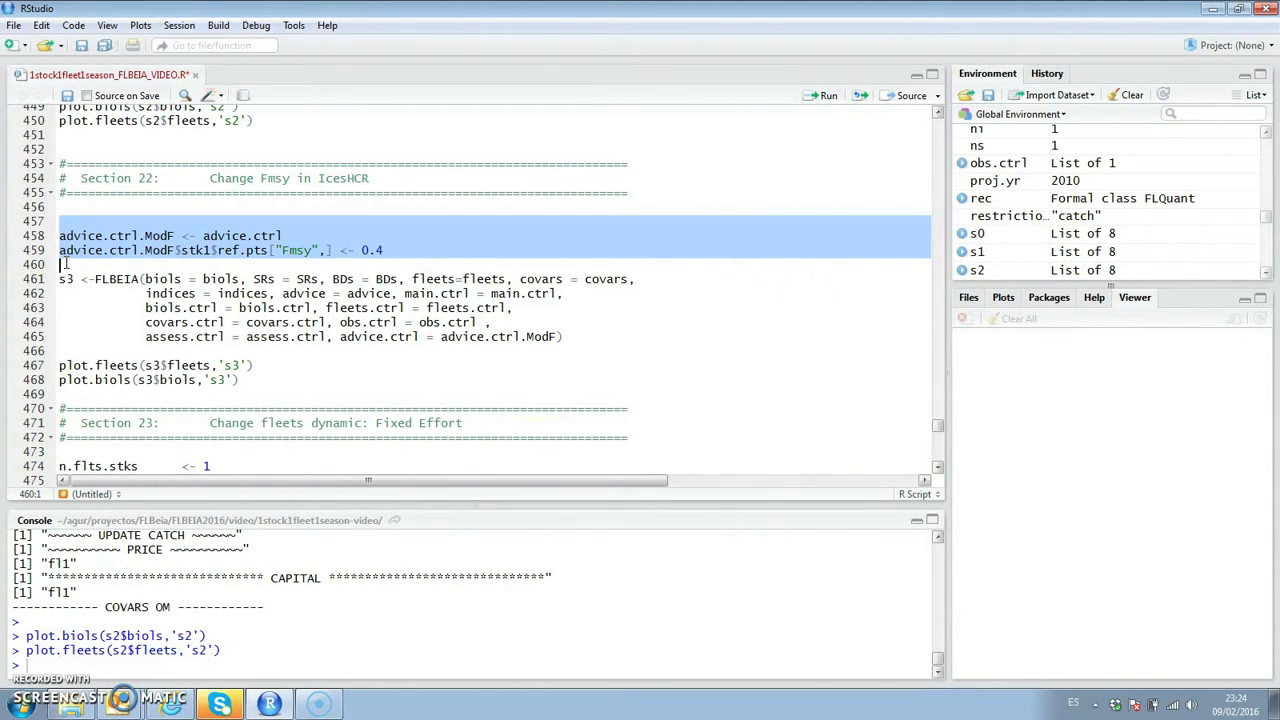
Step: Run advice.ctrl.ModF with Fmsy 0.4, then the s3 FLBEIA call and plot lines
{"action": "left_click", "coordinate": [824, 96]}
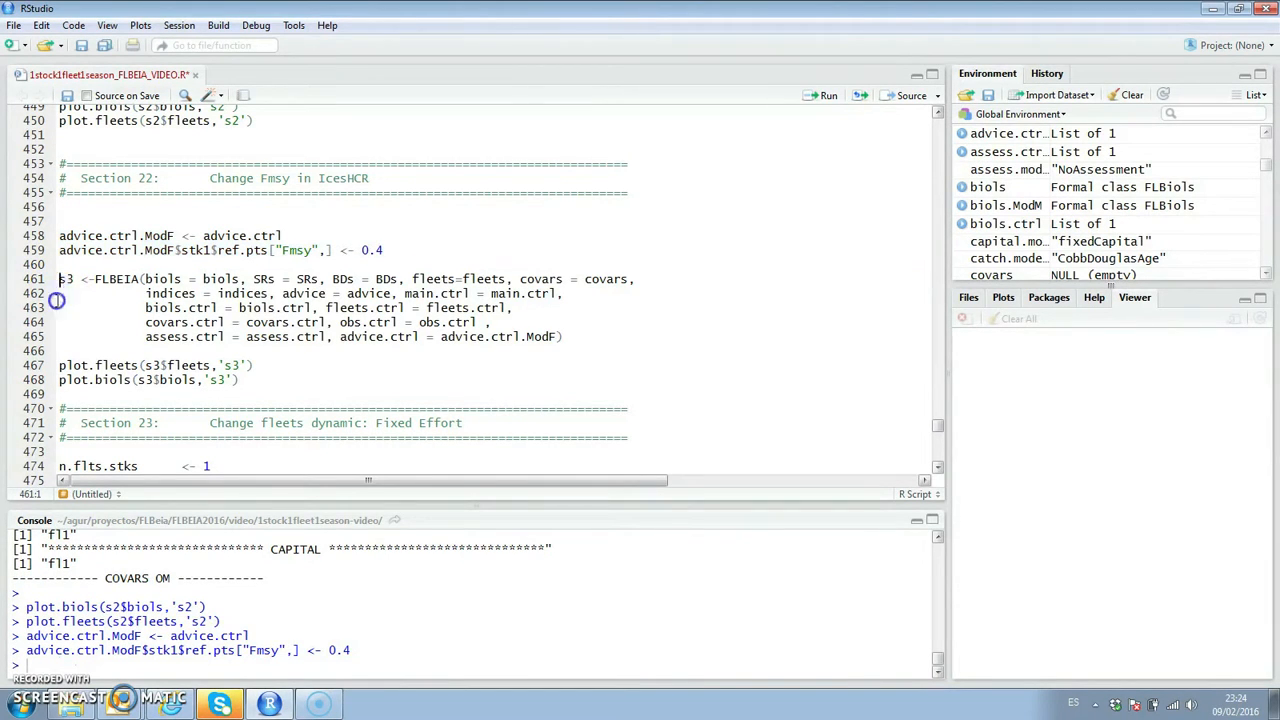
{"action": "left_click_drag", "start_coordinate": [60, 278], "coordinate": [60, 392]}
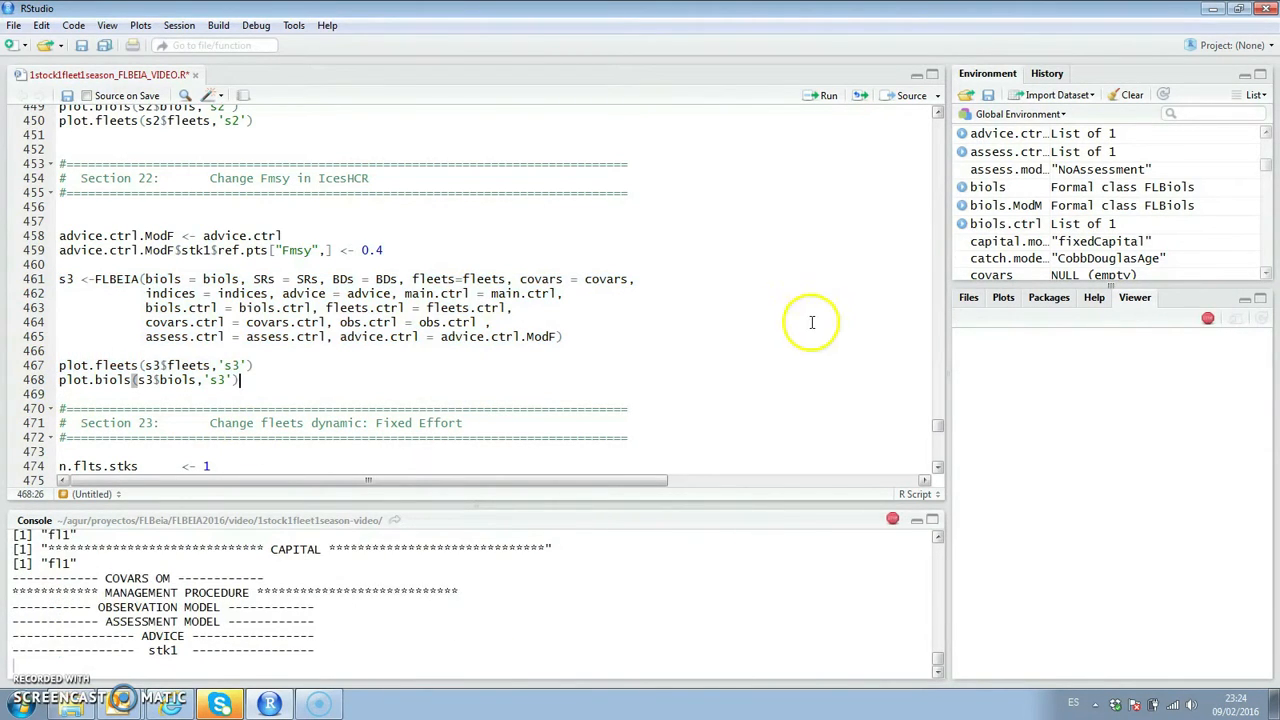
{"action": "scroll", "scroll_direction": "down", "scroll_amount": 3}
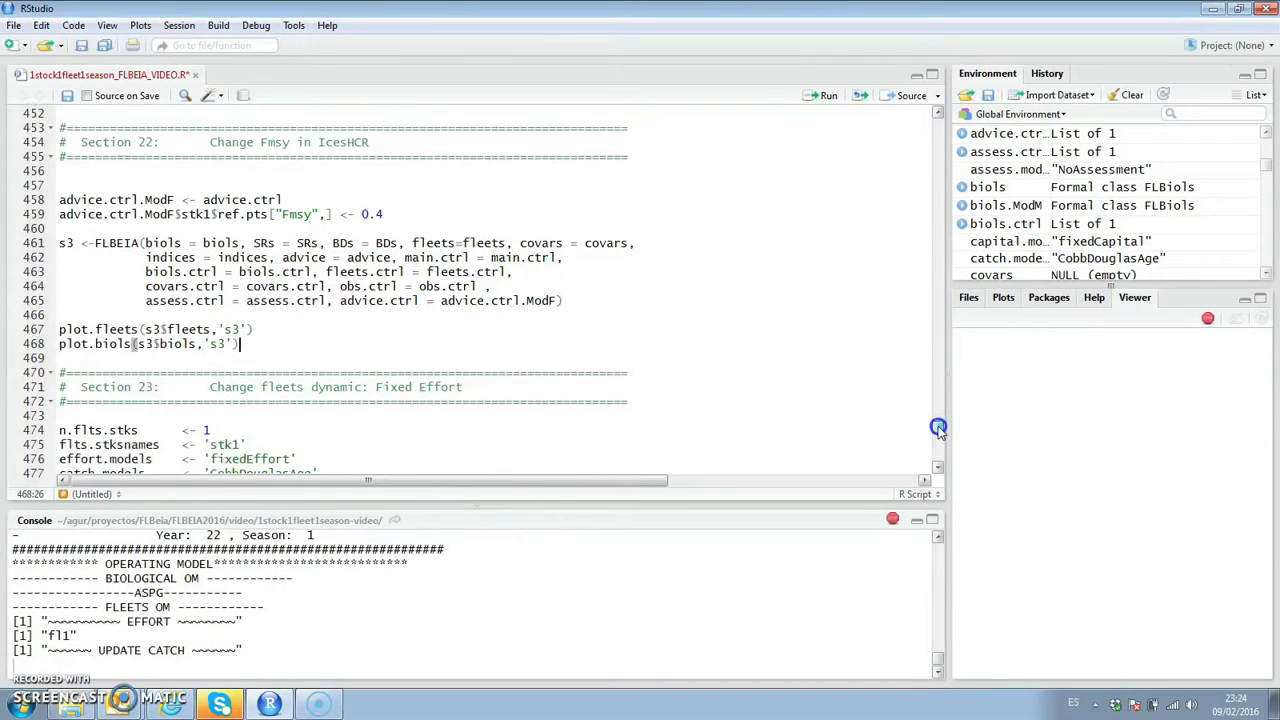
{"action": "left_click", "coordinate": [824, 94]}
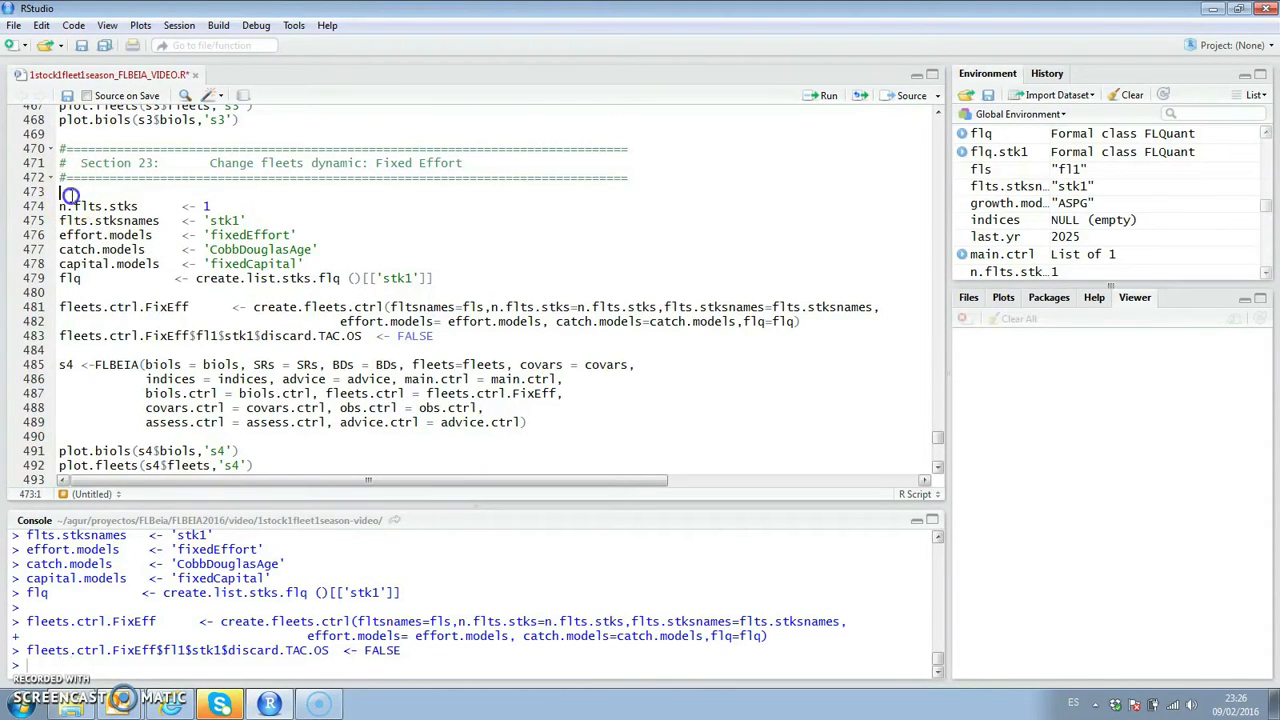
Step: Run the fleets.ctrl.FixEff setup and the fixed-effort s4 FLBEIA call
{"action": "left_click_drag", "start_coordinate": [70, 206], "coordinate": [70, 278]}
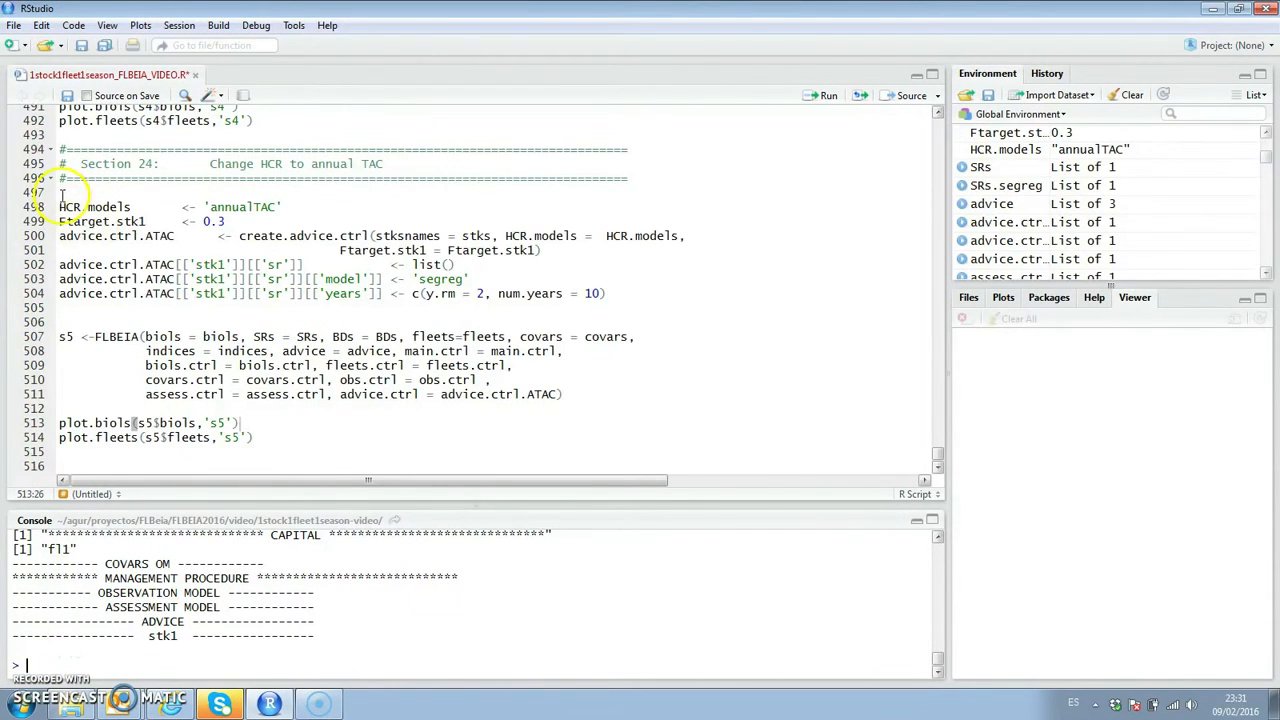
Step: Run advice.ctrl.ATAC with Ftarget 0.3, the s5 FLBEIA call and its biols and fleets plots
{"action": "left_click_drag", "start_coordinate": [60, 206], "coordinate": [60, 320]}
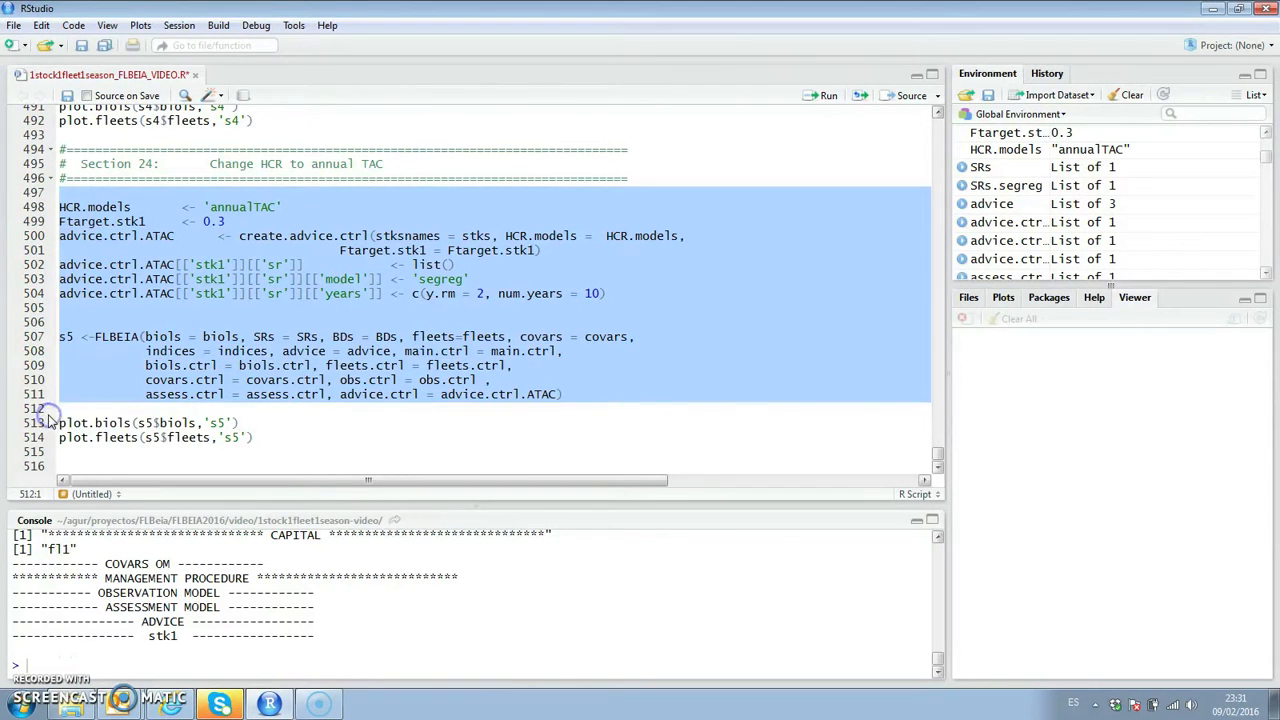
{"action": "left_click", "coordinate": [824, 96]}
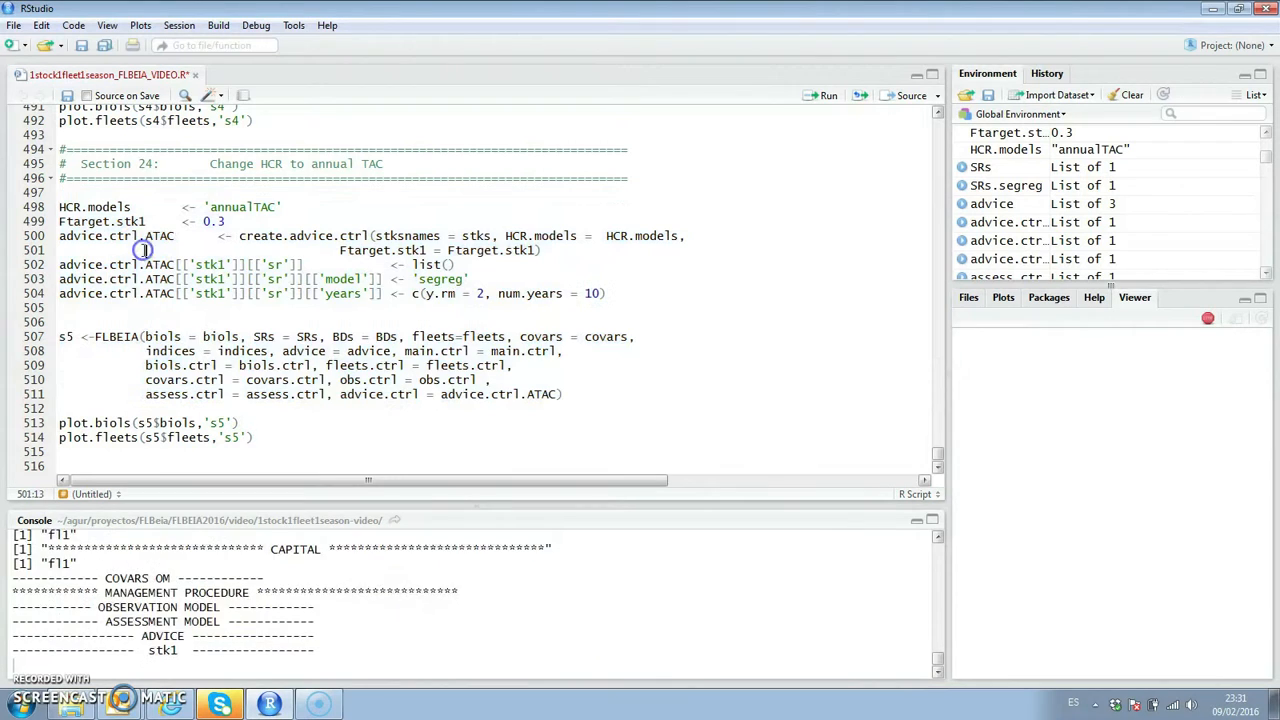
{"action": "double_click", "coordinate": [496, 394]}
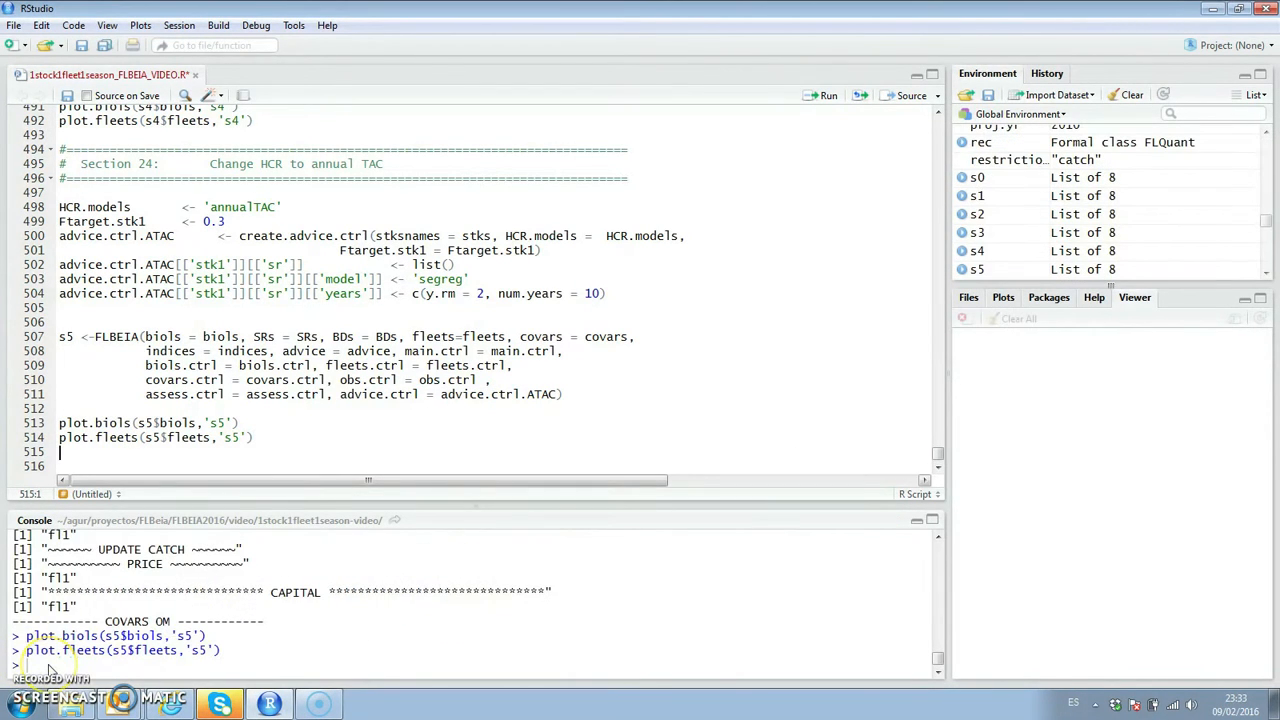
{"action": "mouse_move", "coordinate": [130, 684]}
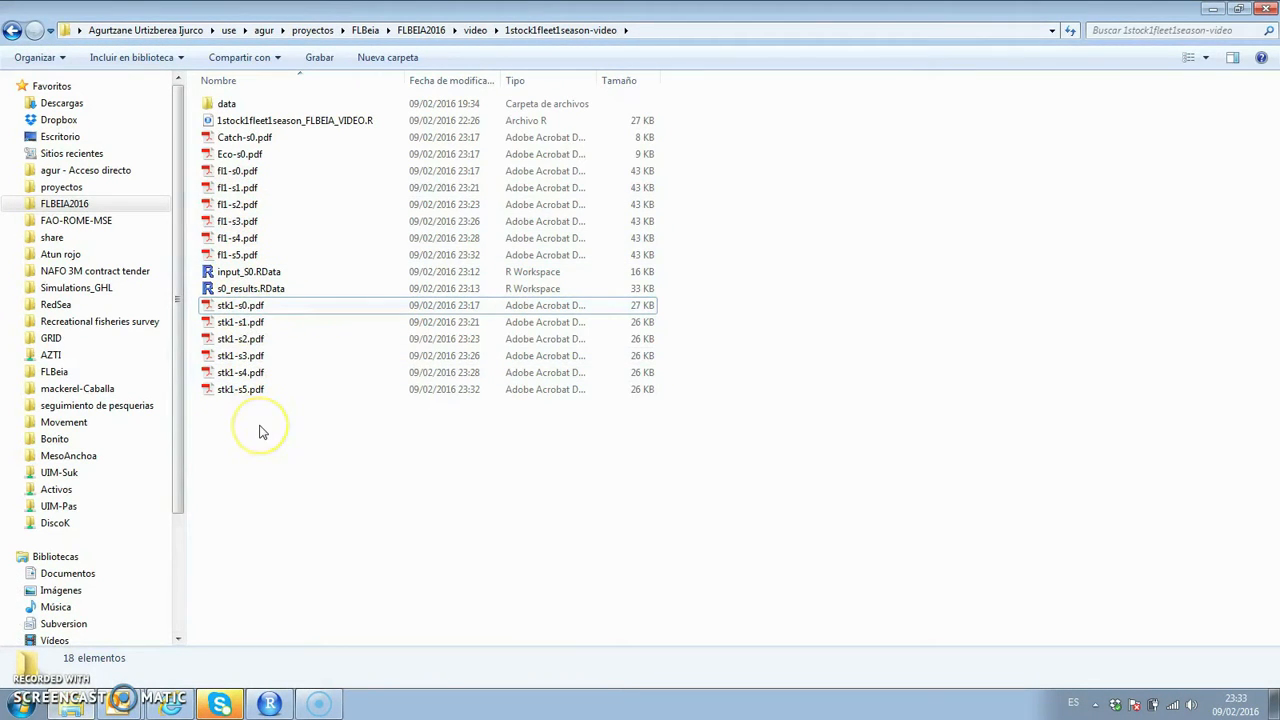
{"action": "mouse_move", "coordinate": [262, 432]}
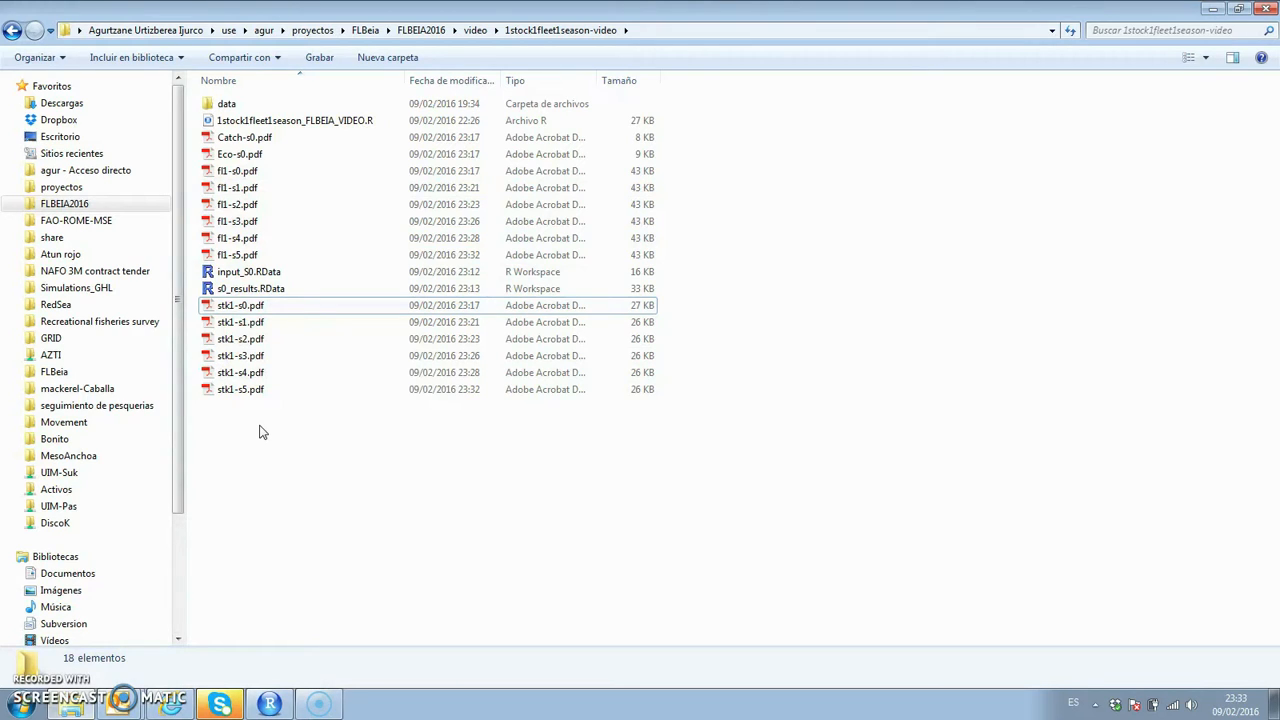